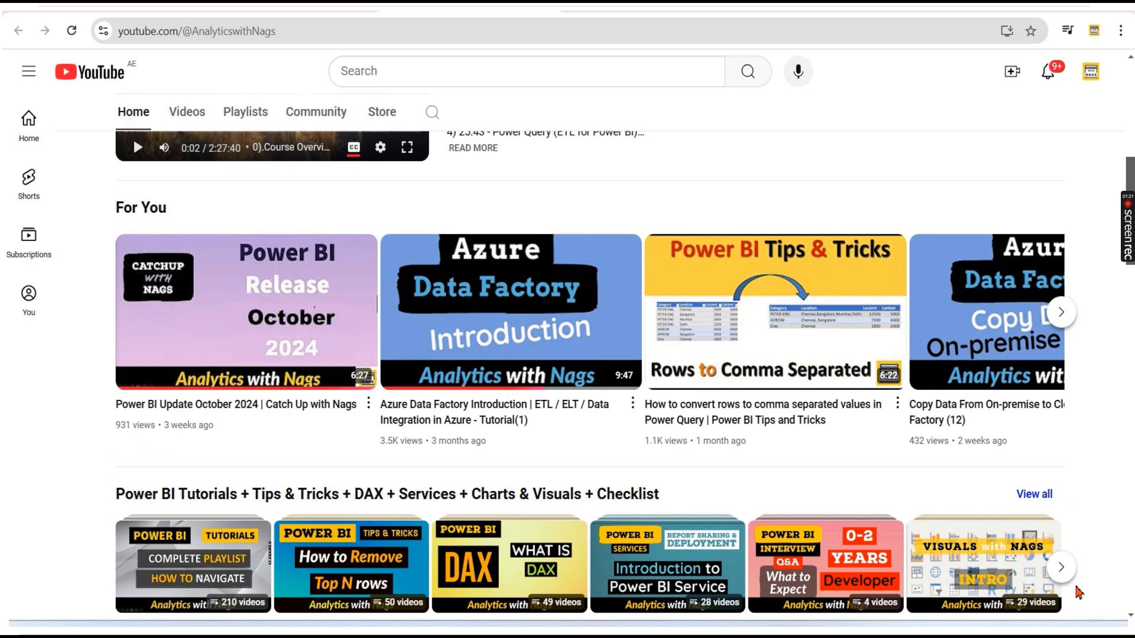
# - Scroll through the Open Exchange Rates API documentation examples
pyautogui.scroll(-3)
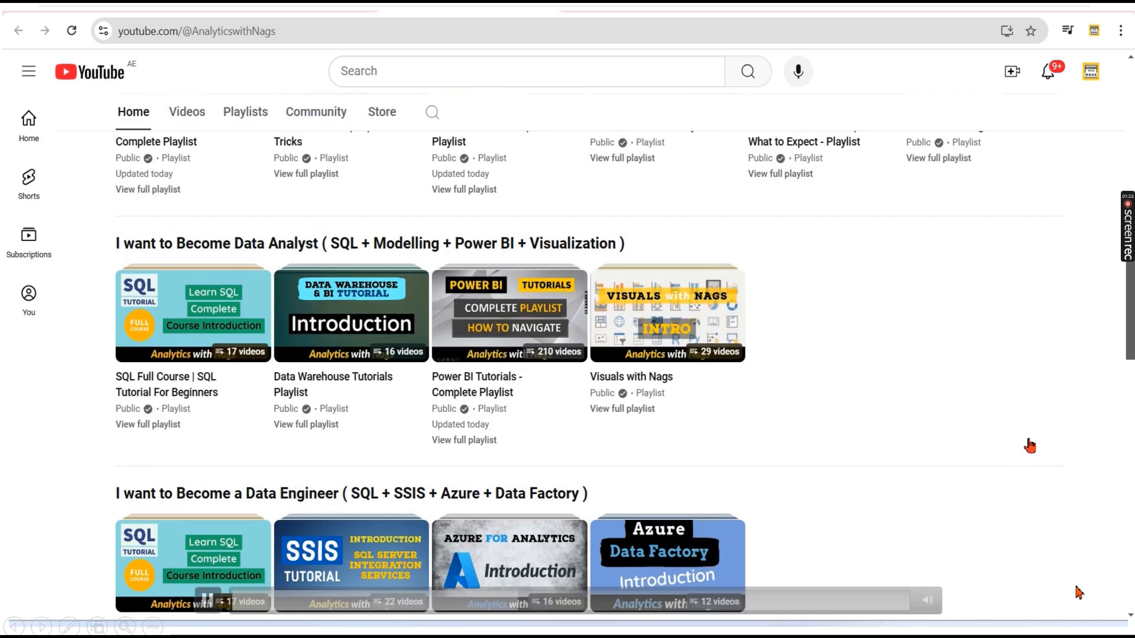
pyautogui.scroll(-3)
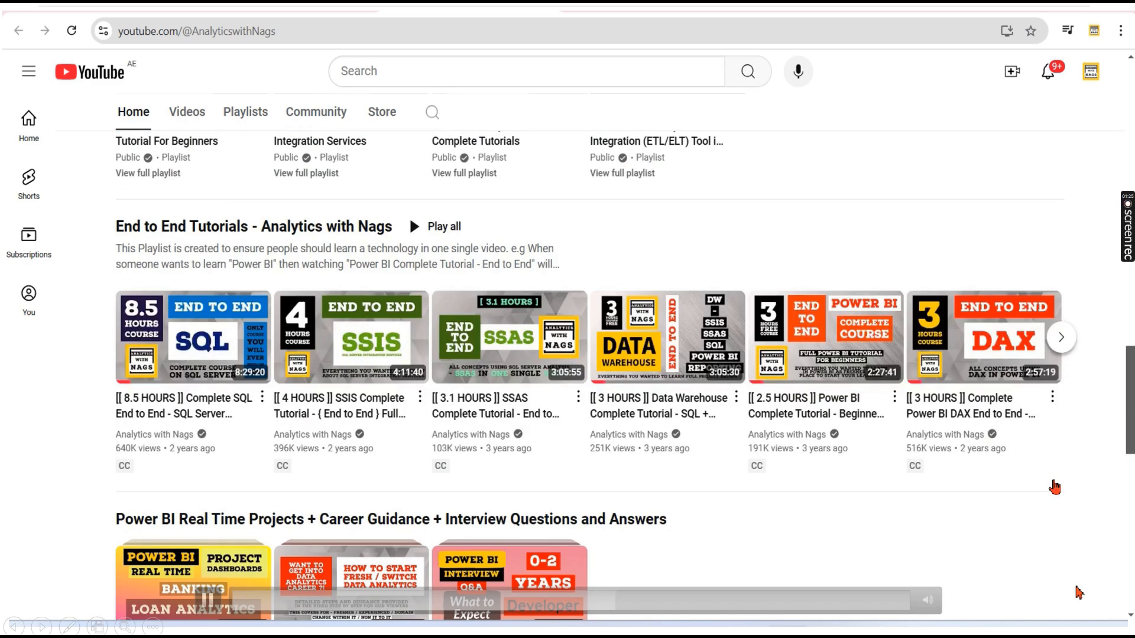
pyautogui.scroll(-3)
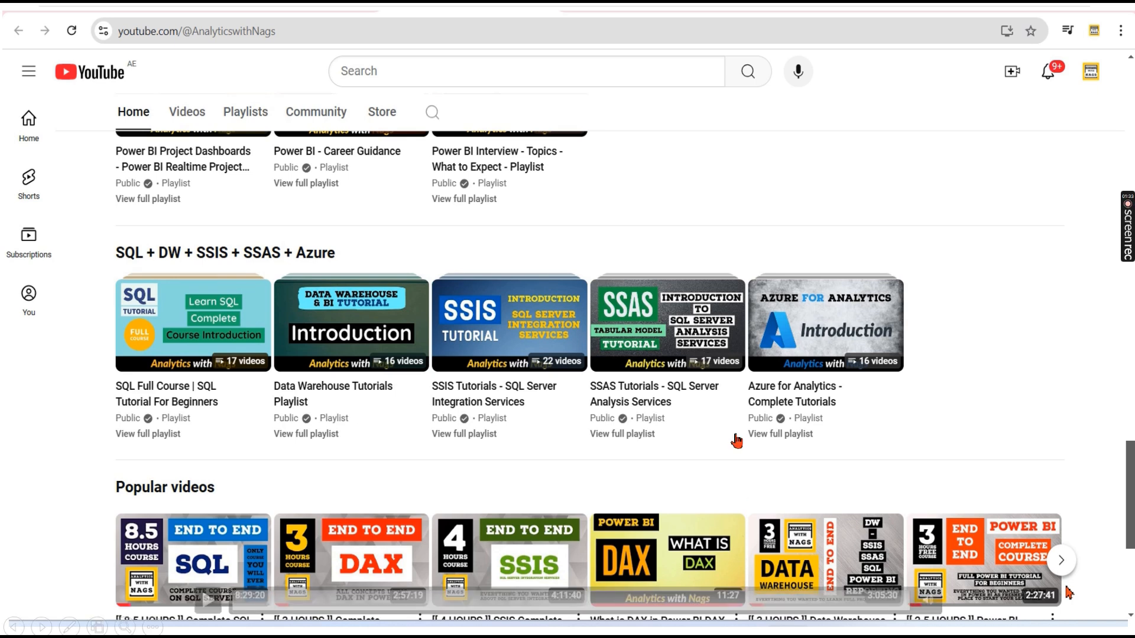
pyautogui.moveTo(1029, 397)
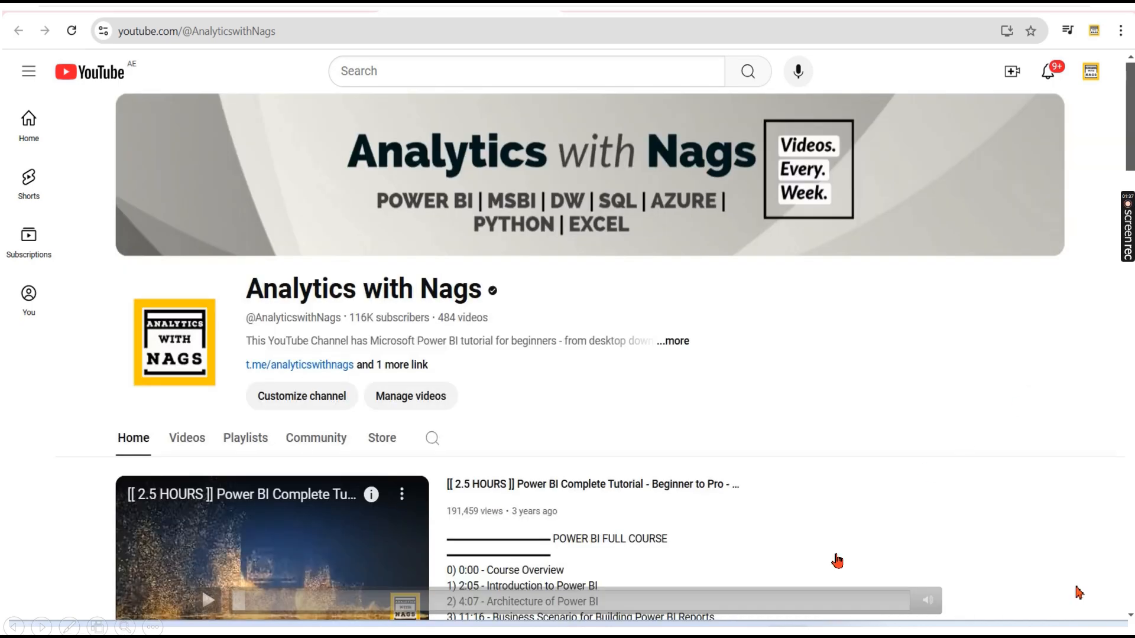
pyautogui.click(795, 623)
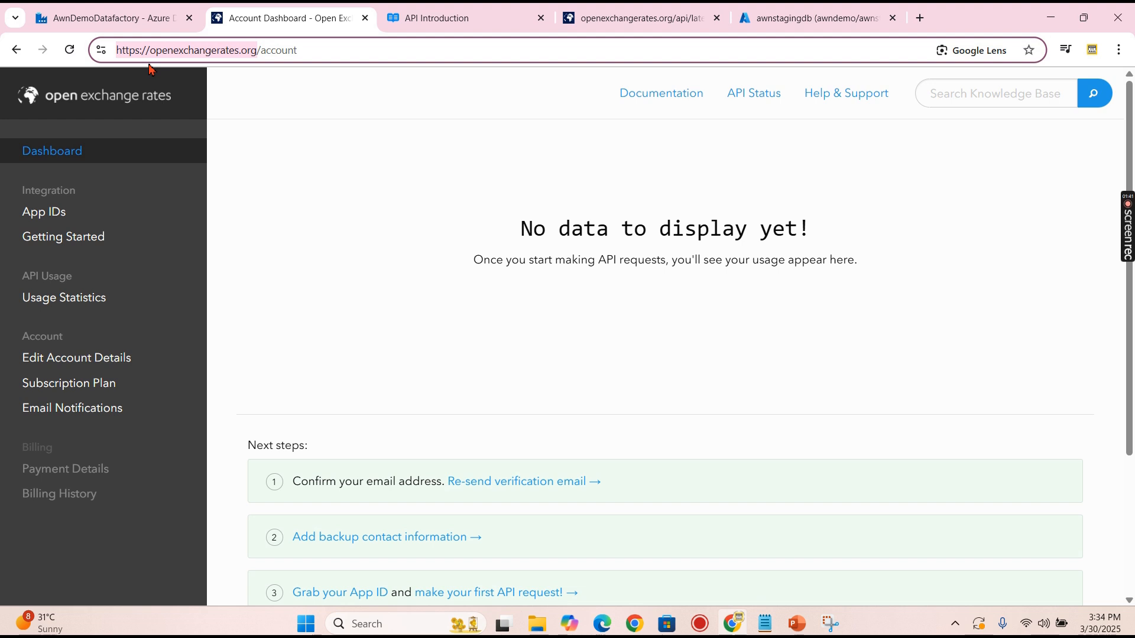
pyautogui.moveTo(290, 73)
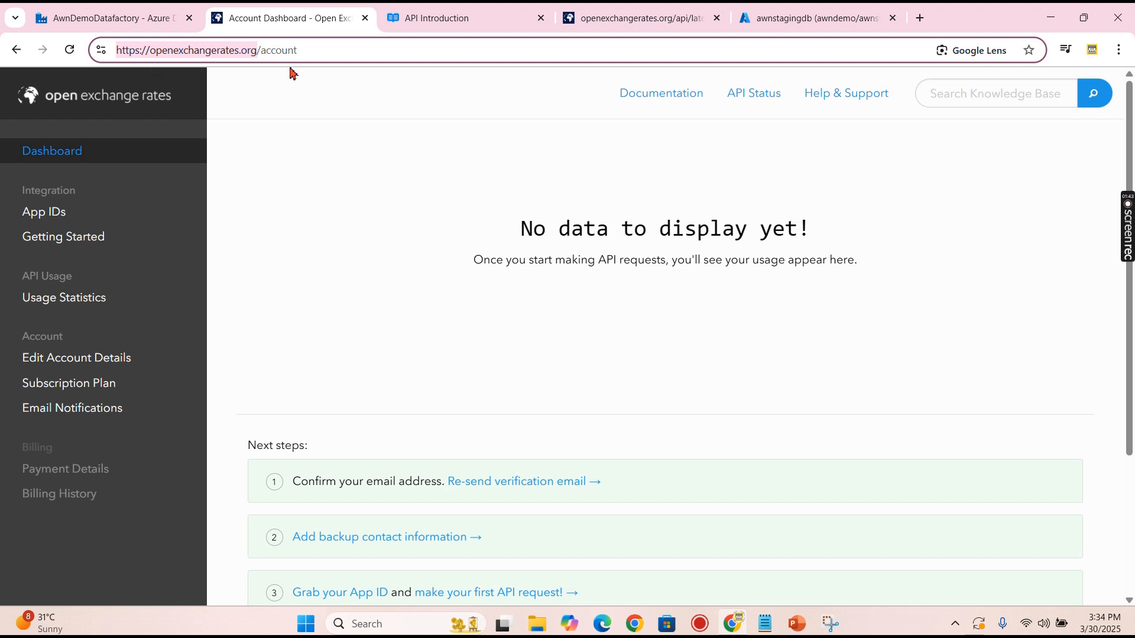
pyautogui.moveTo(122, 137)
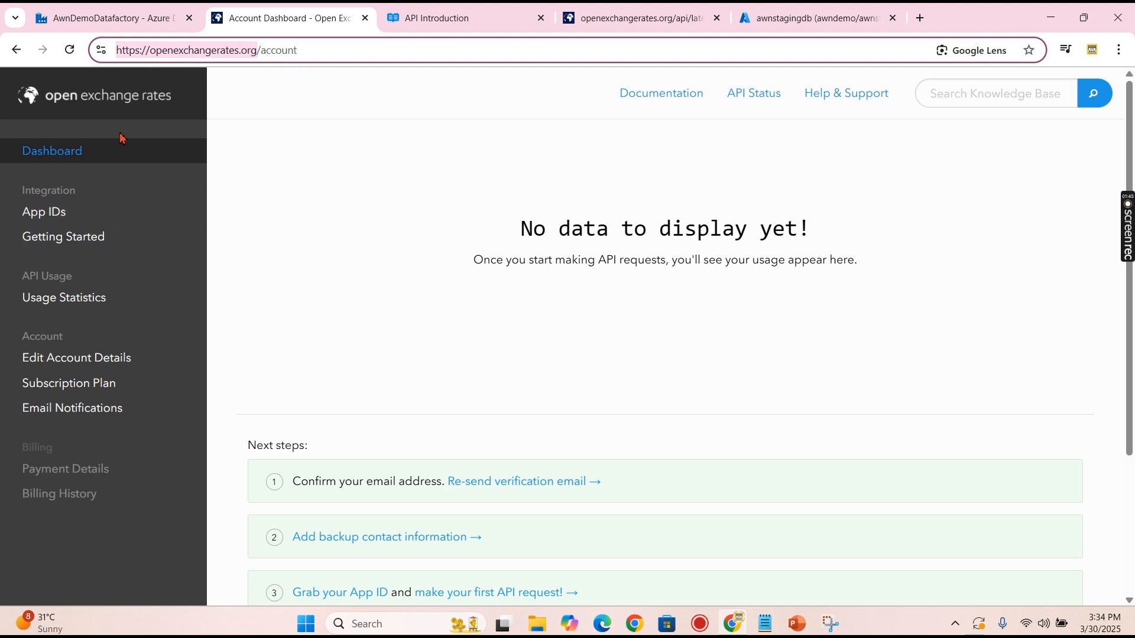
pyautogui.moveTo(1004, 262)
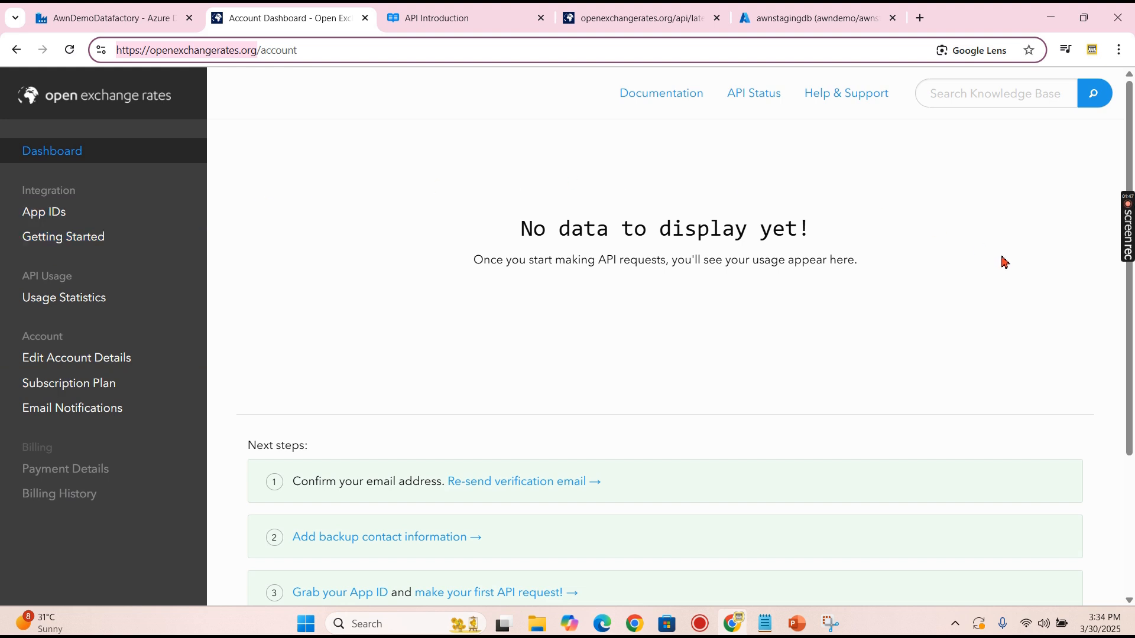
pyautogui.moveTo(967, 288)
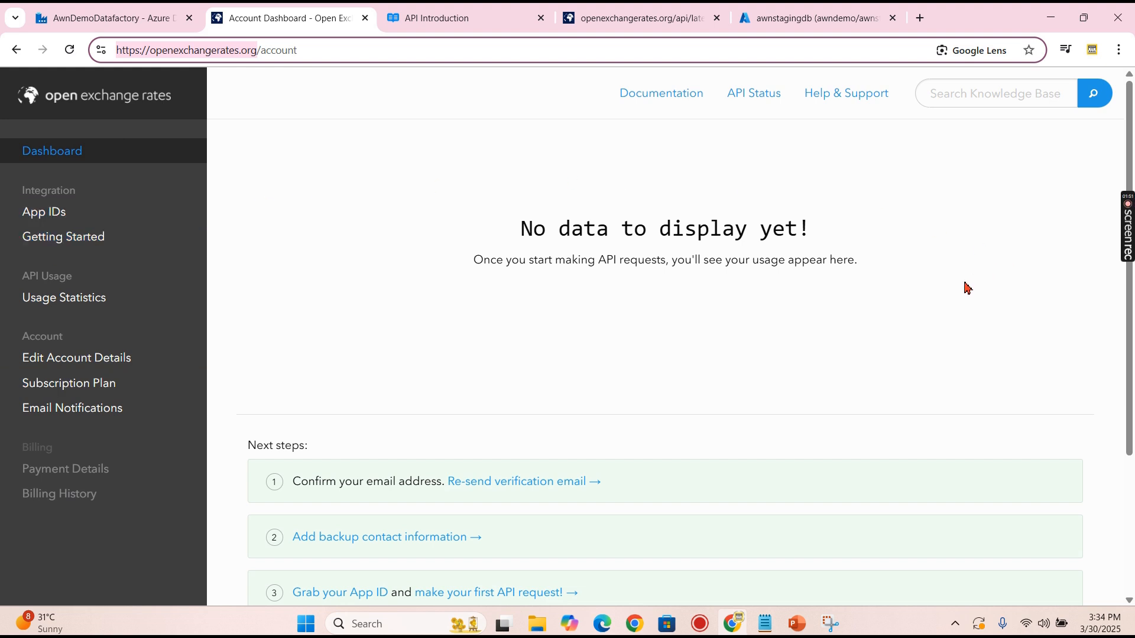
pyautogui.moveTo(43, 211)
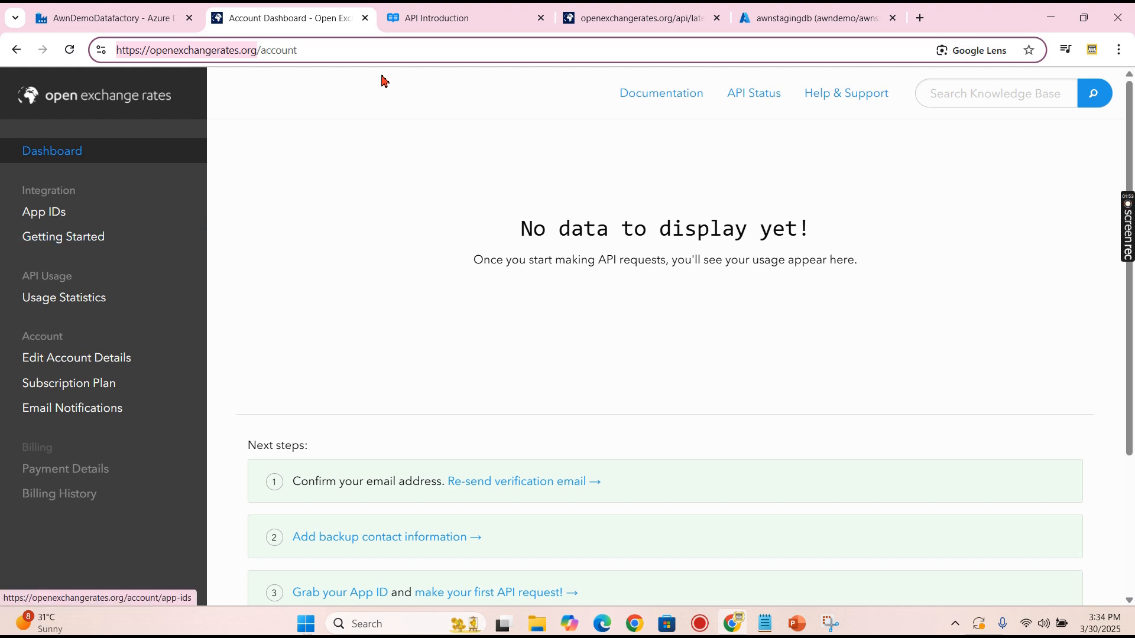
pyautogui.moveTo(1031, 81)
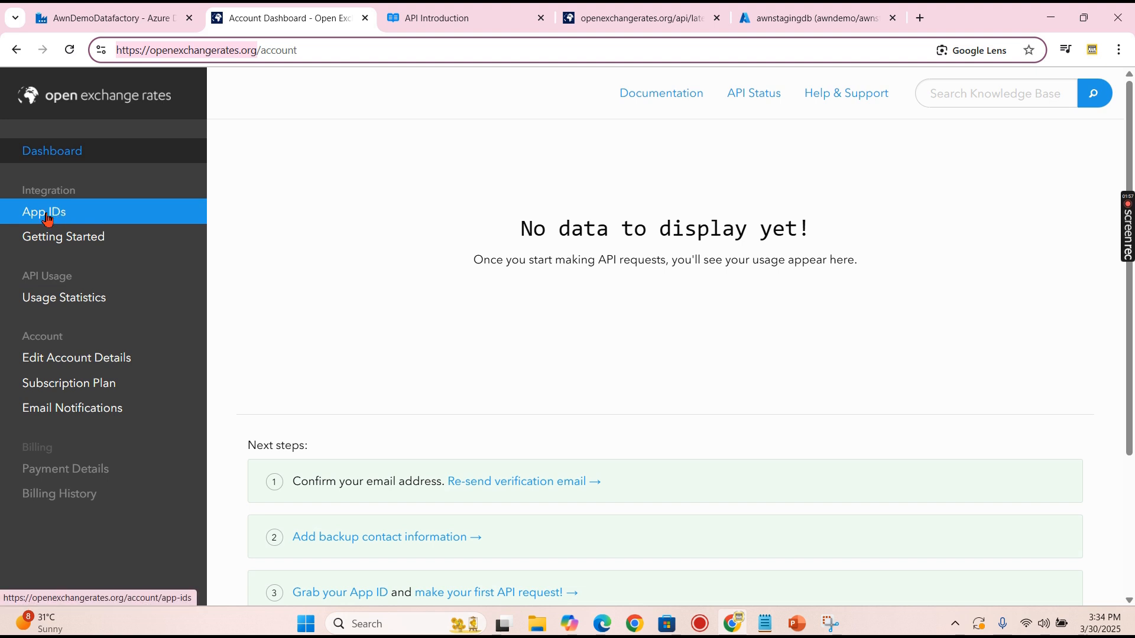
pyautogui.moveTo(54, 217)
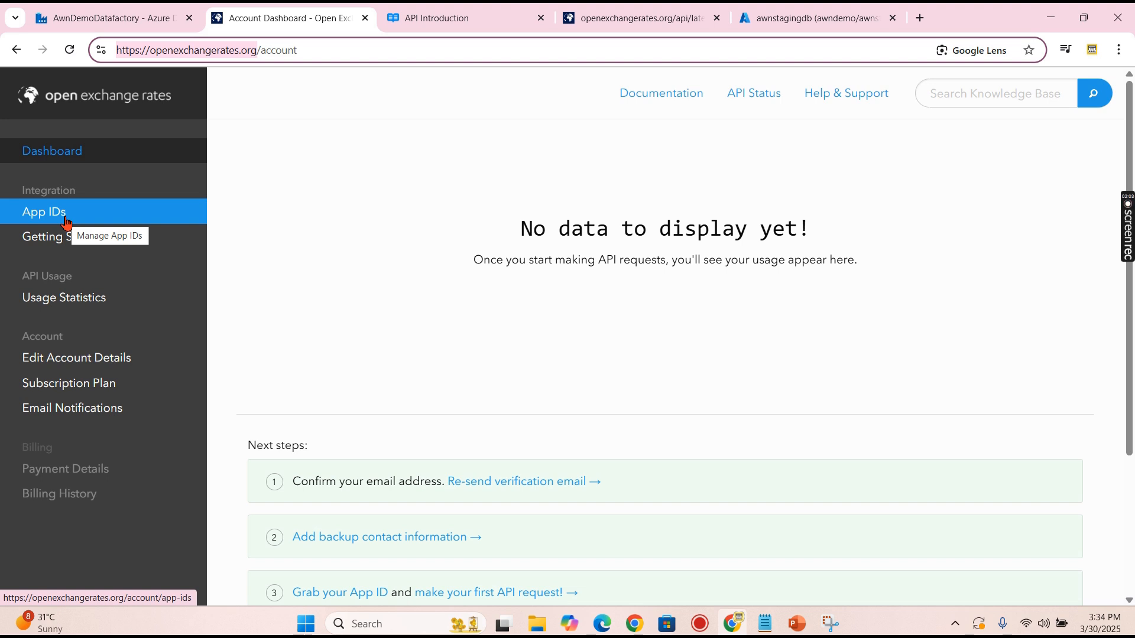
pyautogui.moveTo(125, 223)
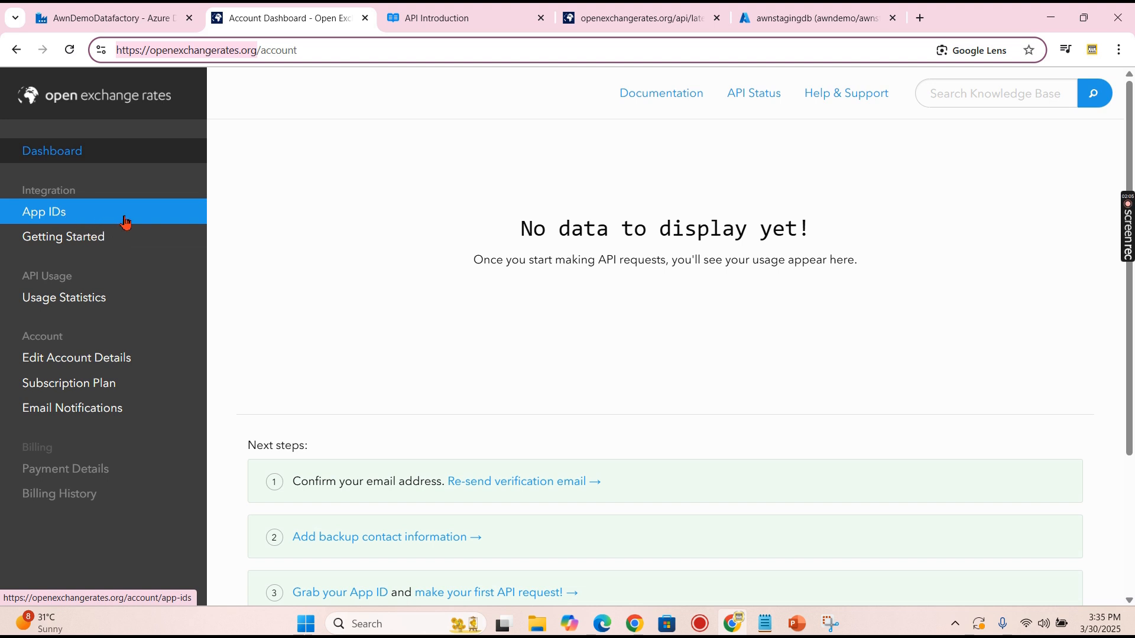
pyautogui.moveTo(44, 212)
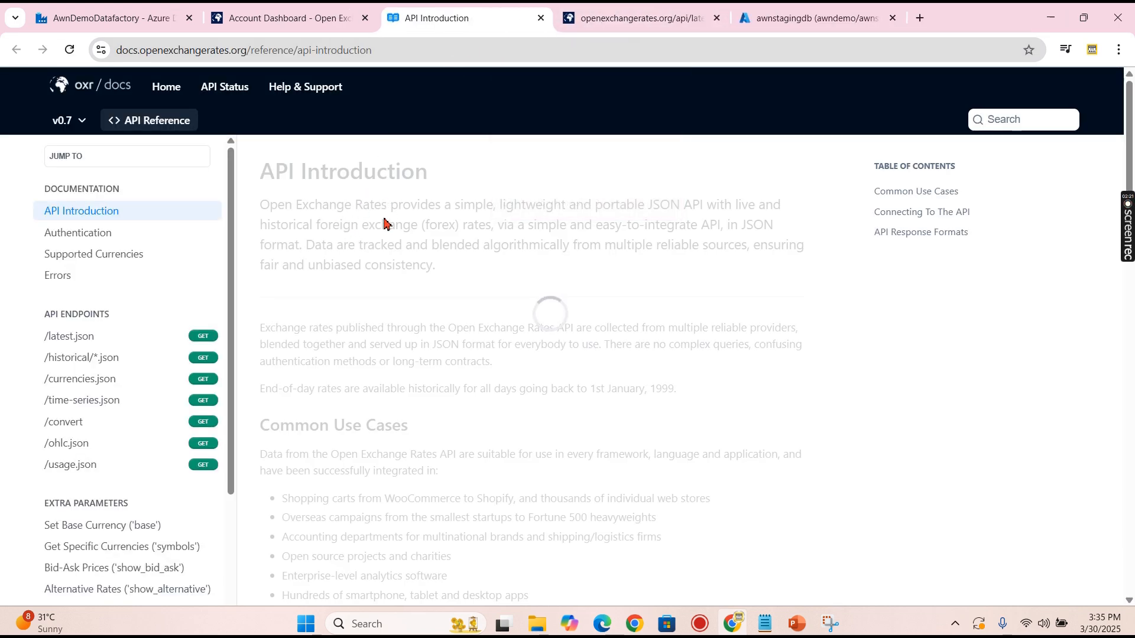
pyautogui.scroll(-3)
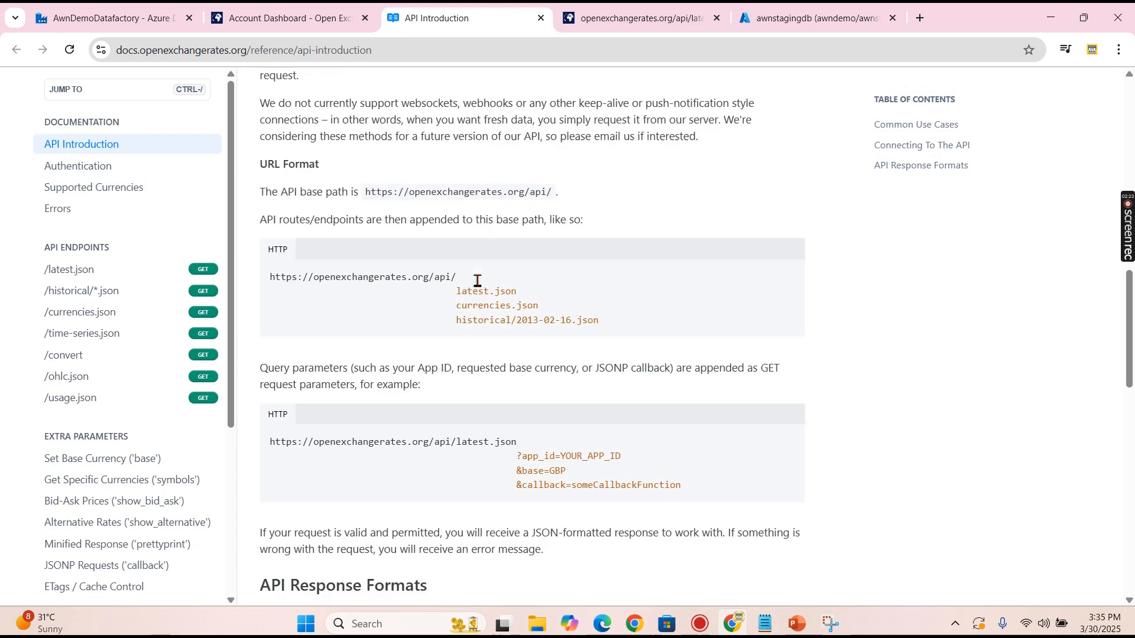
pyautogui.scroll(-3)
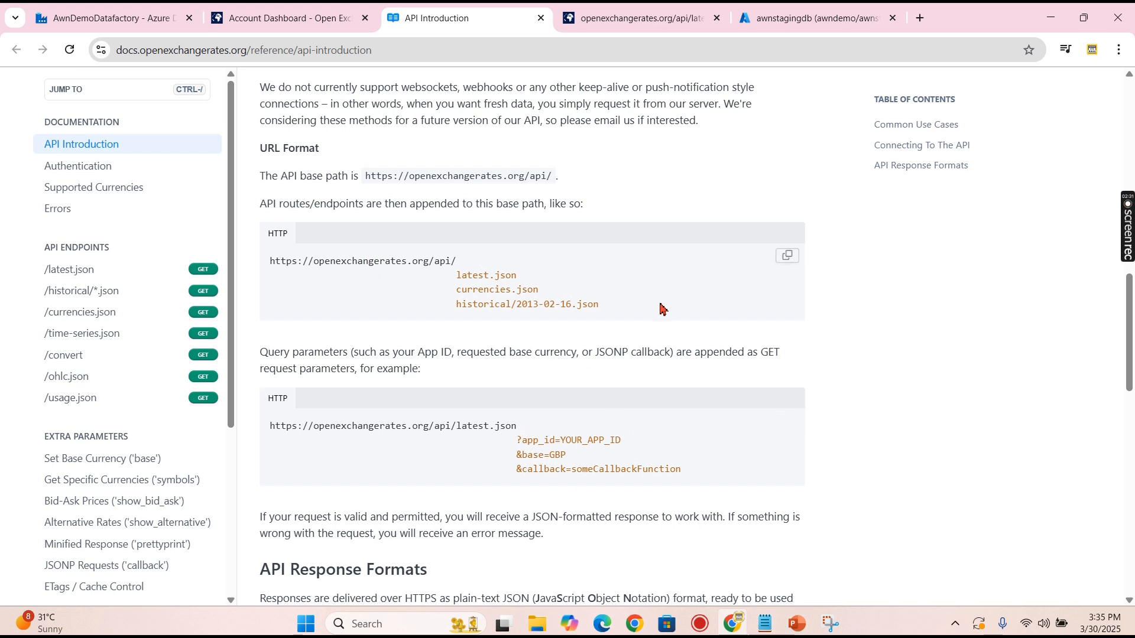
pyautogui.moveTo(560, 286)
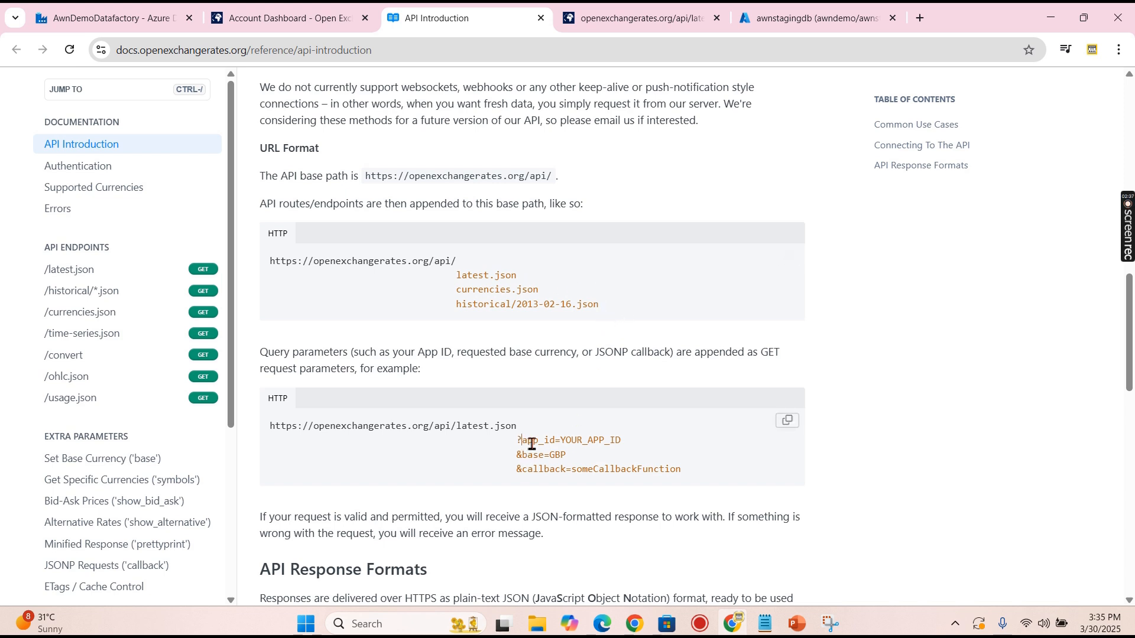
# - Open latest.json with the app_id and review the USD-based rates from AED through ZWL
pyautogui.doubleClick(568, 439)
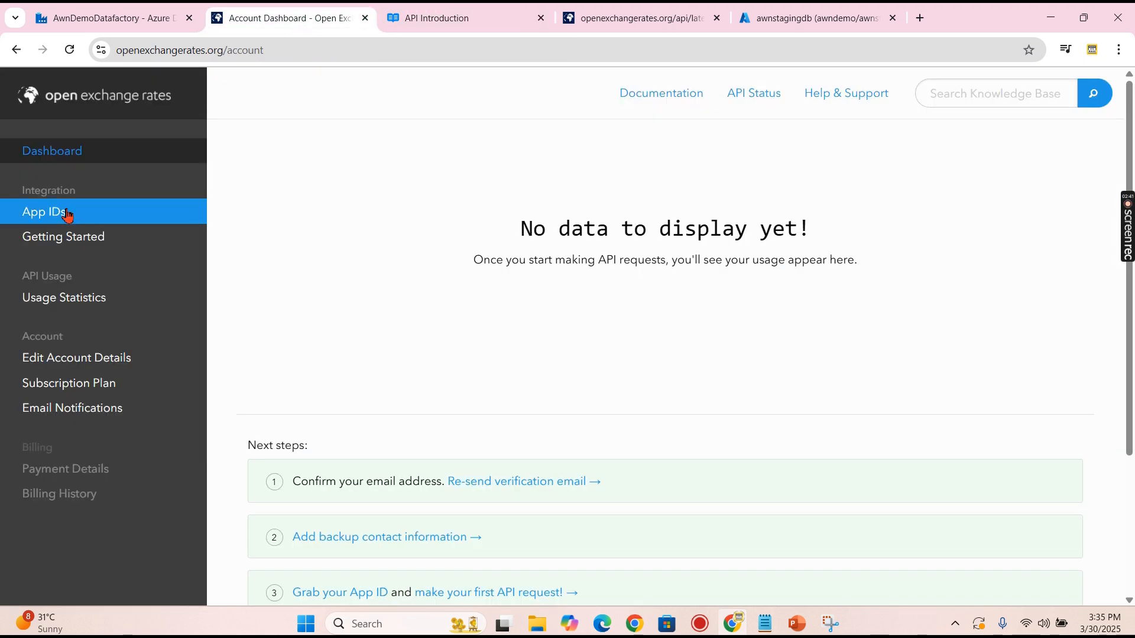
pyautogui.click(449, 17)
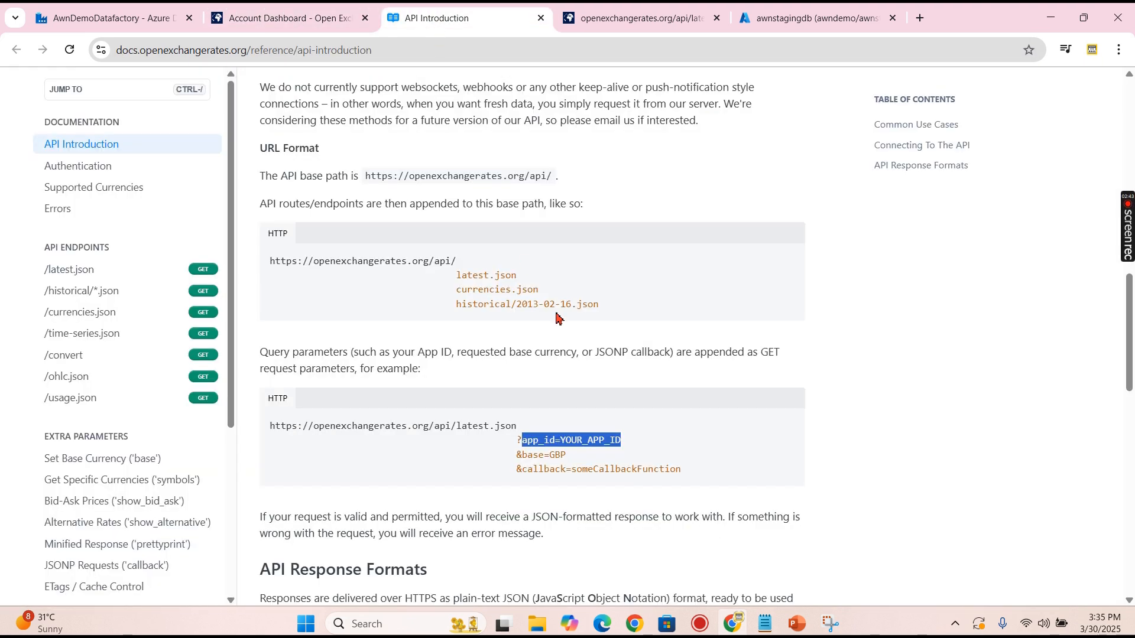
pyautogui.click(639, 17)
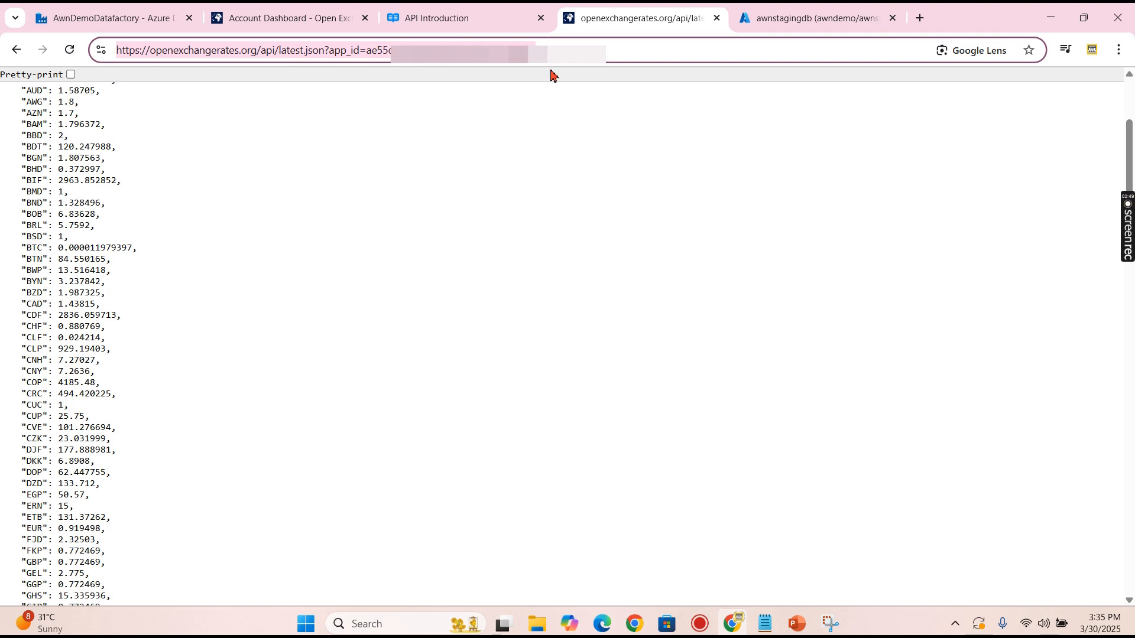
pyautogui.scroll(3)
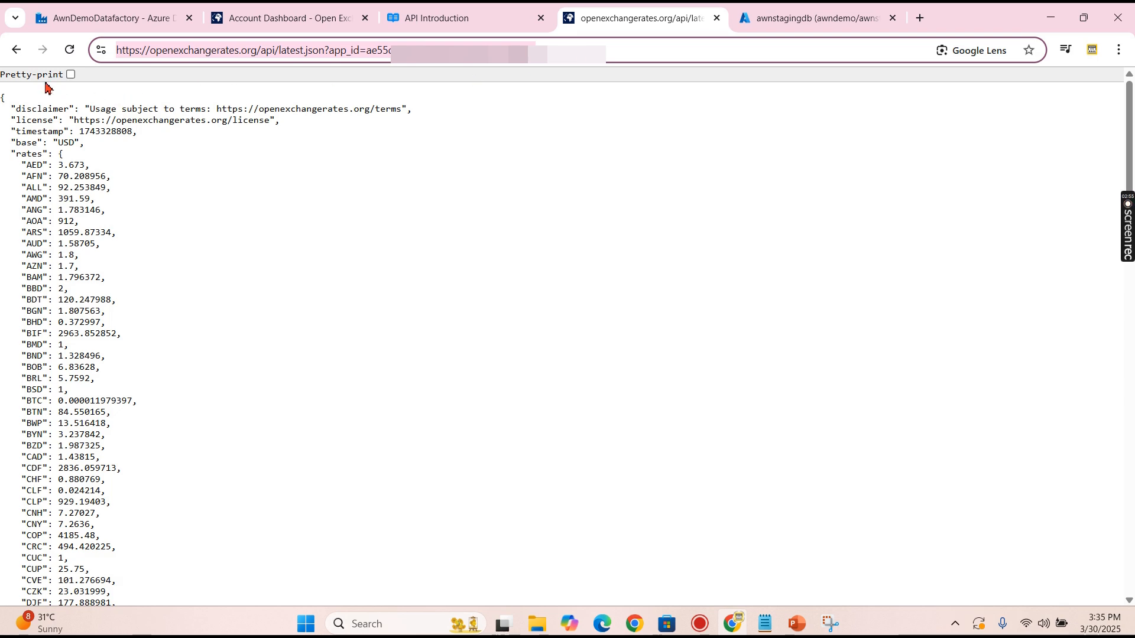
pyautogui.scroll(-3)
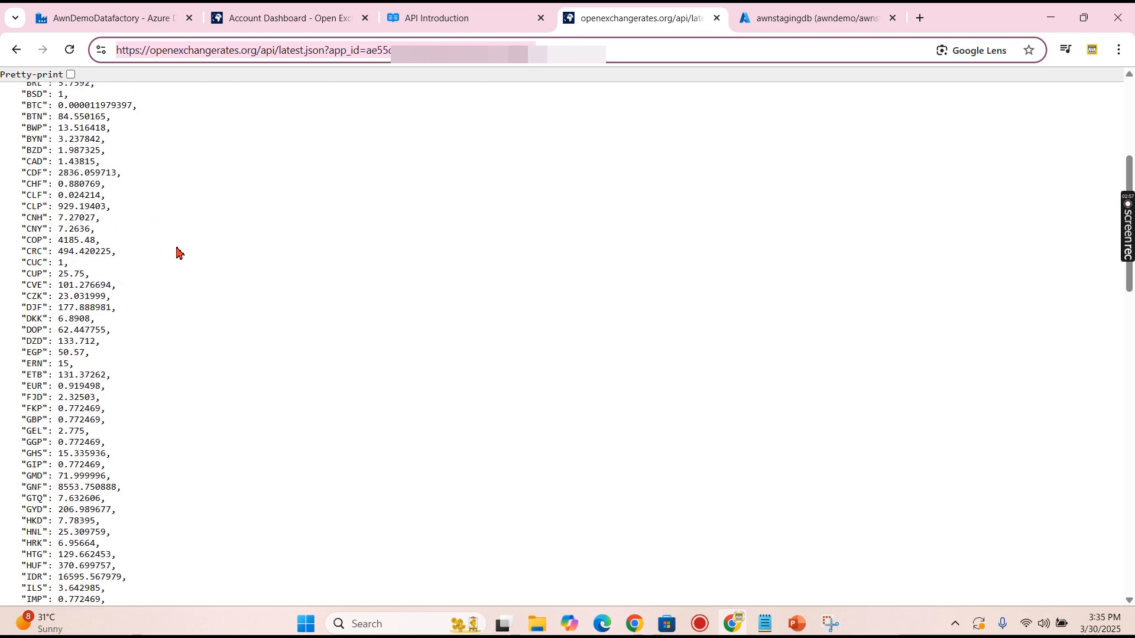
pyautogui.scroll(-3)
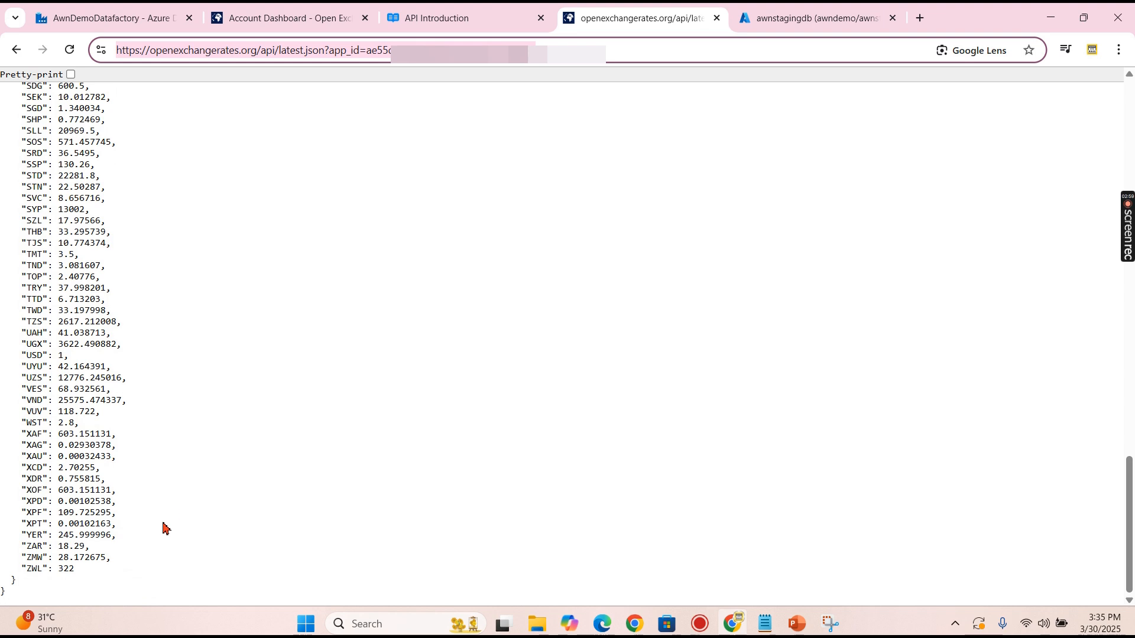
pyautogui.moveTo(154, 536)
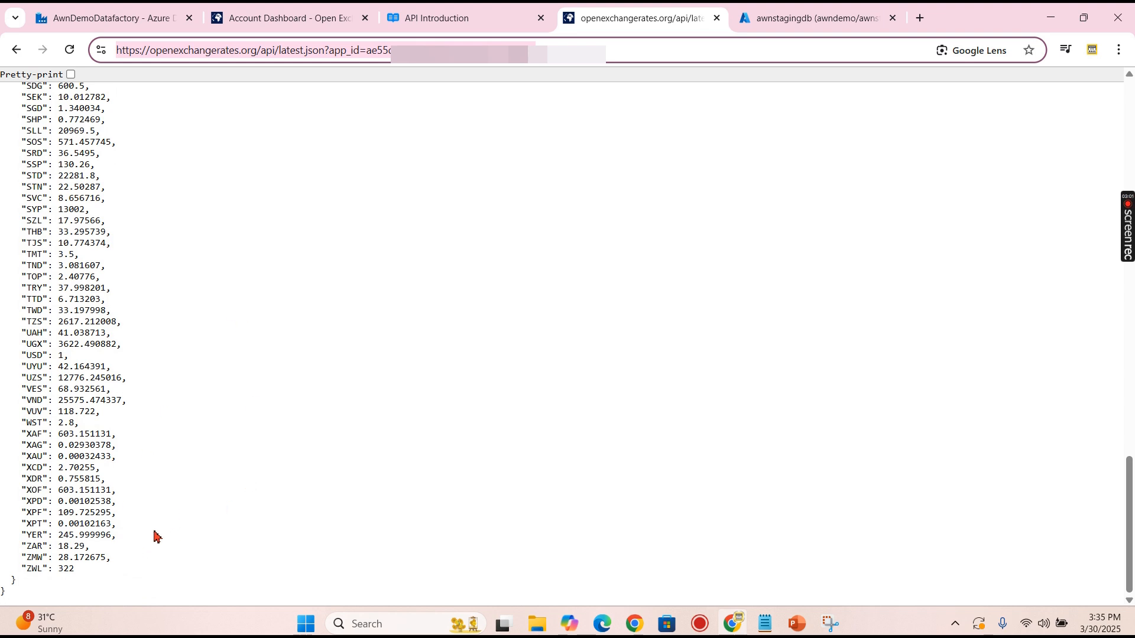
pyautogui.moveTo(240, 392)
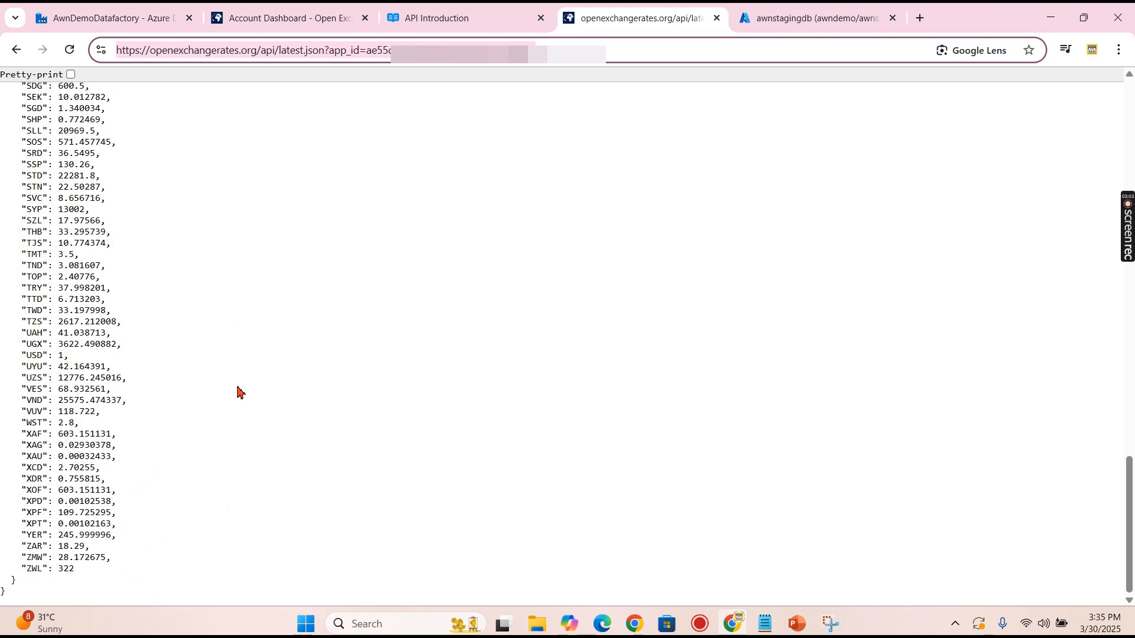
pyautogui.moveTo(227, 402)
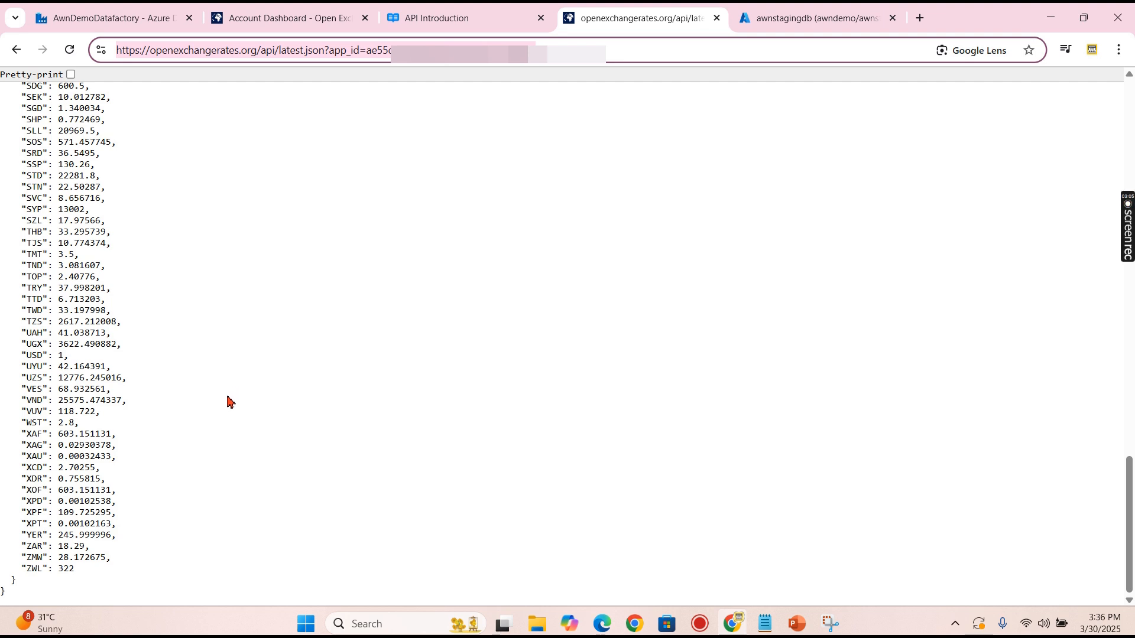
pyautogui.moveTo(409, 393)
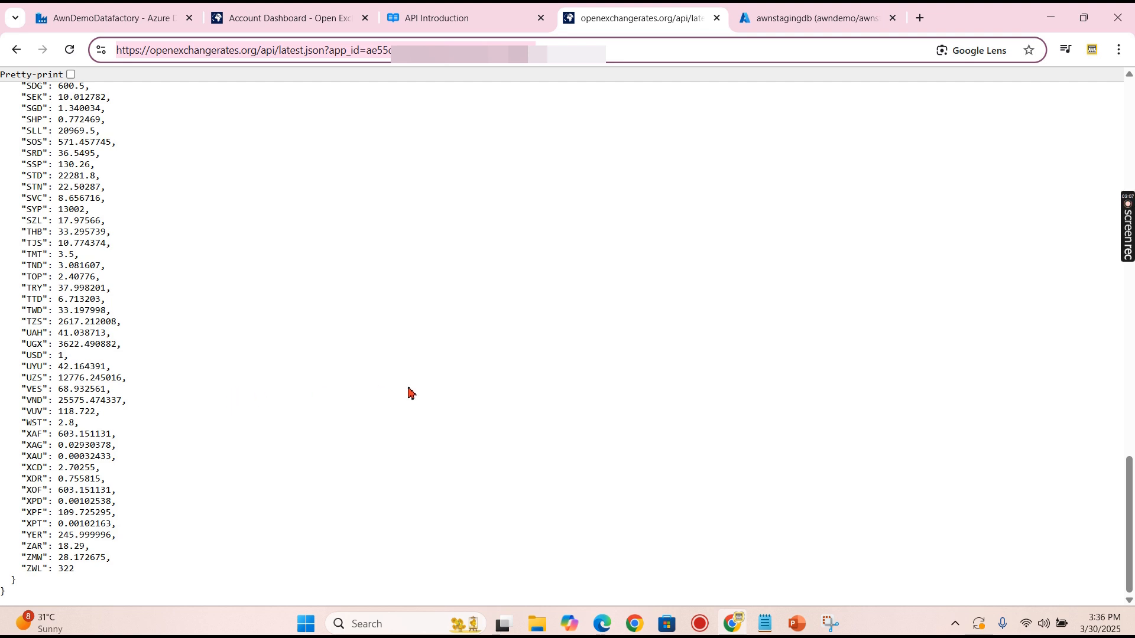
pyautogui.moveTo(242, 89)
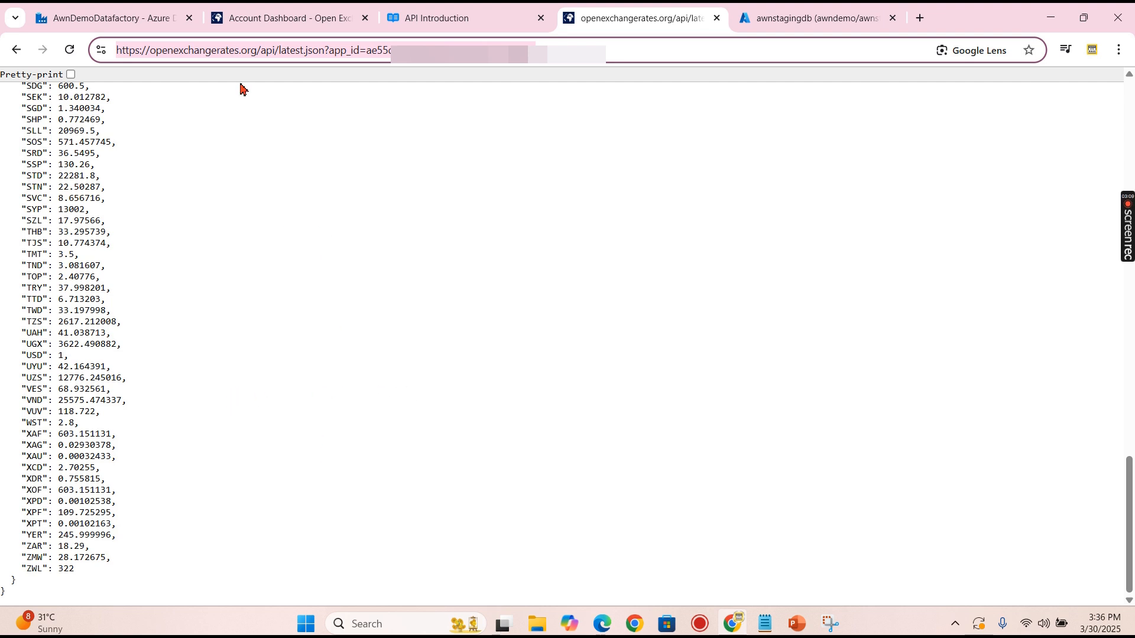
# - Create the anonymous REST linked service RestService1 for the latest.json URL after a successful connection test
pyautogui.click(109, 18)
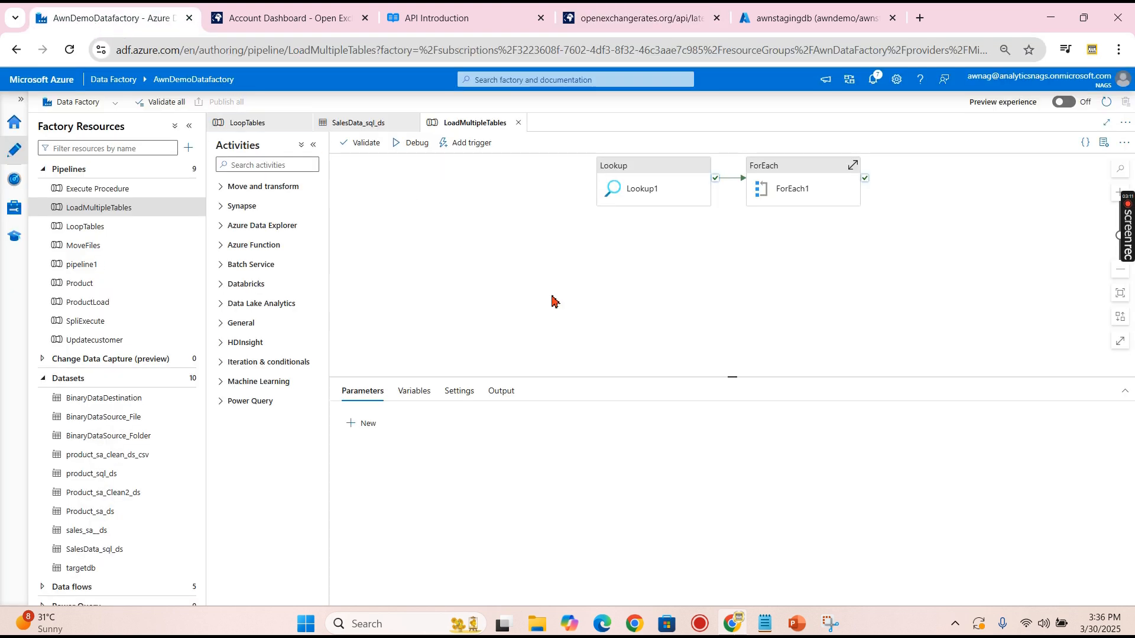
pyautogui.moveTo(477, 207)
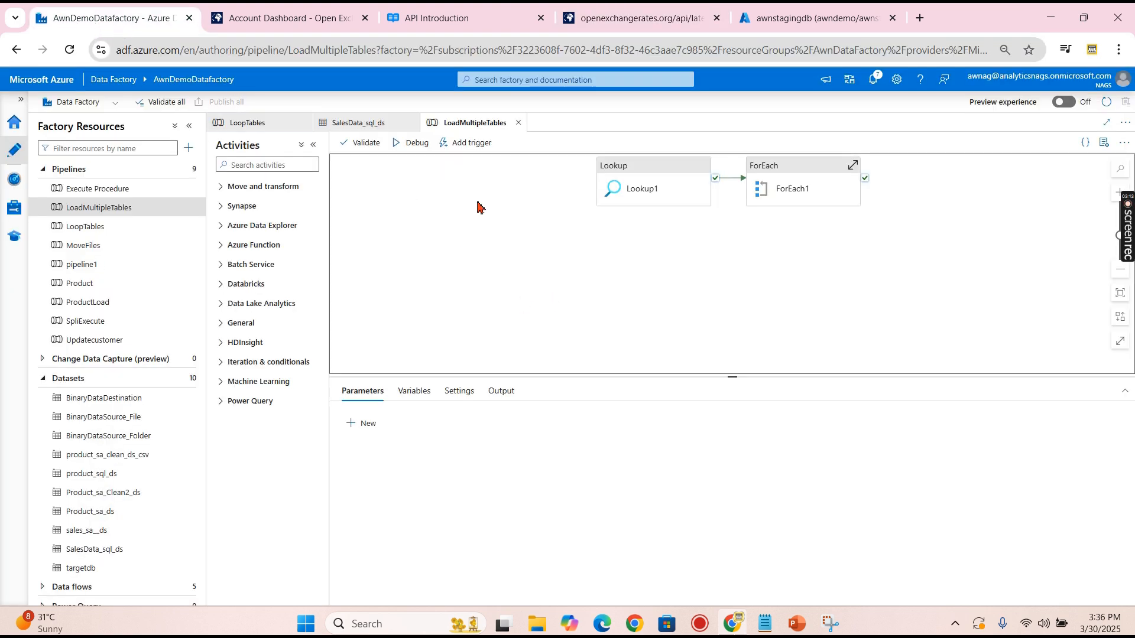
pyautogui.click(14, 208)
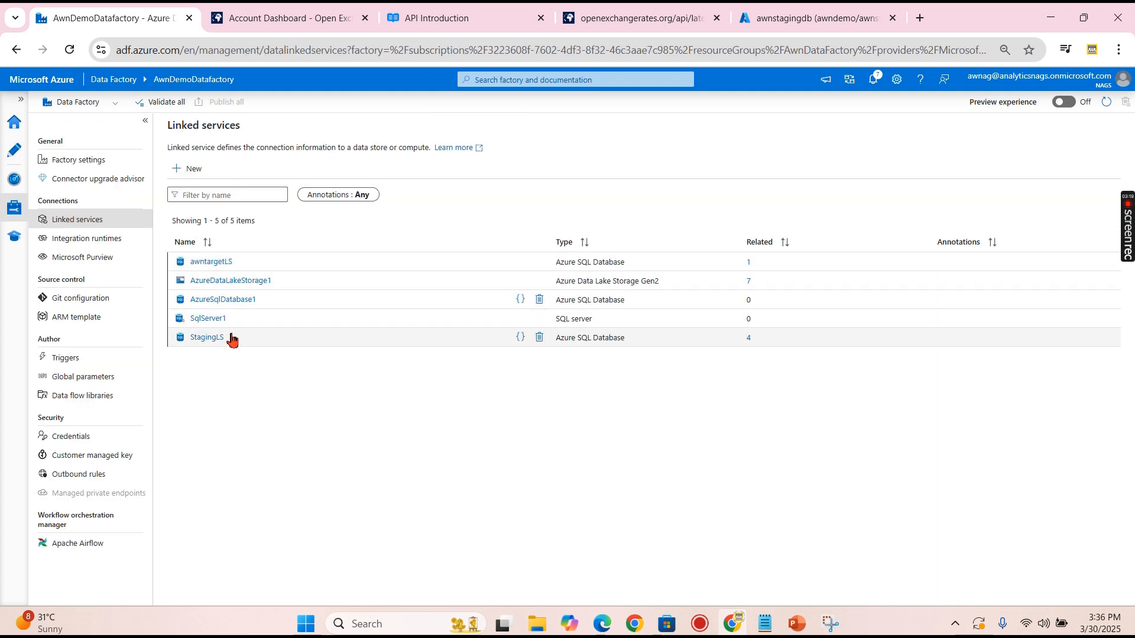
pyautogui.moveTo(474, 430)
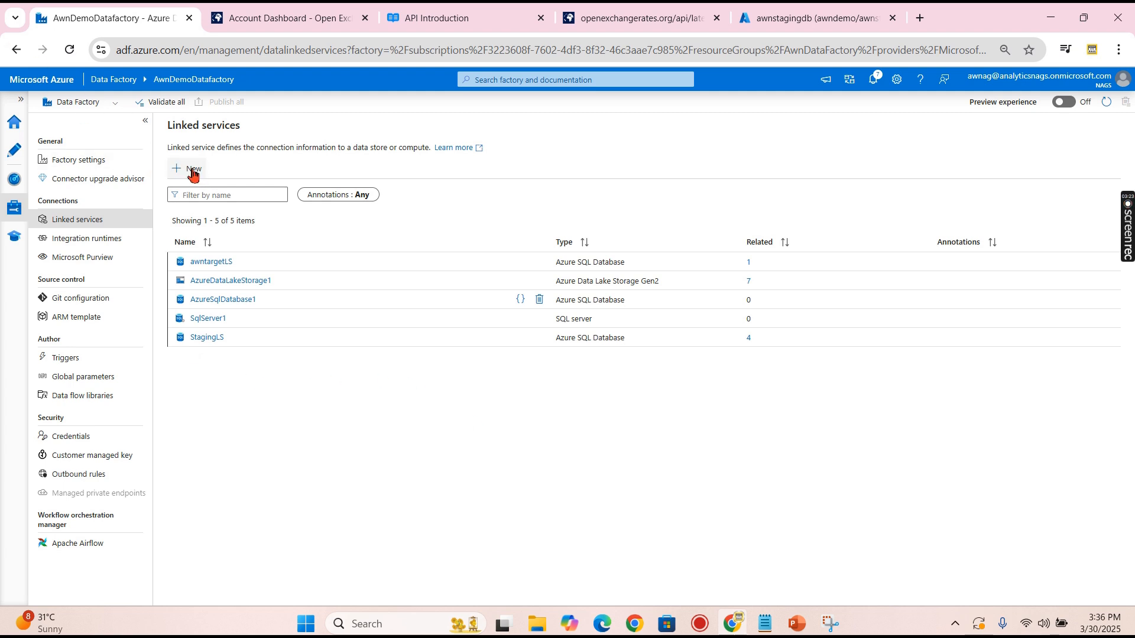
pyautogui.click(186, 169)
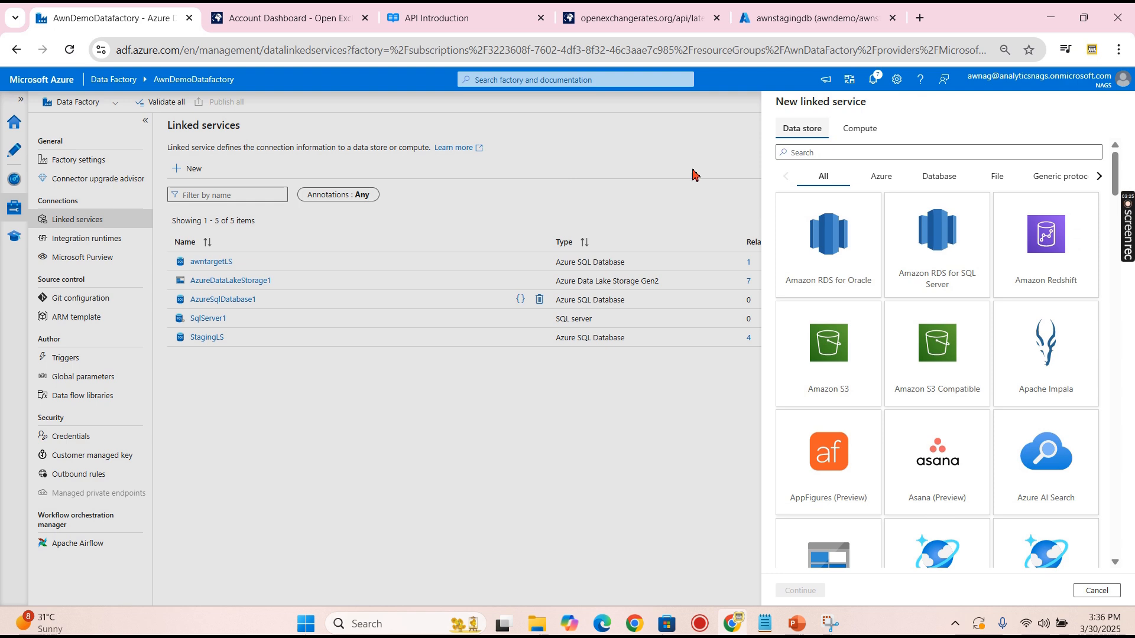
pyautogui.write('rest')
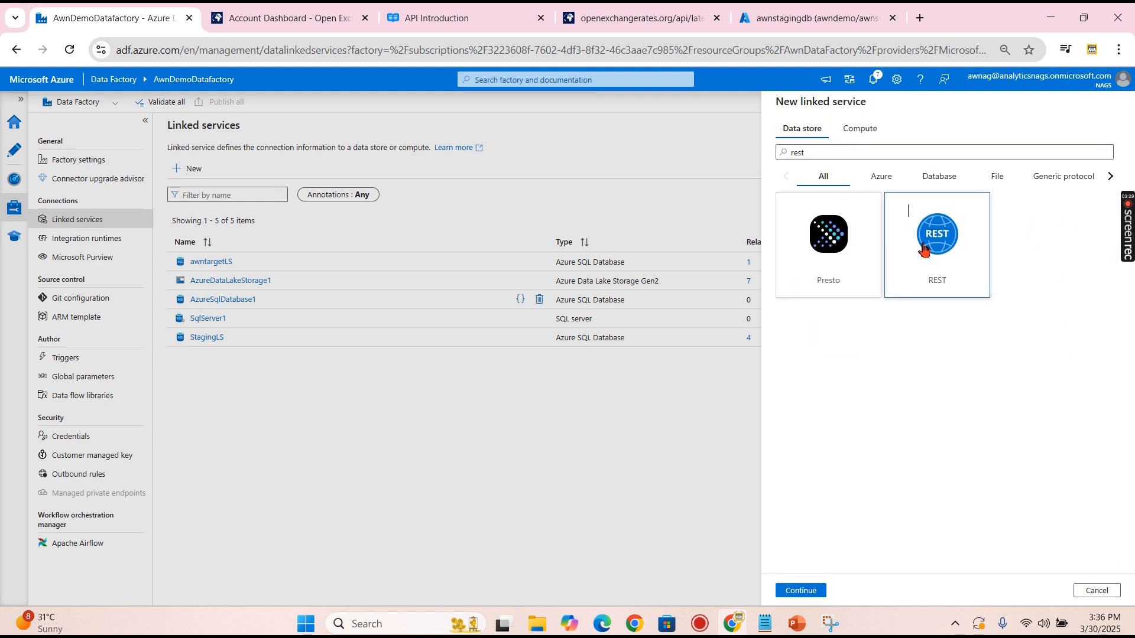
pyautogui.click(799, 590)
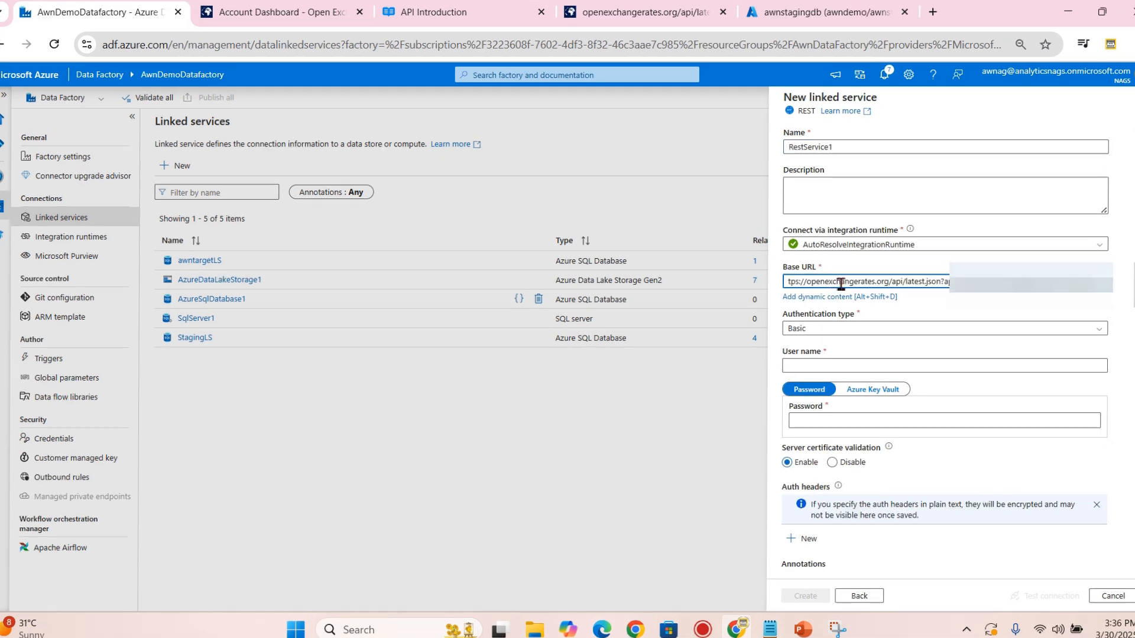
pyautogui.click(940, 331)
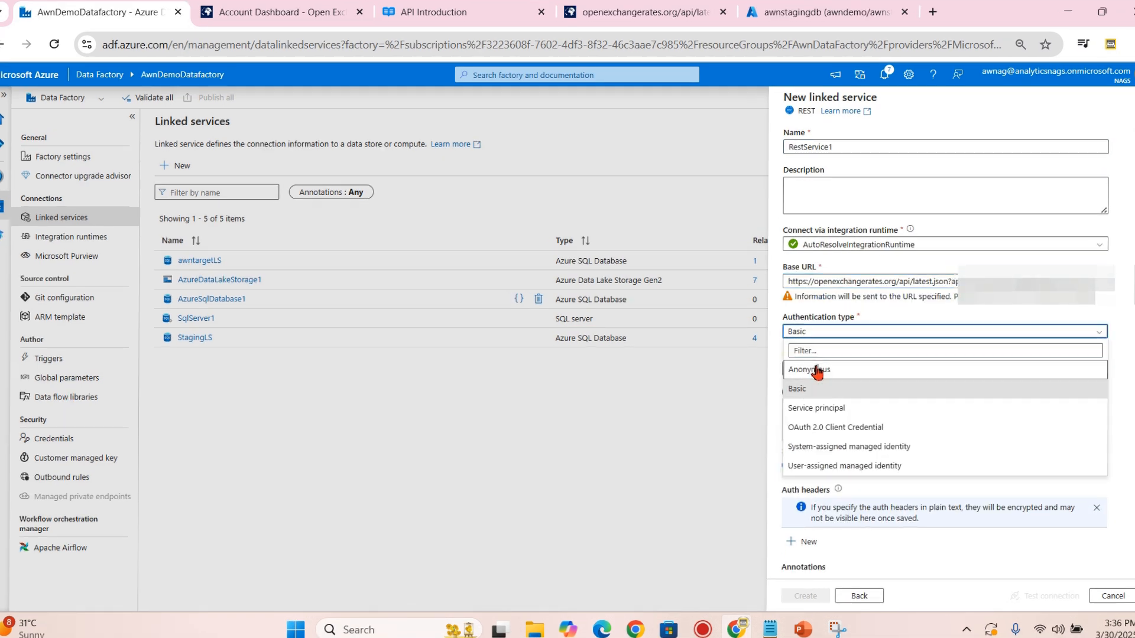
pyautogui.click(807, 368)
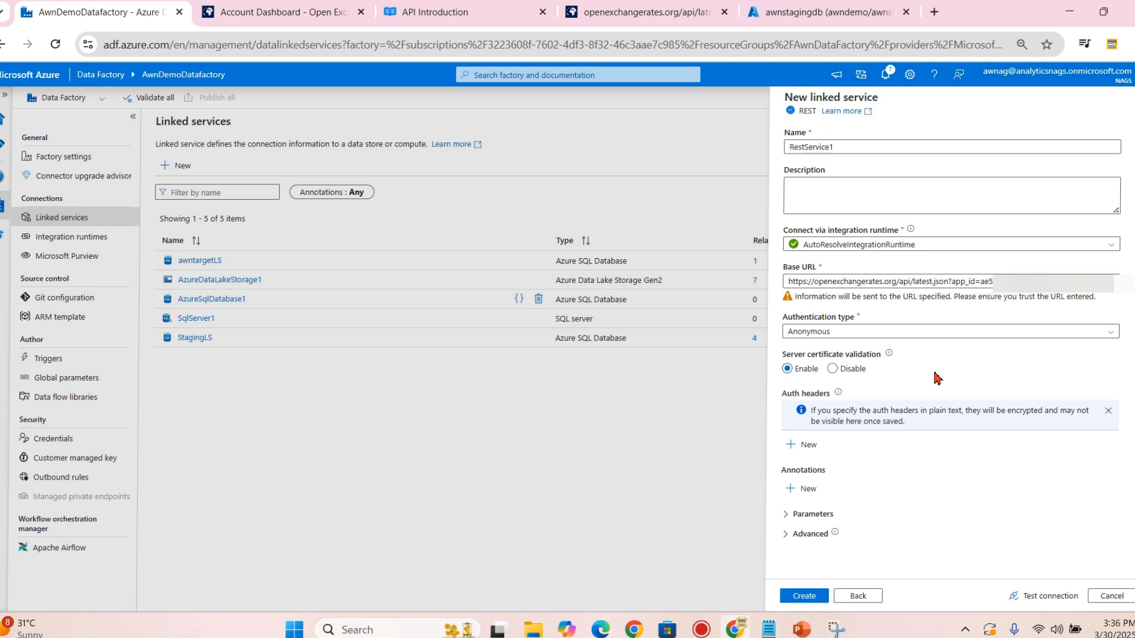
pyautogui.write('5')
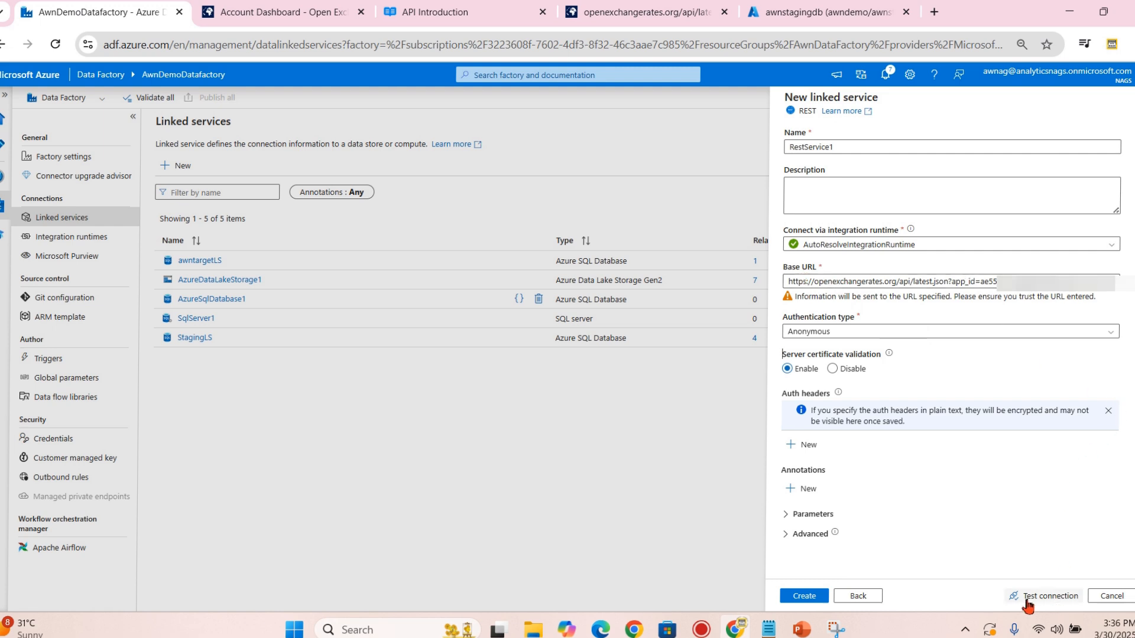
pyautogui.click(1049, 595)
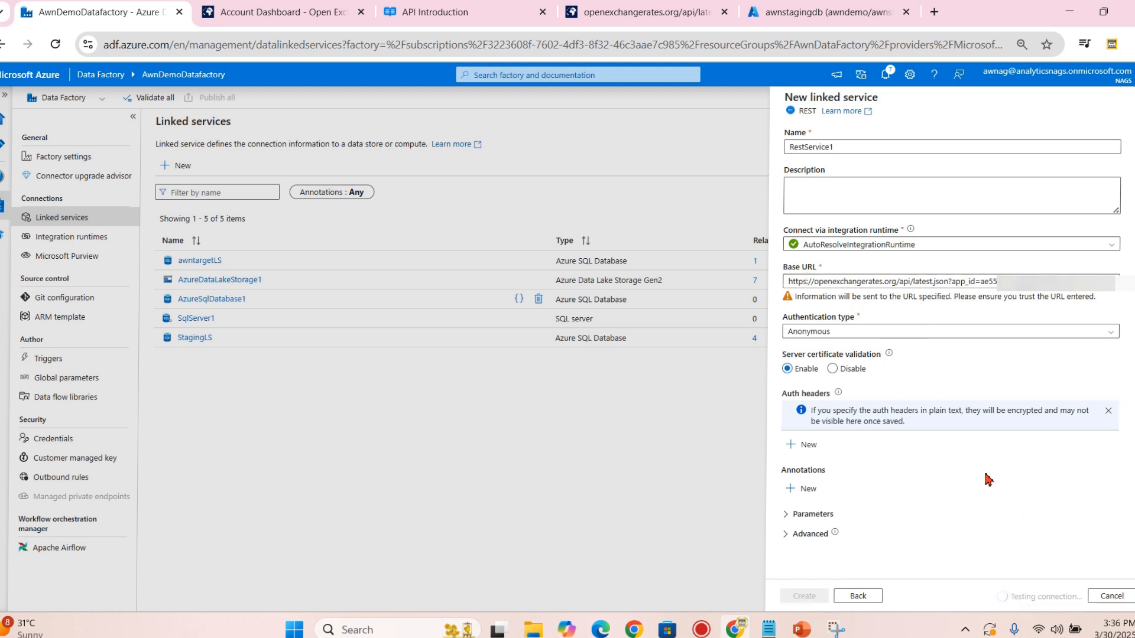
pyautogui.click(1049, 596)
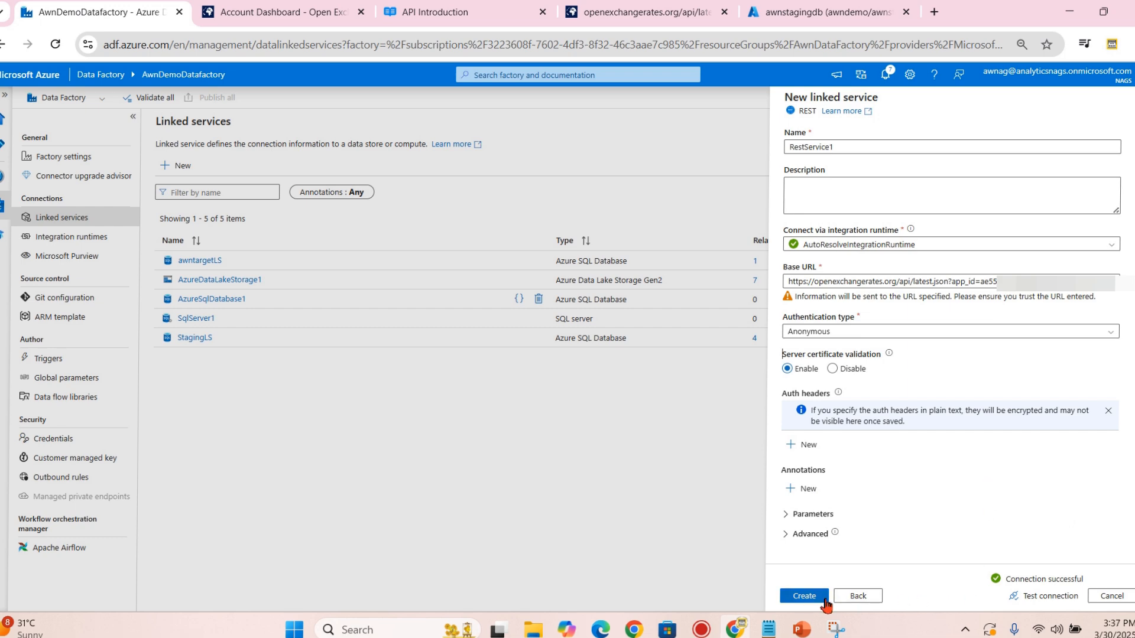
pyautogui.click(803, 596)
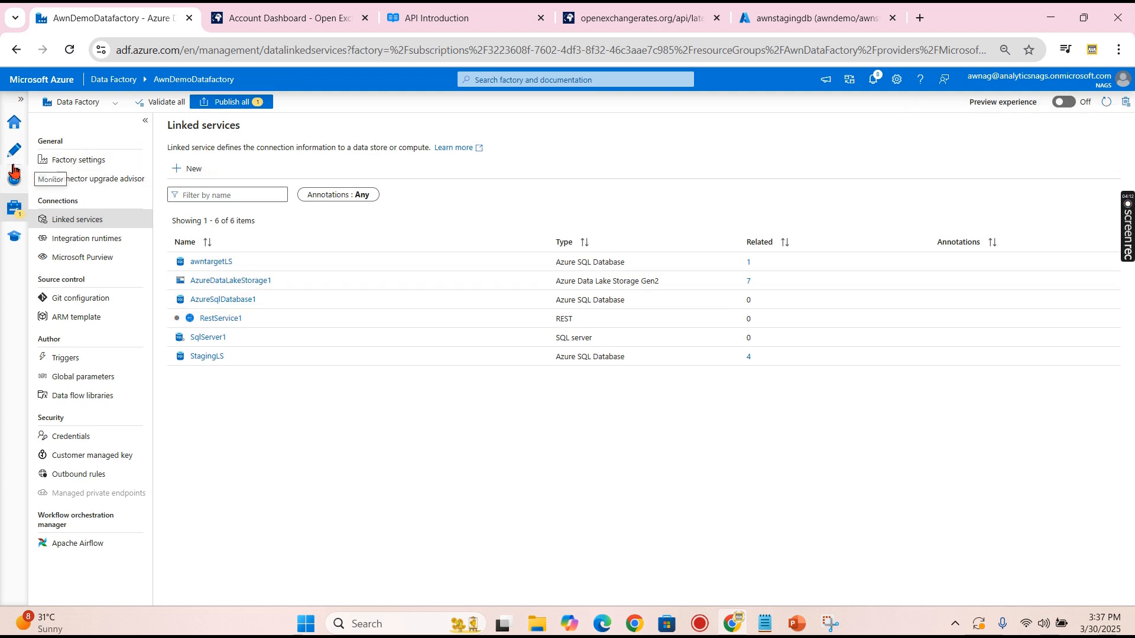
pyautogui.moveTo(206, 355)
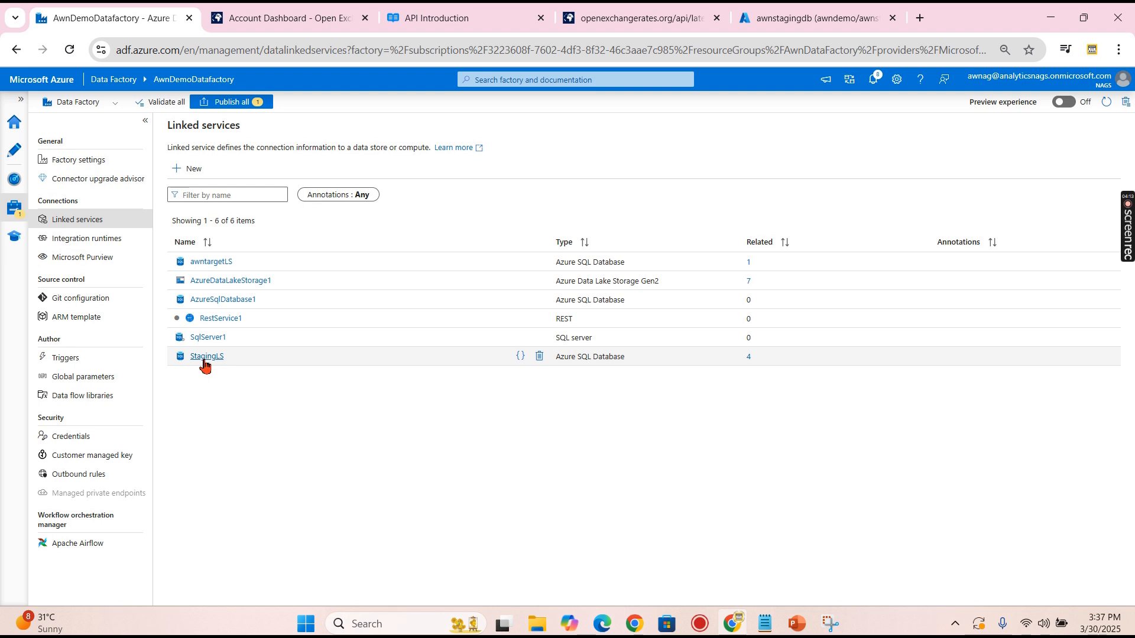
pyautogui.moveTo(217, 362)
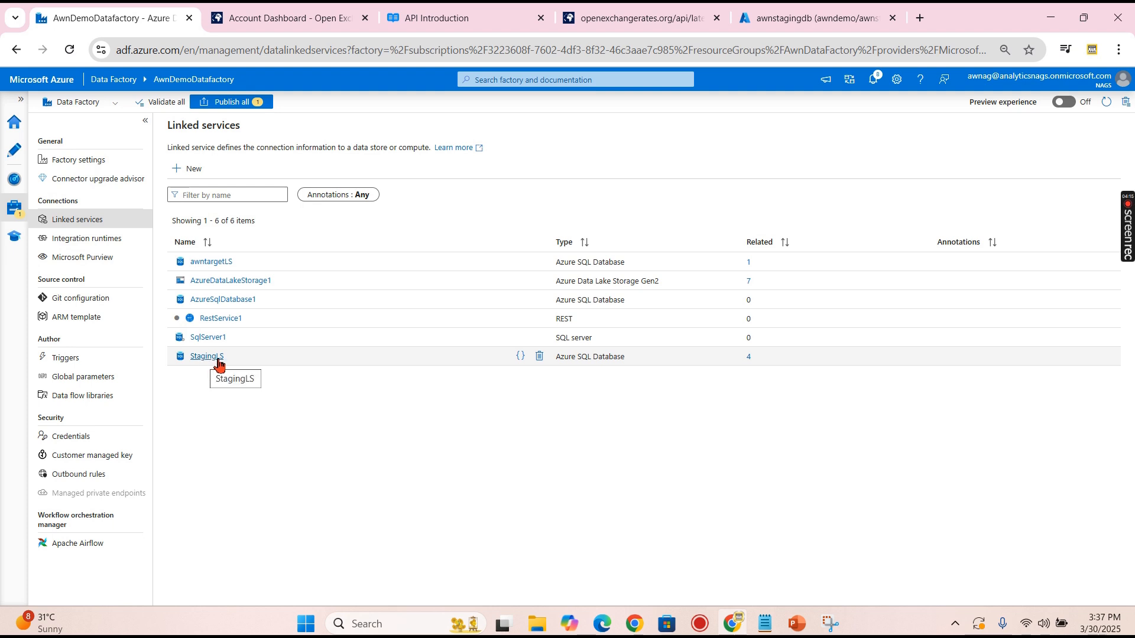
pyautogui.moveTo(193, 377)
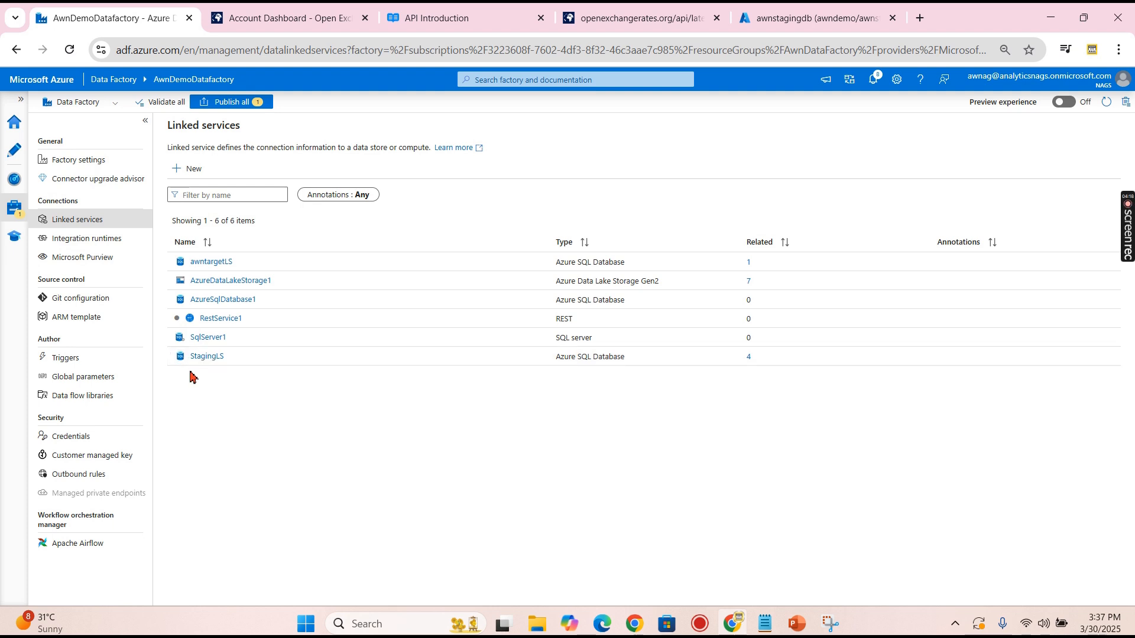
# - Return to the Author view showing the LoadMultipleTables pipeline
pyautogui.click(14, 150)
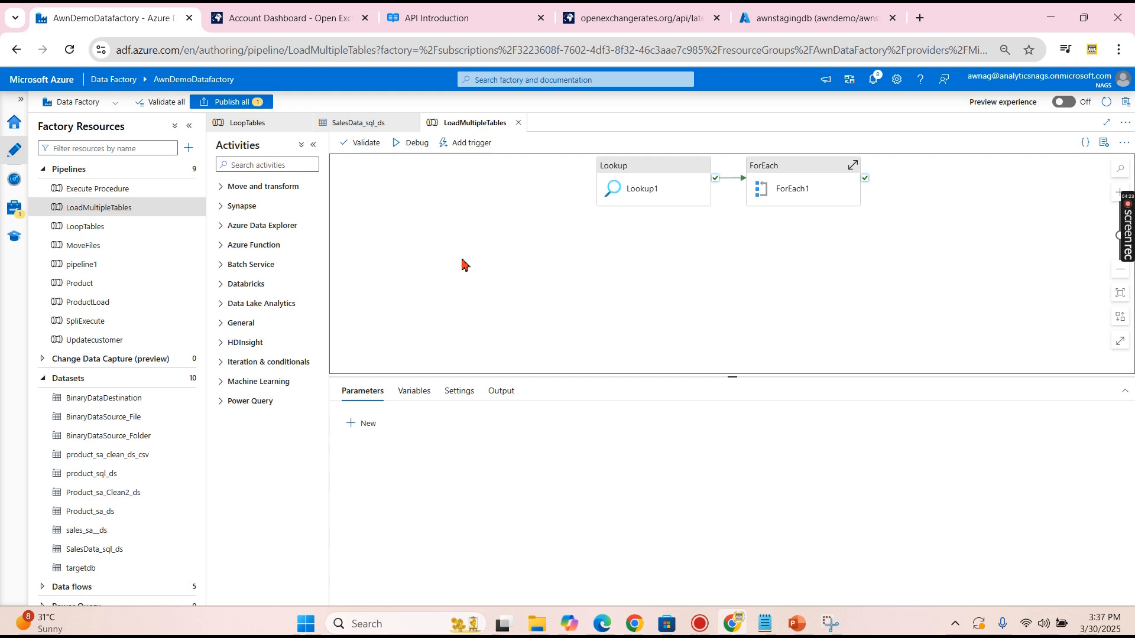
pyautogui.moveTo(138, 180)
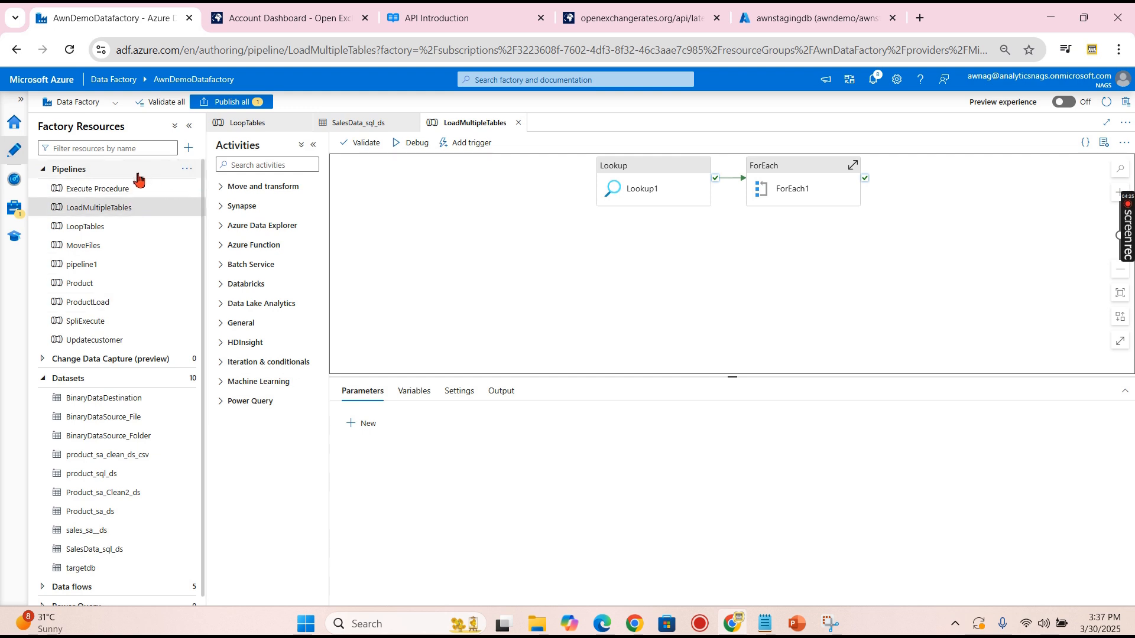
# - Create a new pipeline named loadexchangerate and search the activities for 'copy'
pyautogui.click(187, 147)
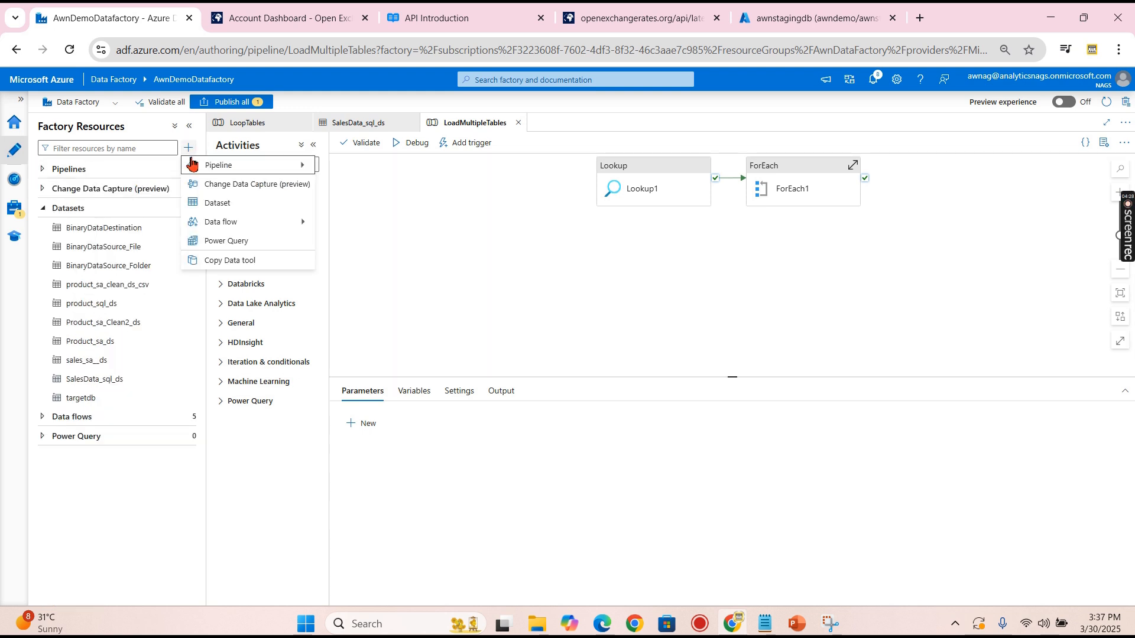
pyautogui.click(218, 164)
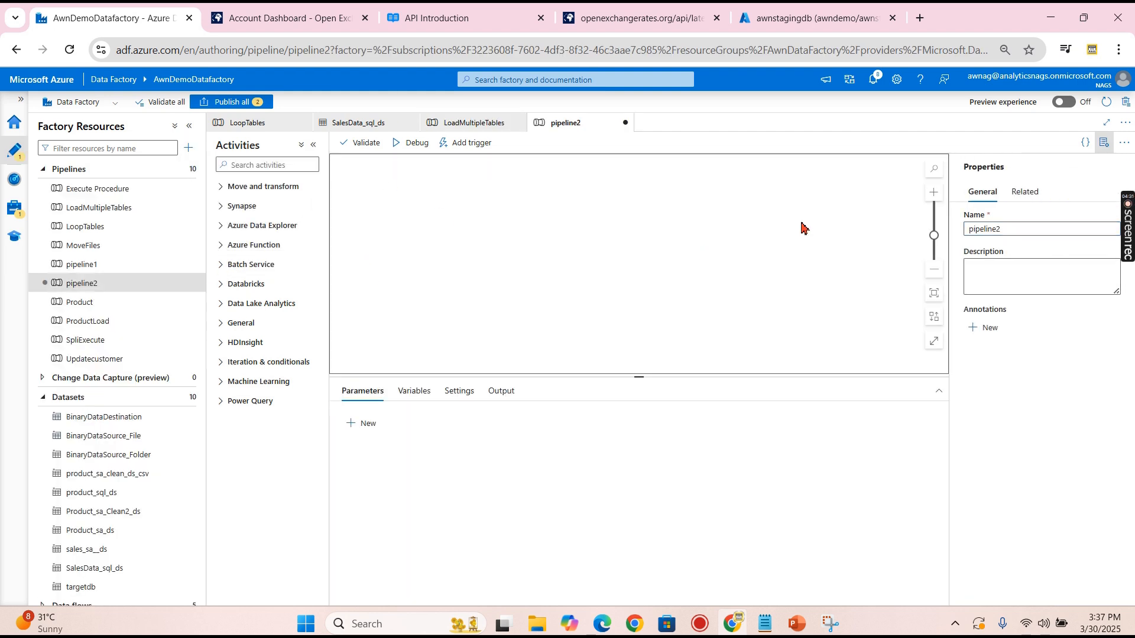
pyautogui.moveTo(957, 242)
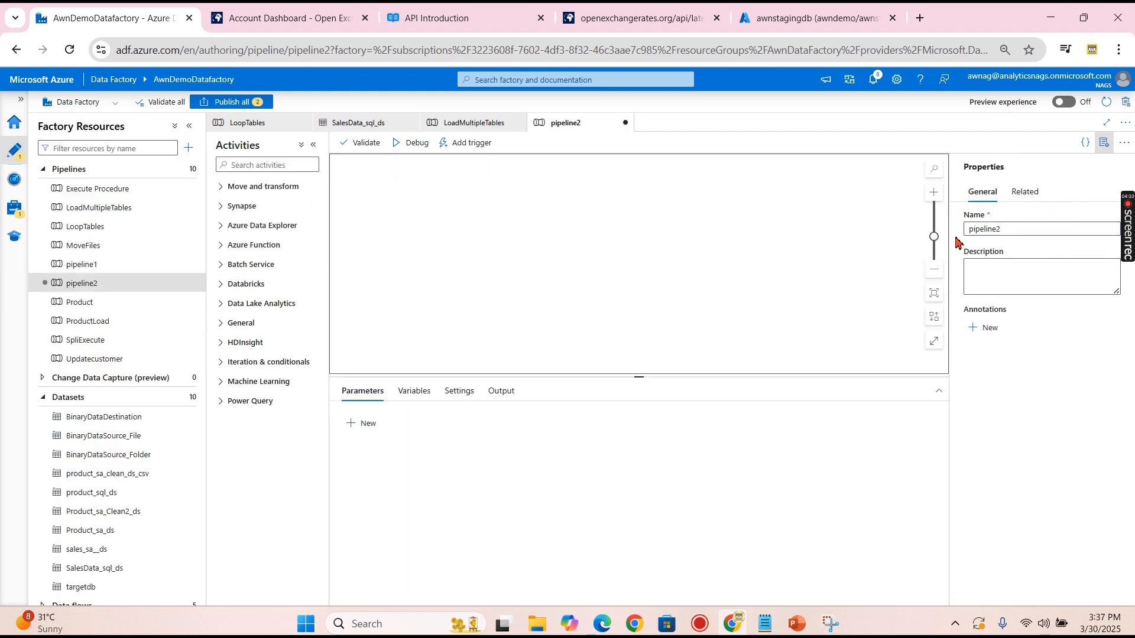
pyautogui.click(1040, 229)
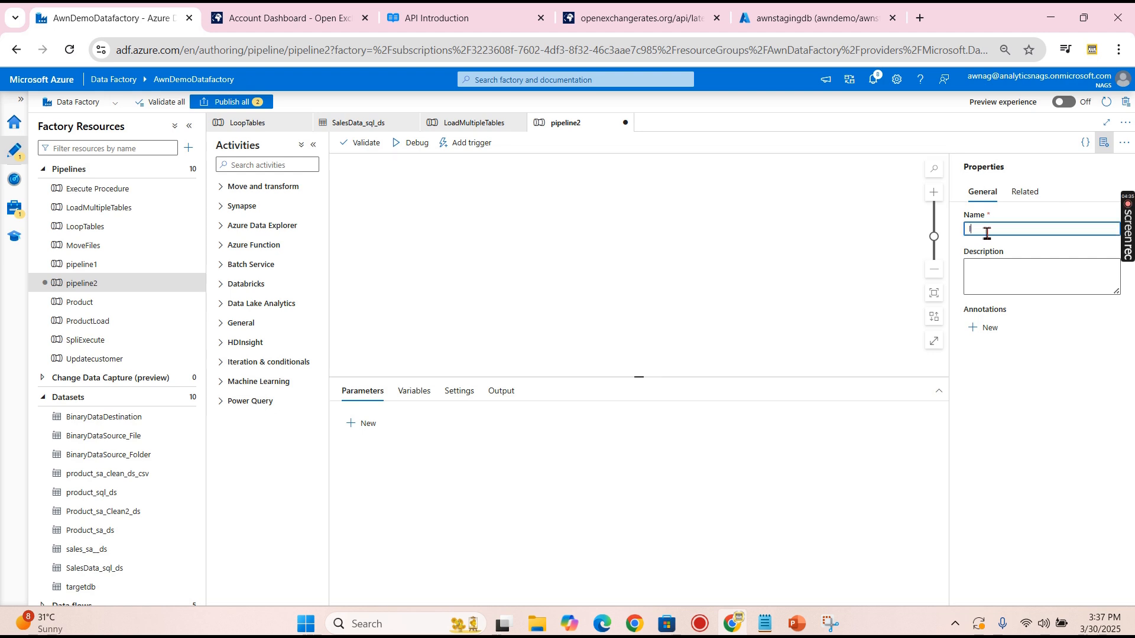
pyautogui.write('loaded')
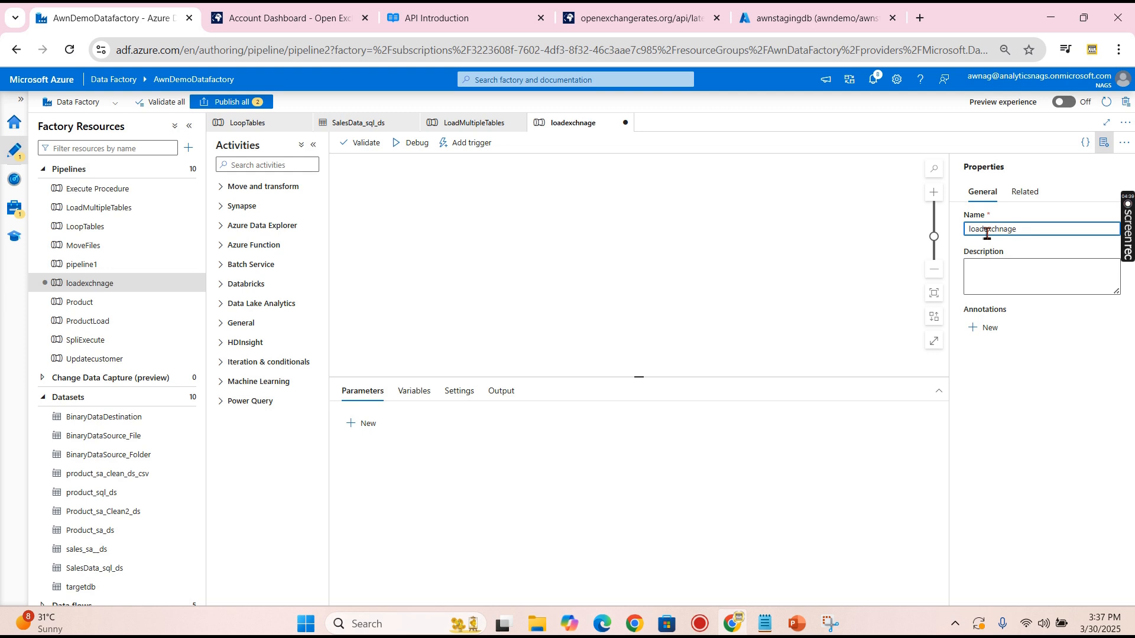
pyautogui.write('rate')
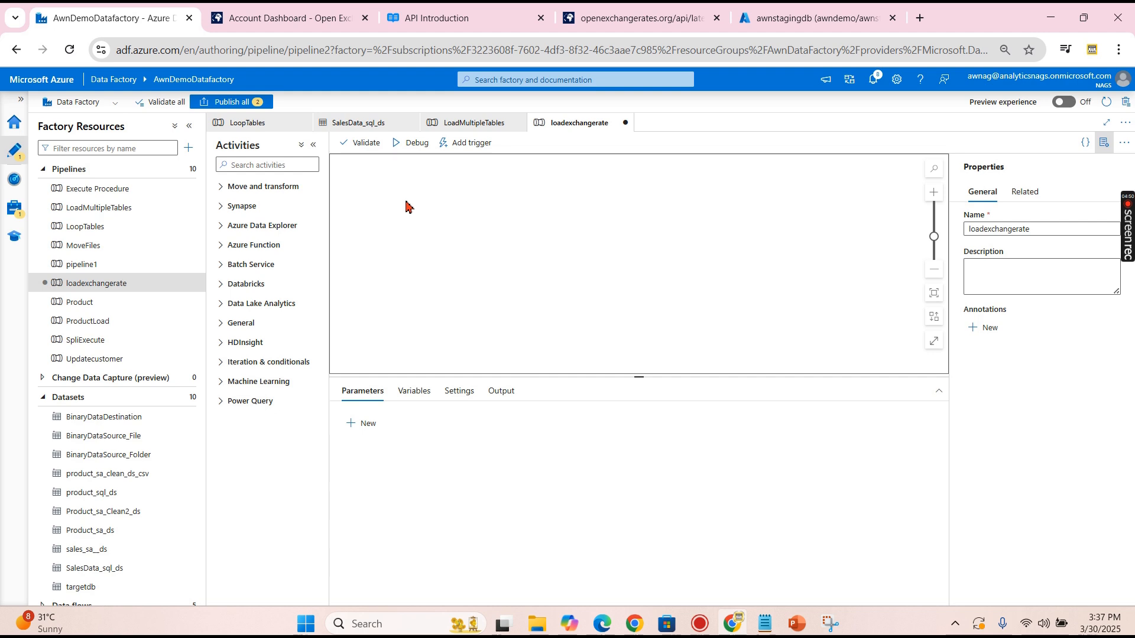
pyautogui.write('copy')
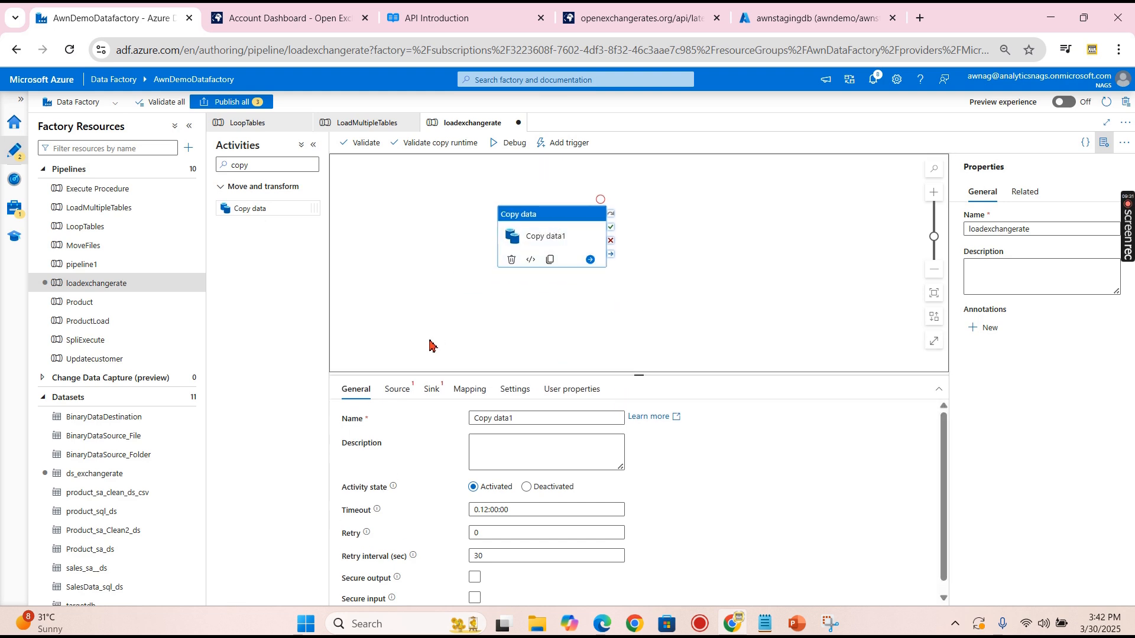
# - Open Copy data1's Source settings and start a new source dataset
pyautogui.click(396, 389)
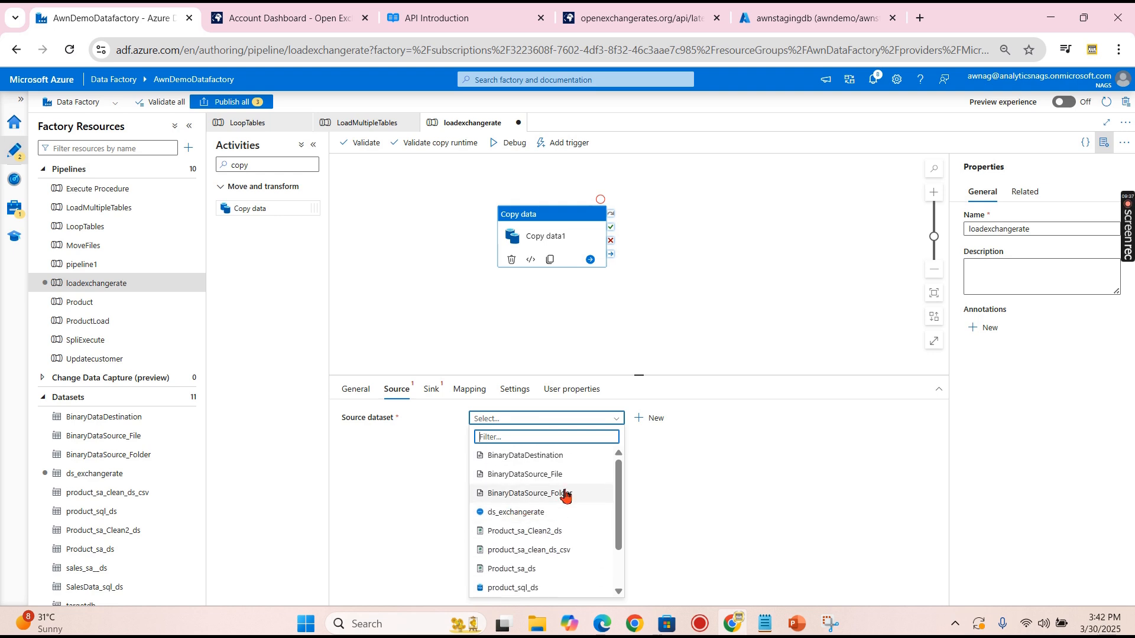
pyautogui.click(648, 419)
pyautogui.write('rest')
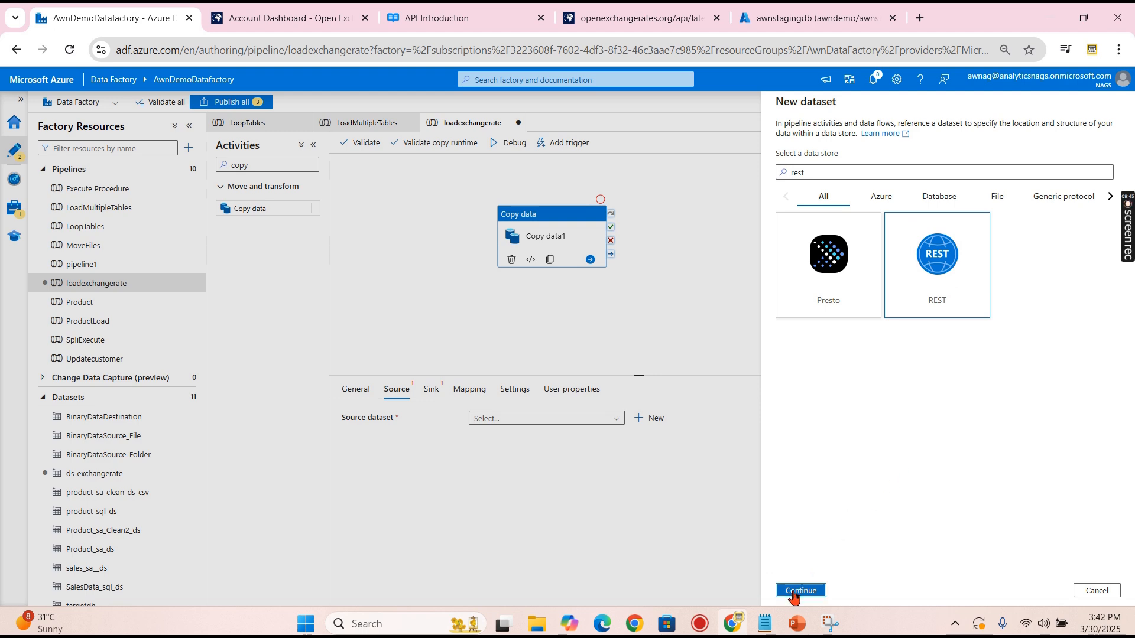
# - Create REST dataset ds_exchnagerate_v1 on RestService1 and apply it as the source
pyautogui.click(799, 590)
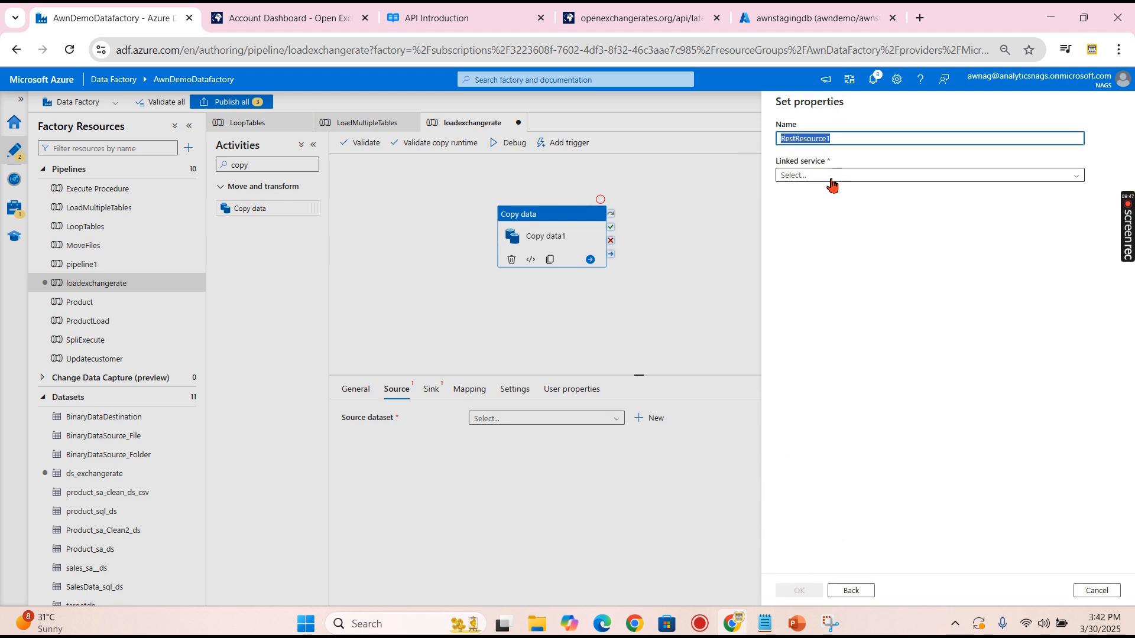
pyautogui.click(928, 175)
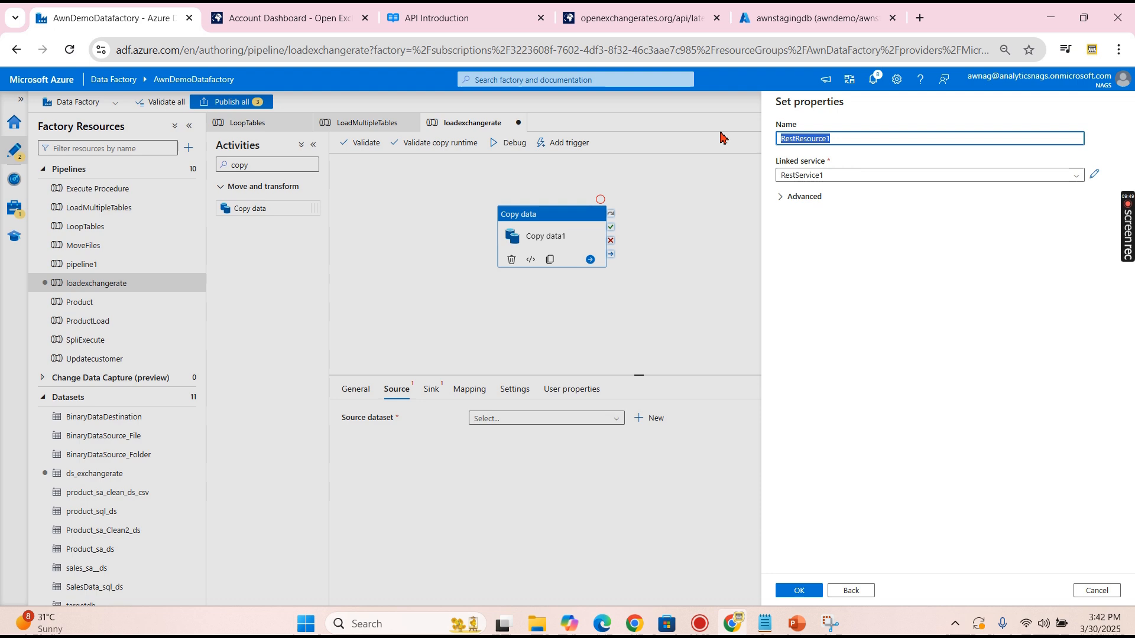
pyautogui.write('ds_exchnagerate')
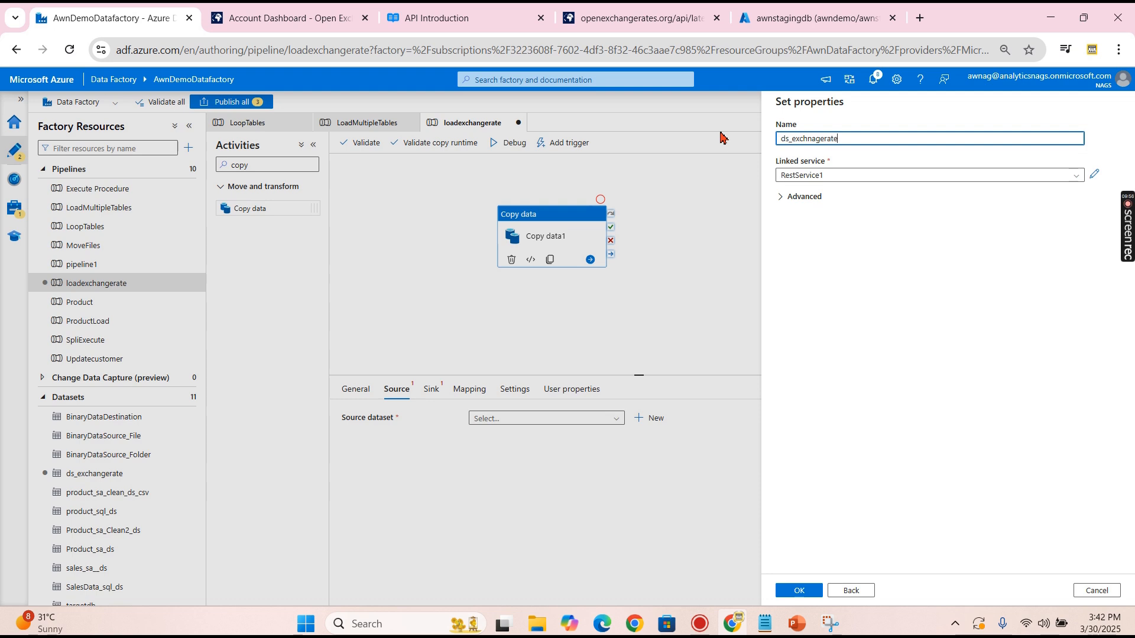
pyautogui.write('v1')
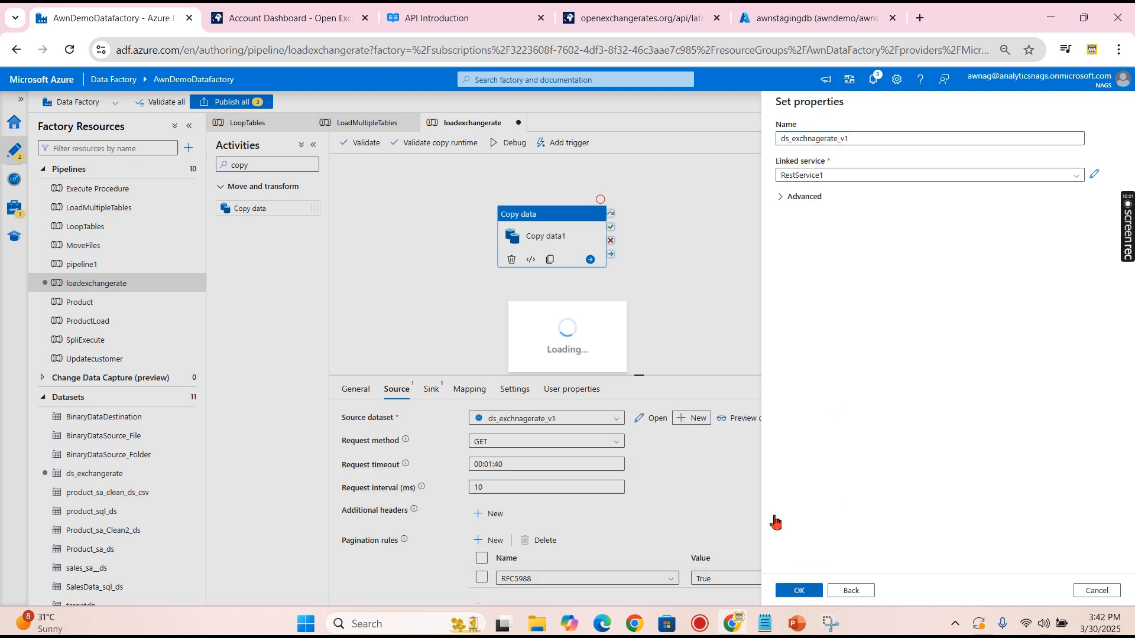
pyautogui.click(797, 589)
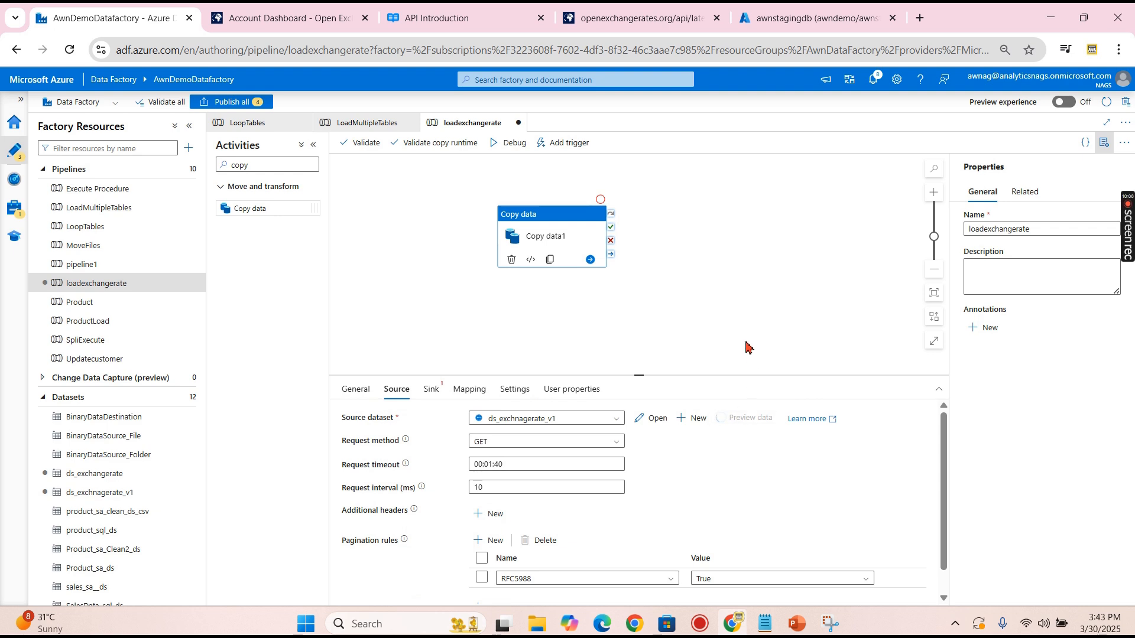
pyautogui.click(748, 418)
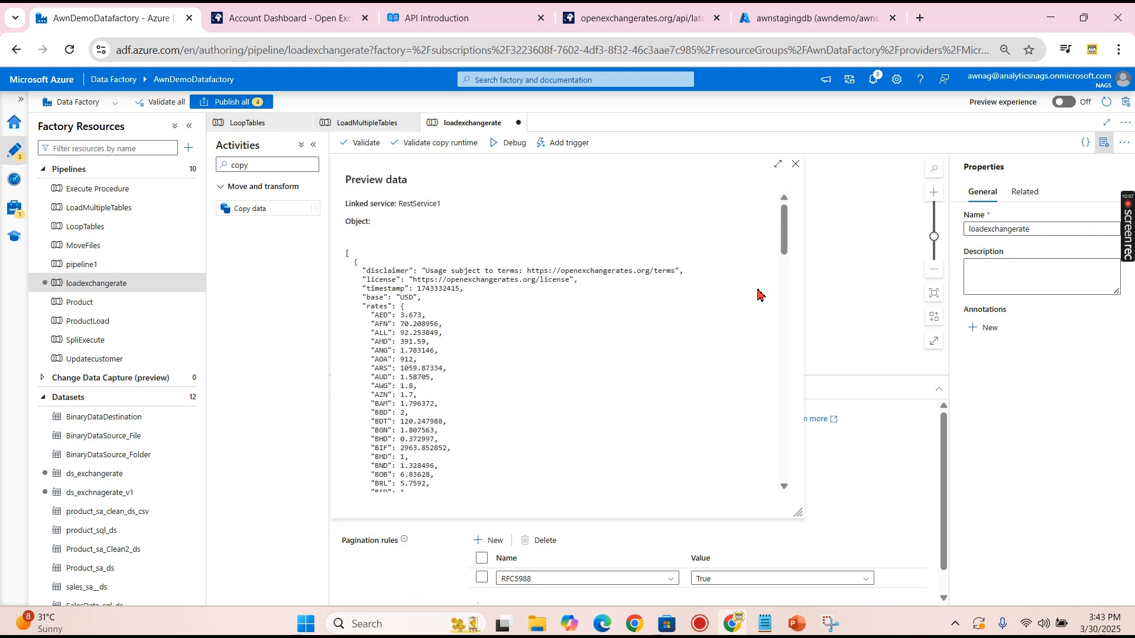
pyautogui.scroll(-3)
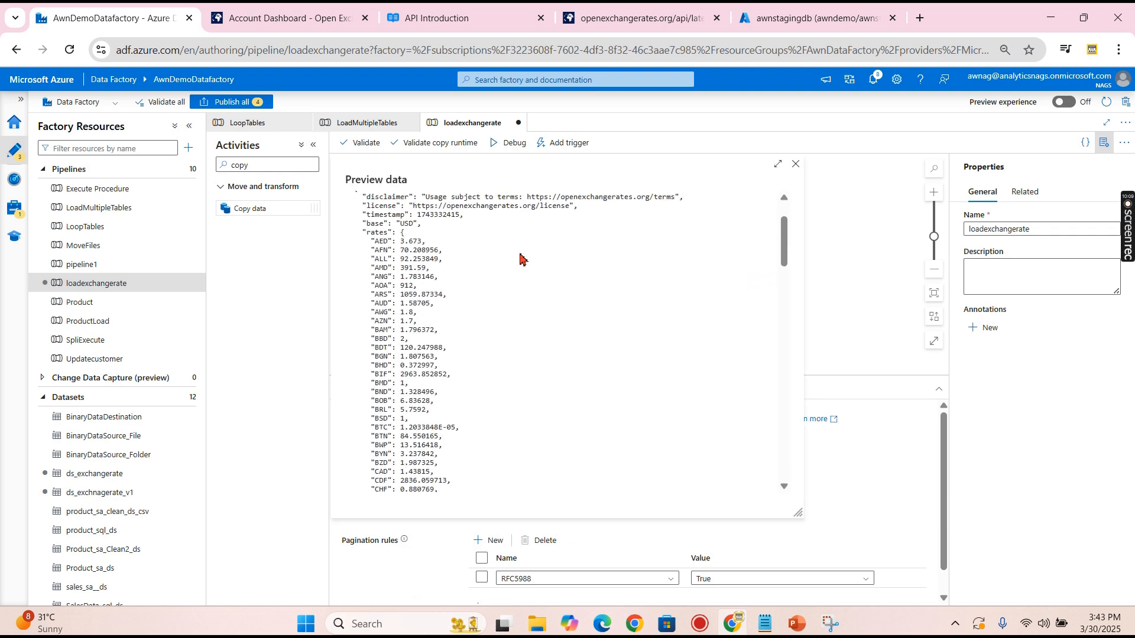
pyautogui.scroll(-3)
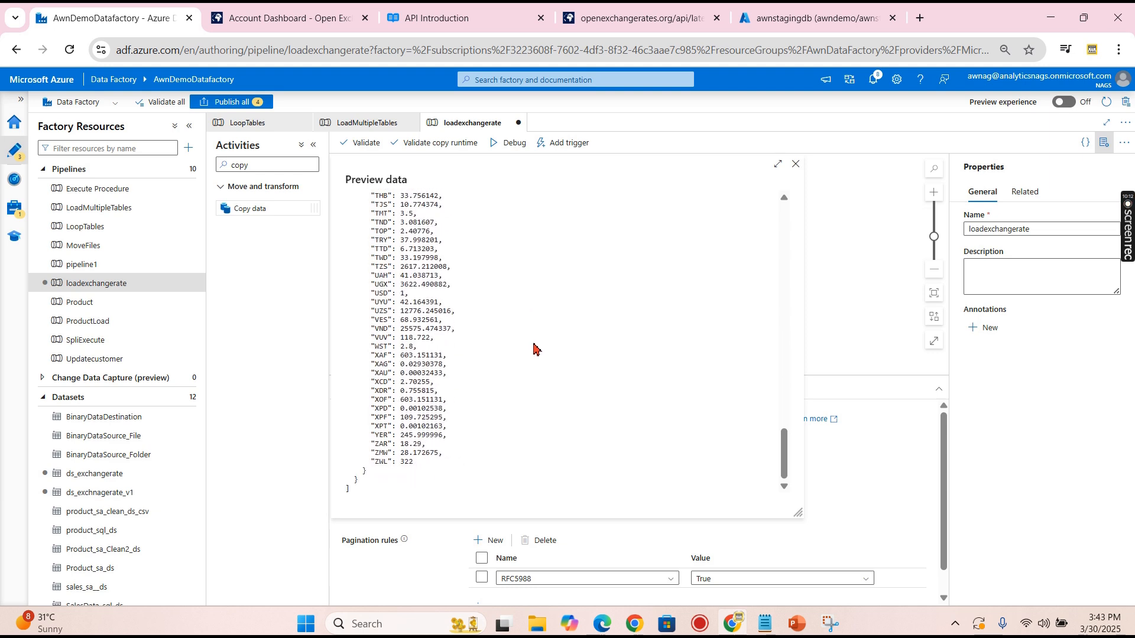
pyautogui.click(795, 164)
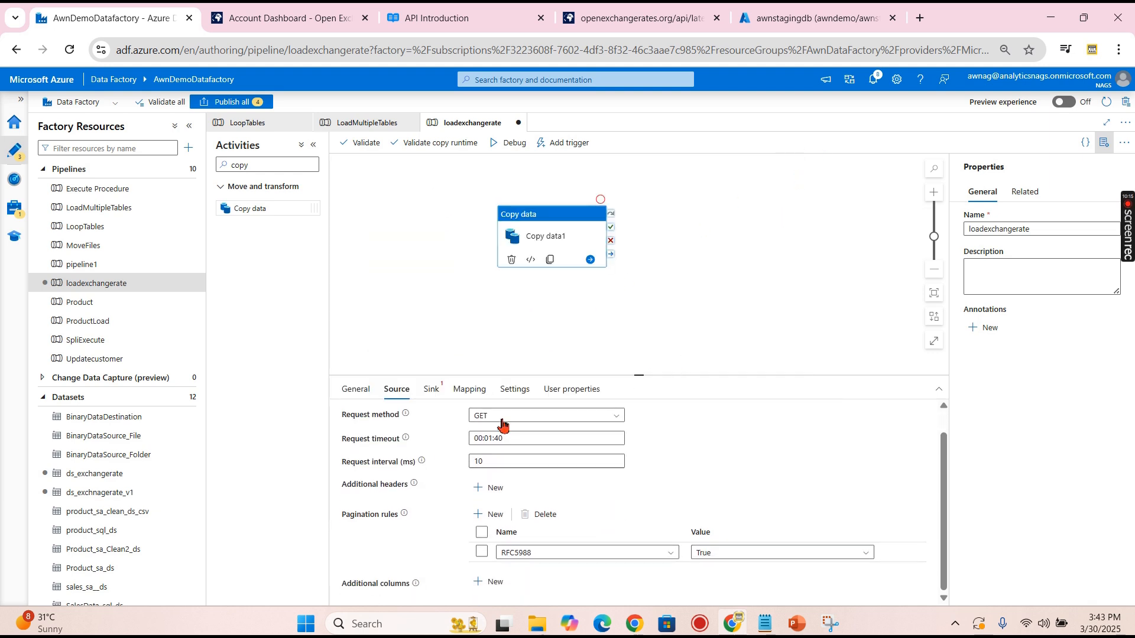
# - Point the sink at SalesData_sql_ds, auto-creating table exchangerate, and switch to the query editor
pyautogui.click(430, 390)
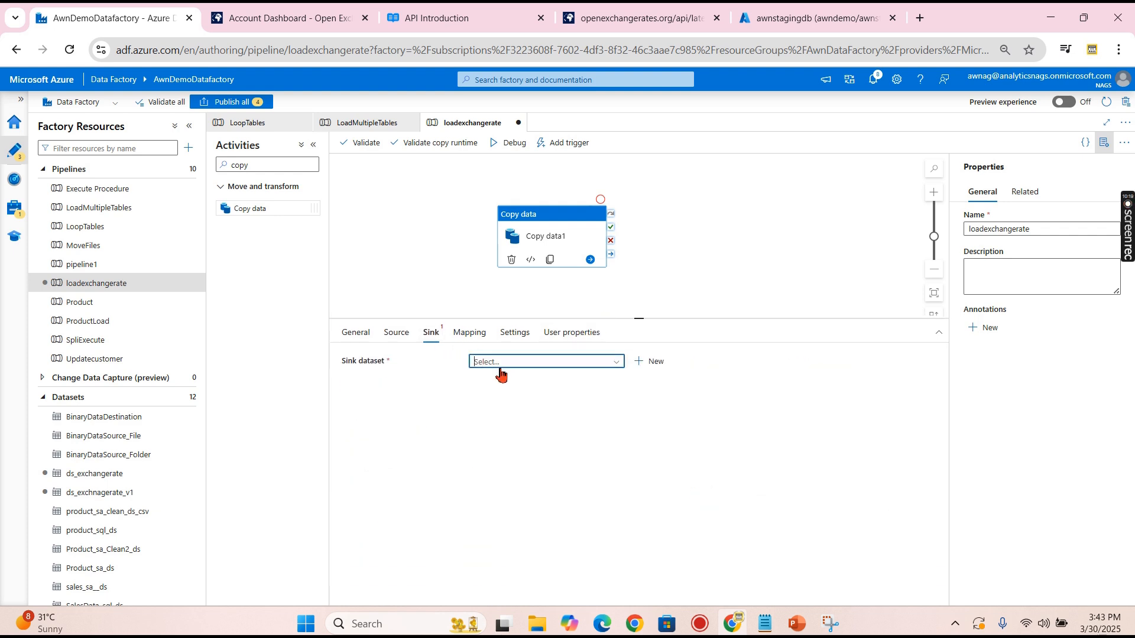
pyautogui.click(544, 361)
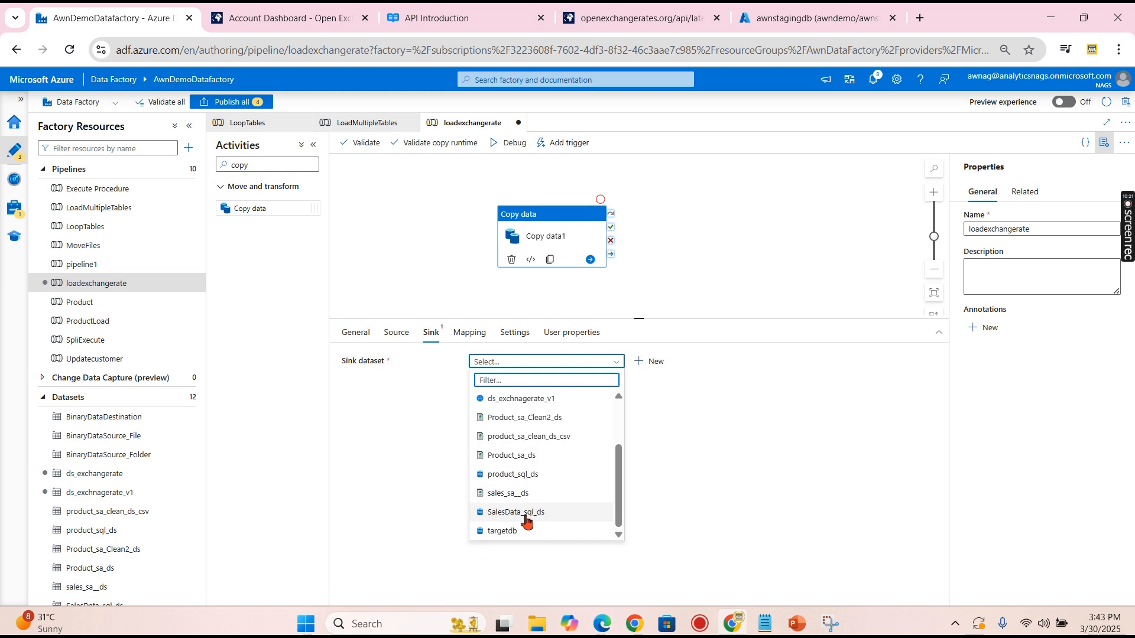
pyautogui.click(516, 511)
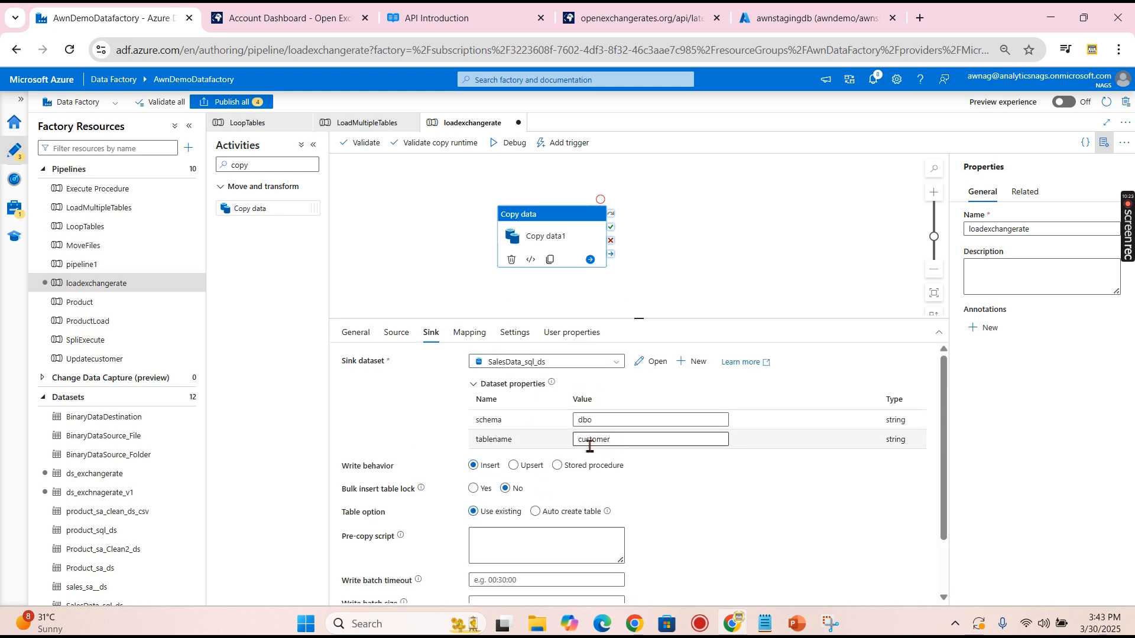
pyautogui.click(535, 520)
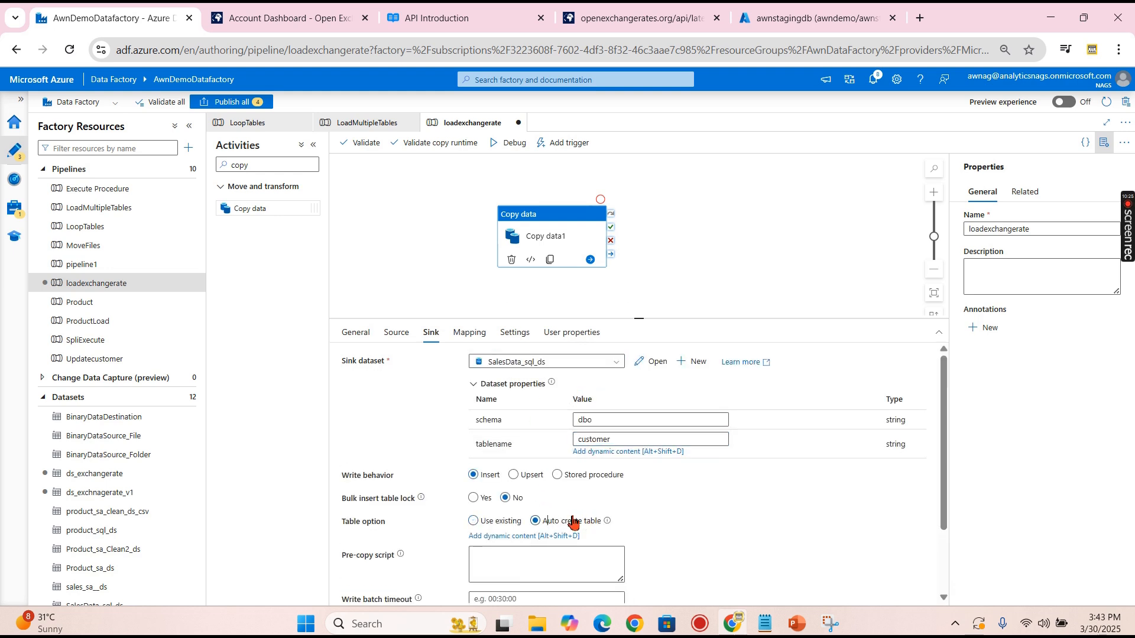
pyautogui.write('exch')
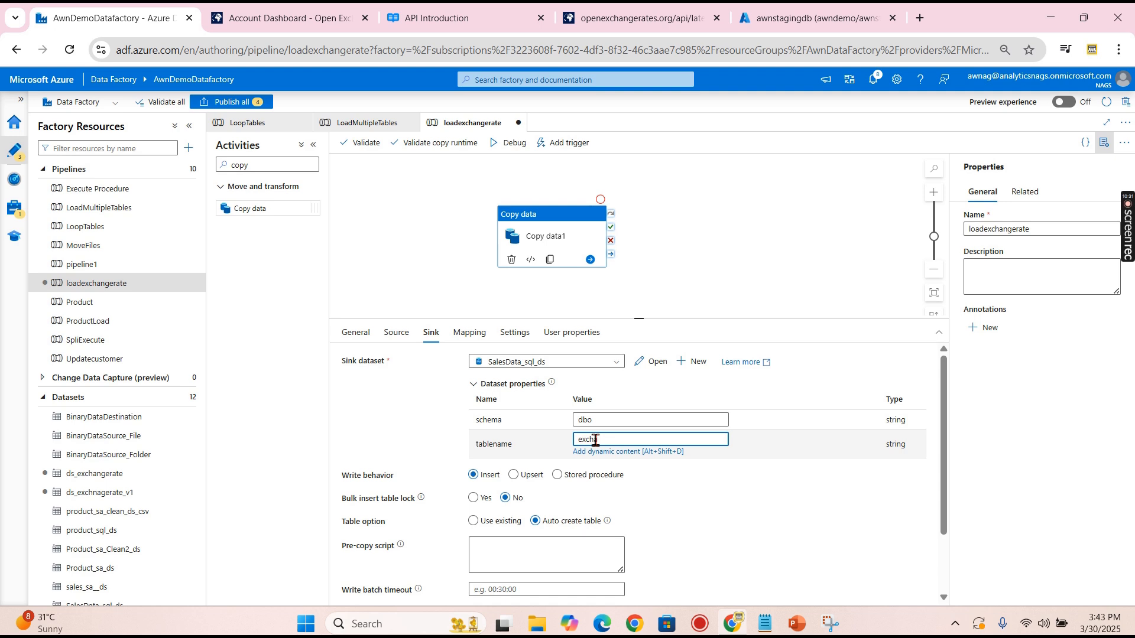
pyautogui.write('angerate')
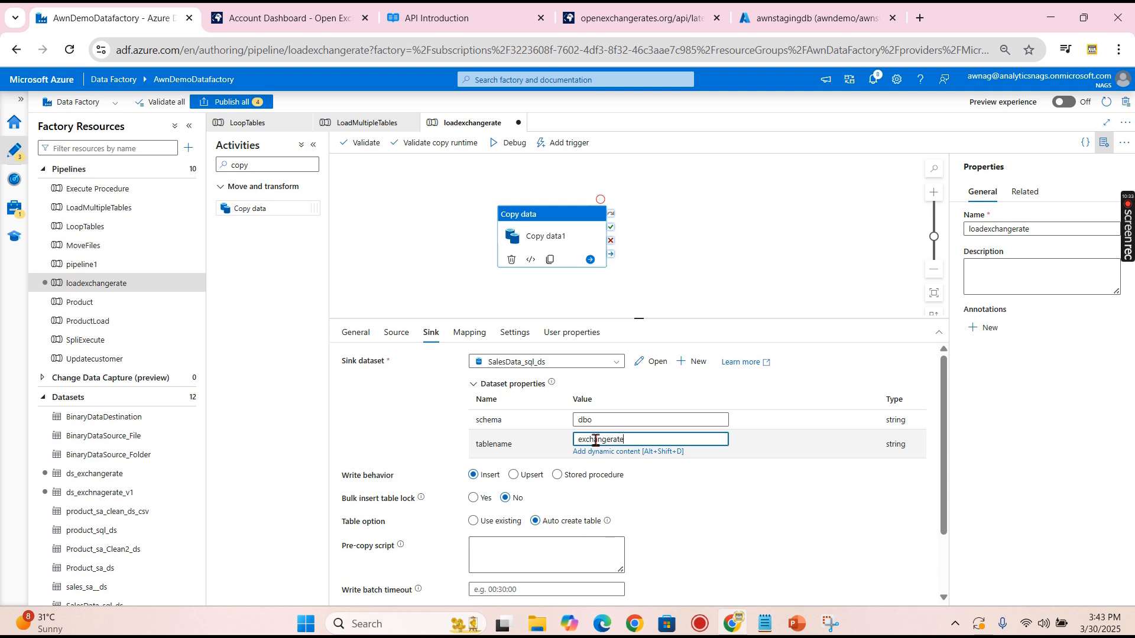
pyautogui.click(812, 18)
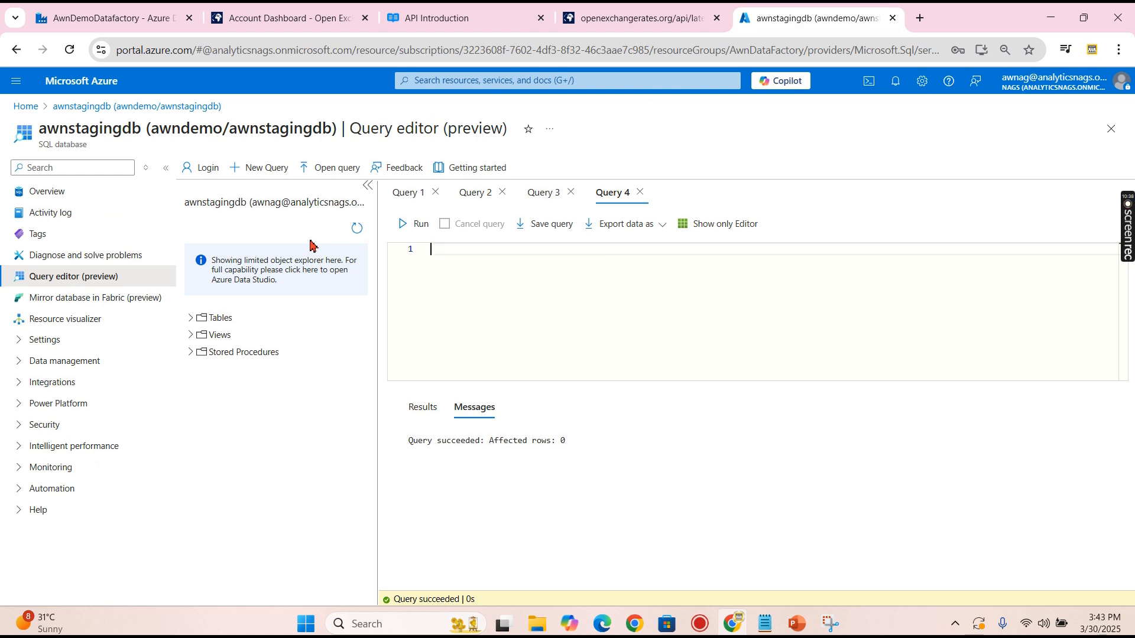
# - Expand awnstagingdb's tables, showing only dbo.test, and return to Data Factory
pyautogui.click(218, 317)
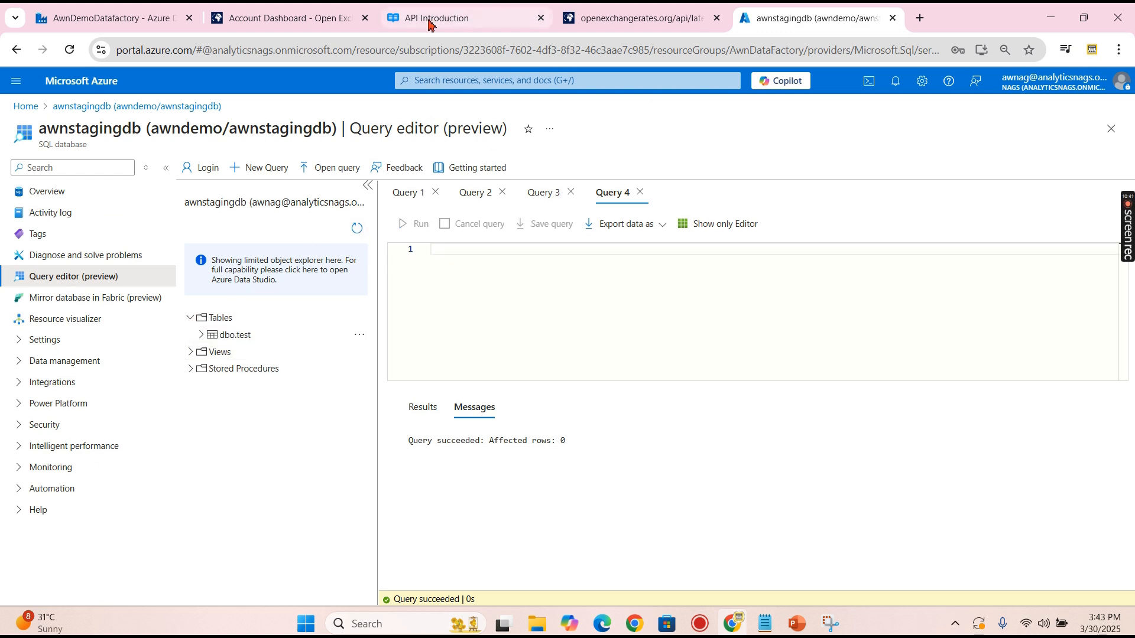
pyautogui.click(109, 19)
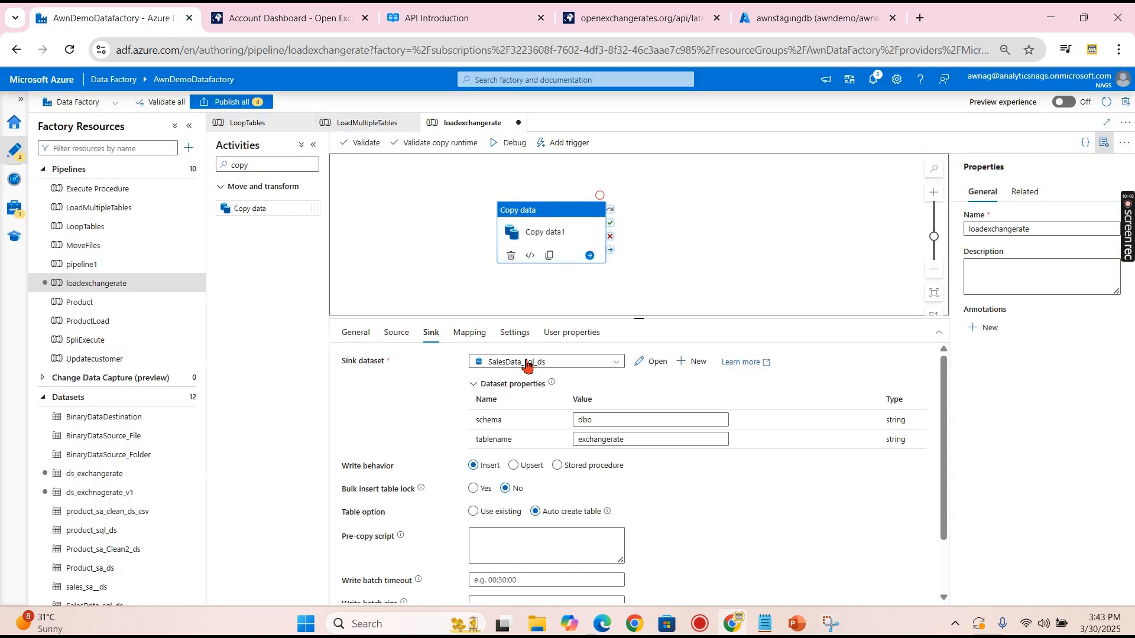
# - Review Copy data1's source settings, then open its empty column mapping
pyautogui.scroll(-3)
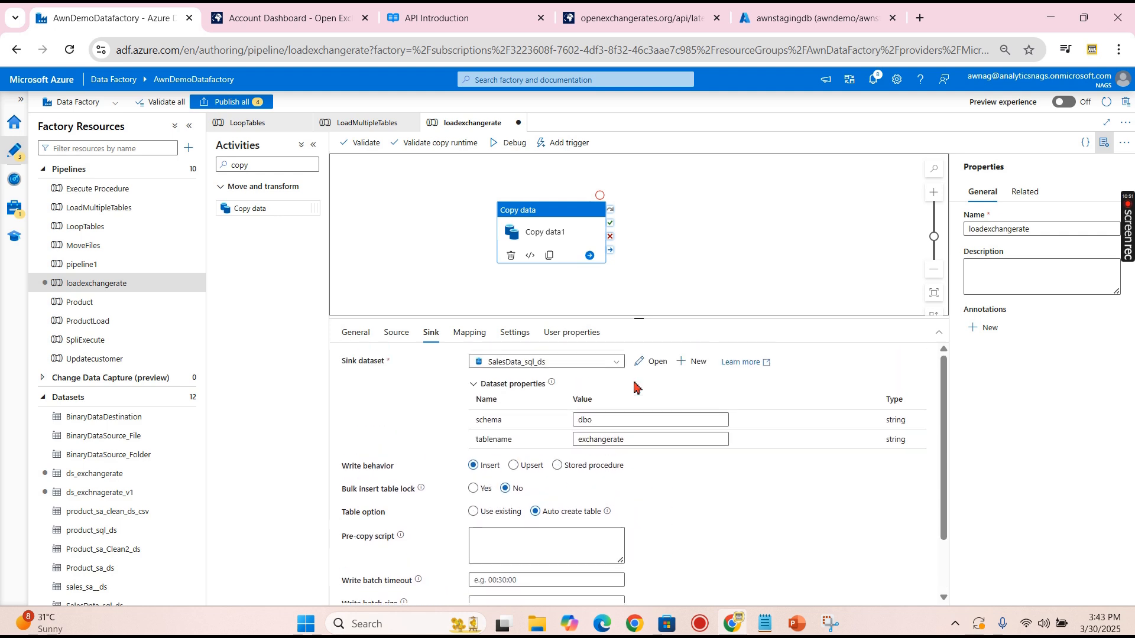
pyautogui.moveTo(468, 335)
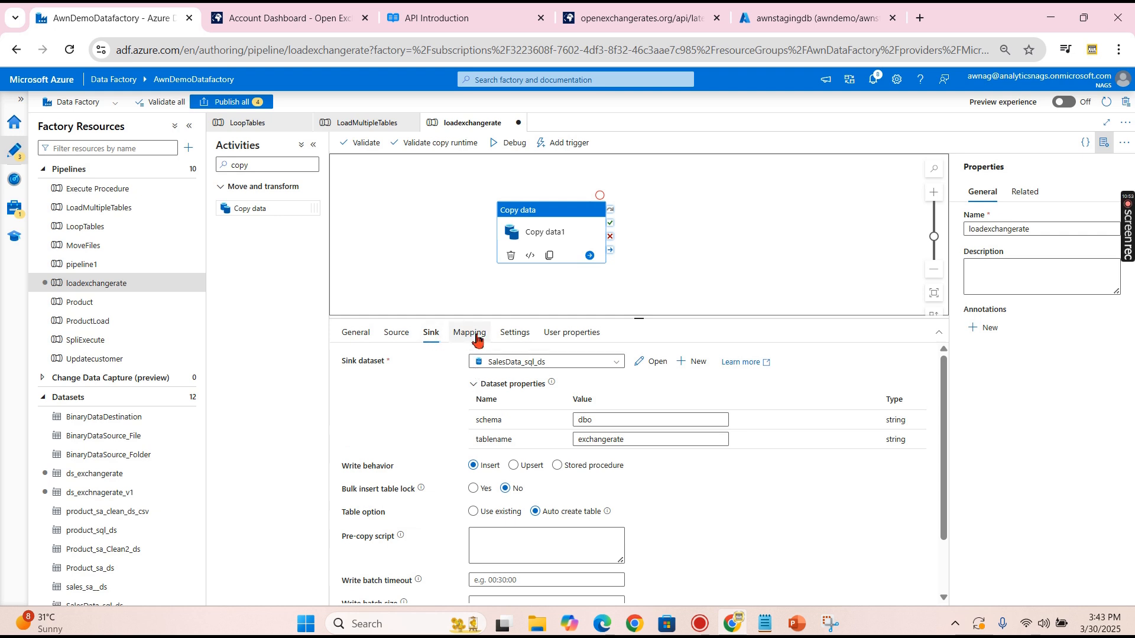
pyautogui.click(396, 333)
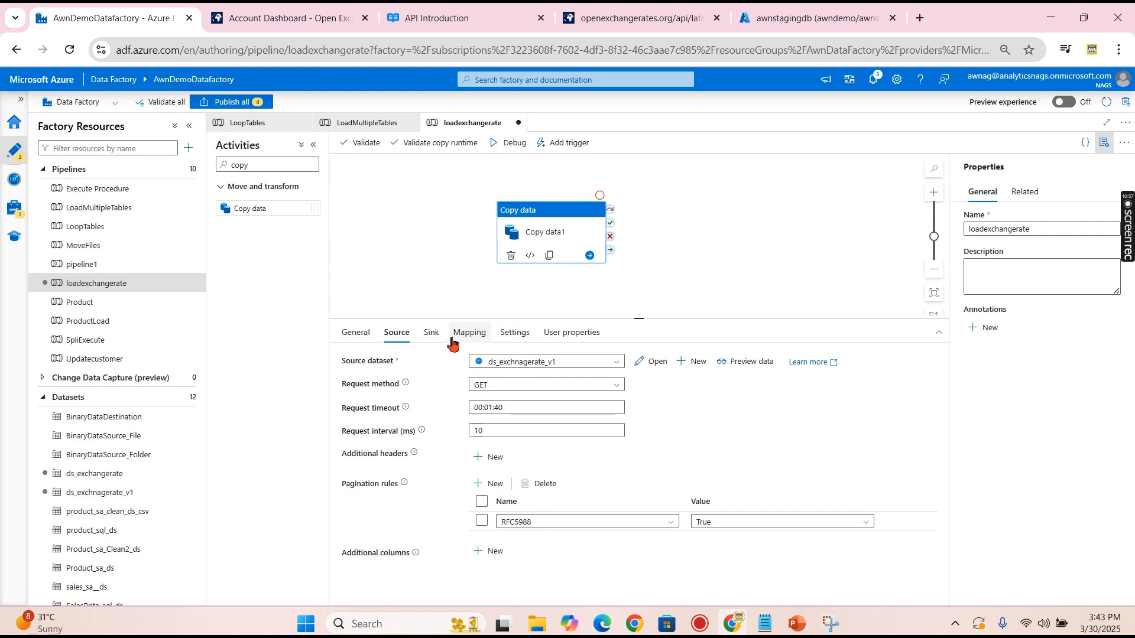
pyautogui.click(469, 334)
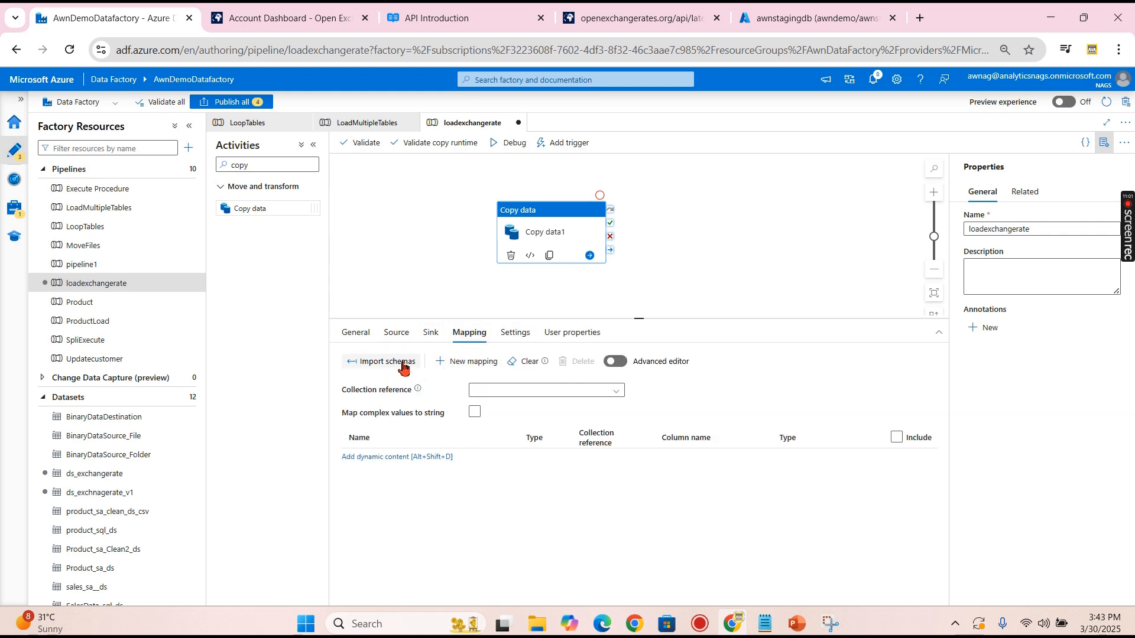
# - Import schemas into the mapping (disclaimer, license, timestamp, base, rates), then check the sink settings
pyautogui.click(387, 361)
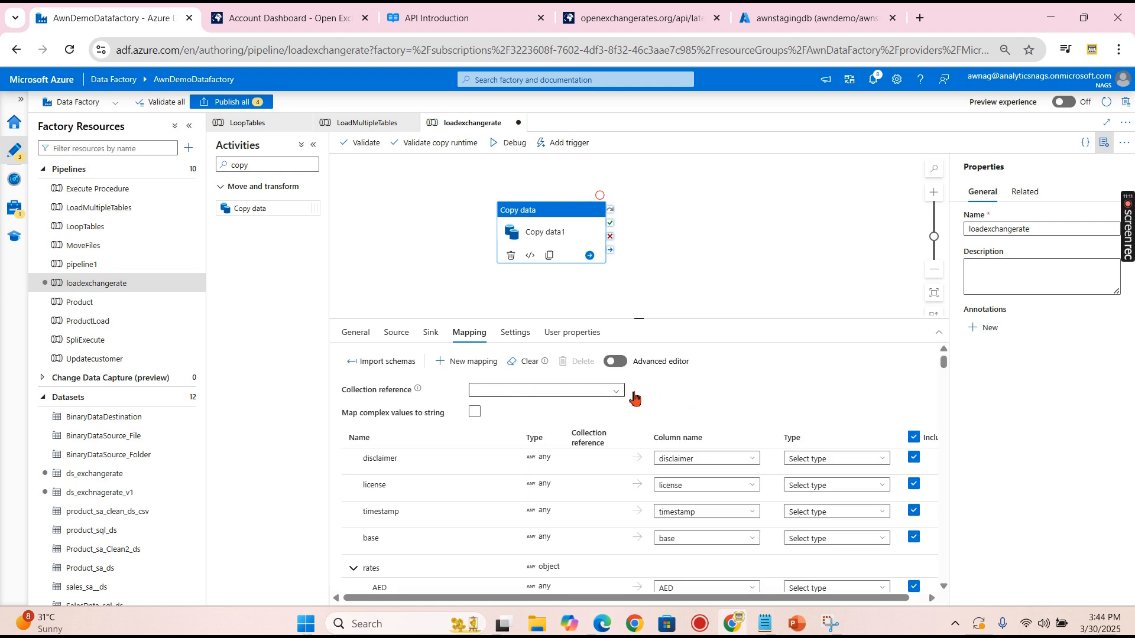
pyautogui.scroll(-3)
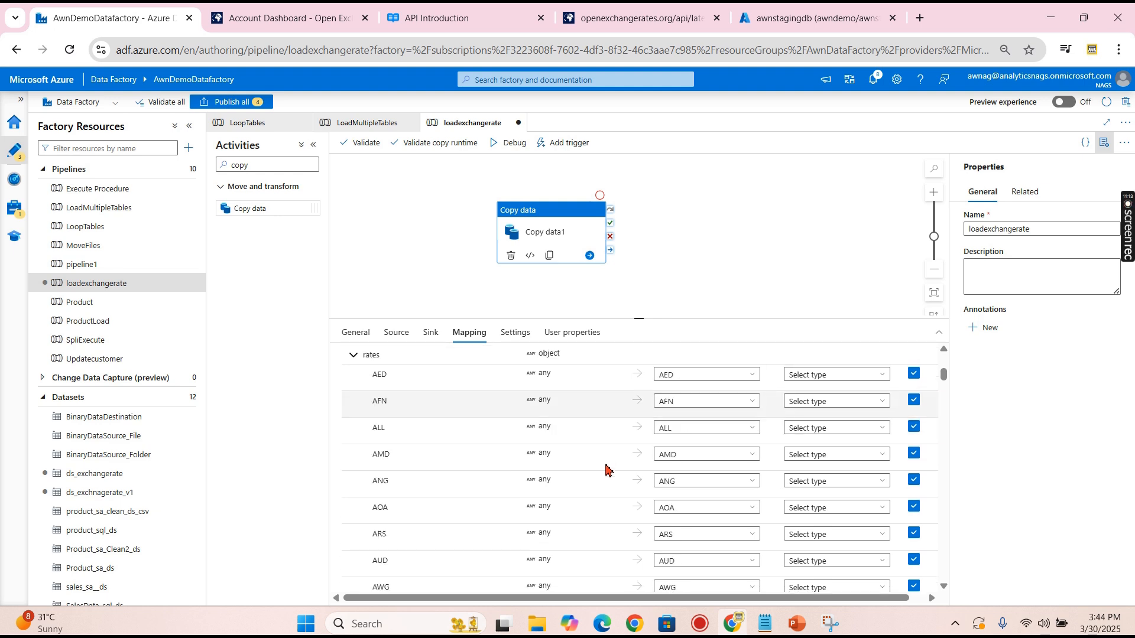
pyautogui.scroll(-3)
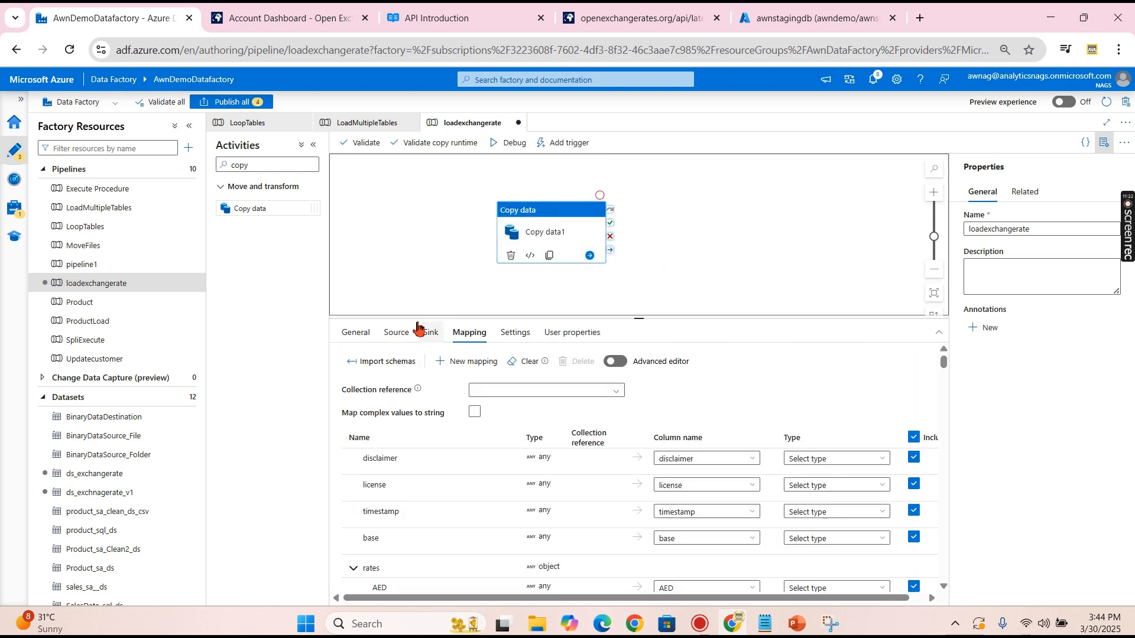
pyautogui.click(431, 332)
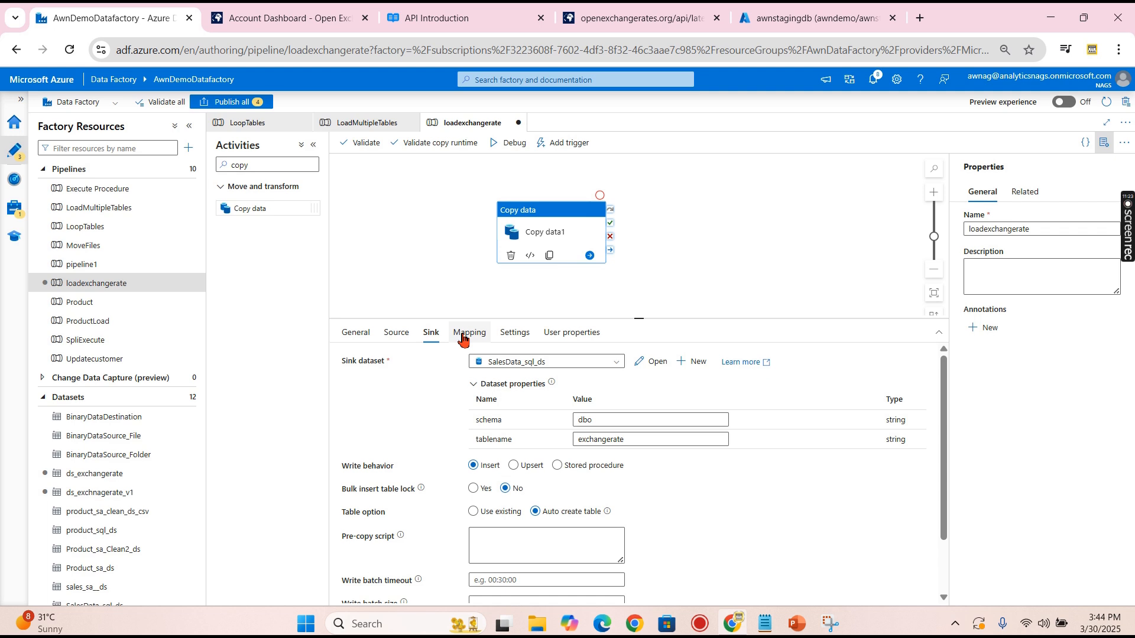
pyautogui.click(545, 544)
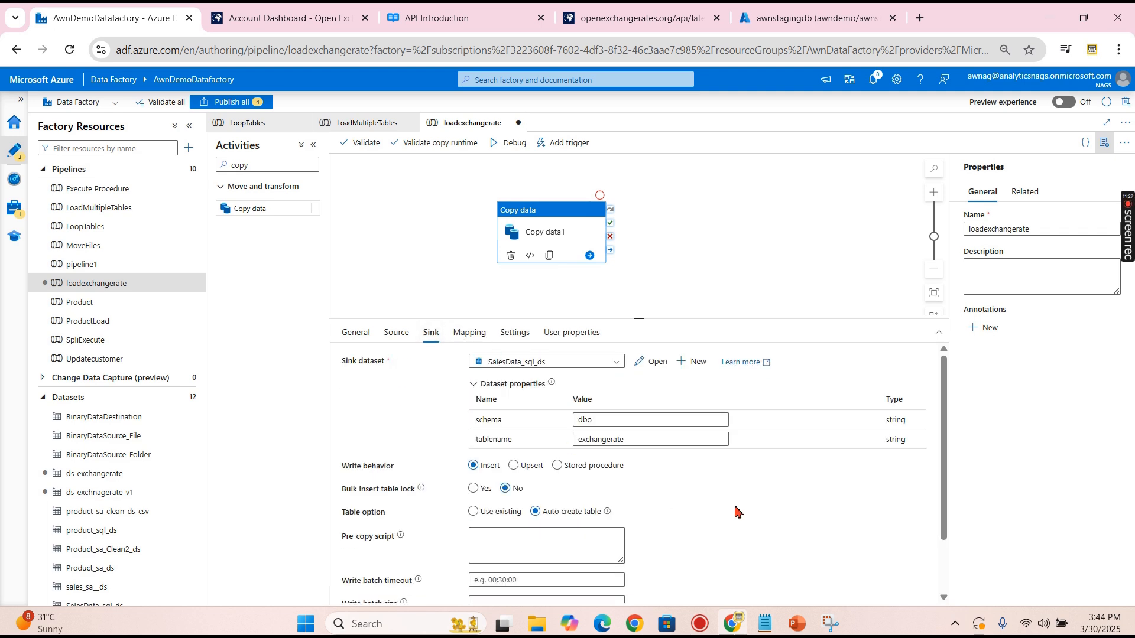
pyautogui.moveTo(419, 323)
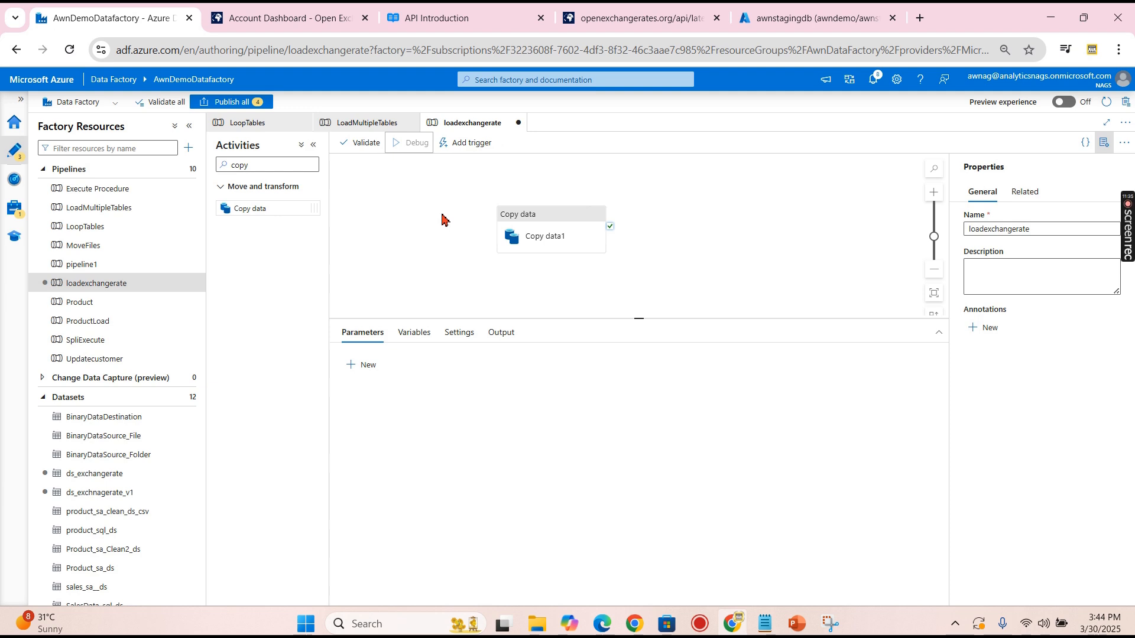
# - Refresh the loadexchangerate debug run until Copy data1 succeeds, then move to the query editor
pyautogui.click(410, 143)
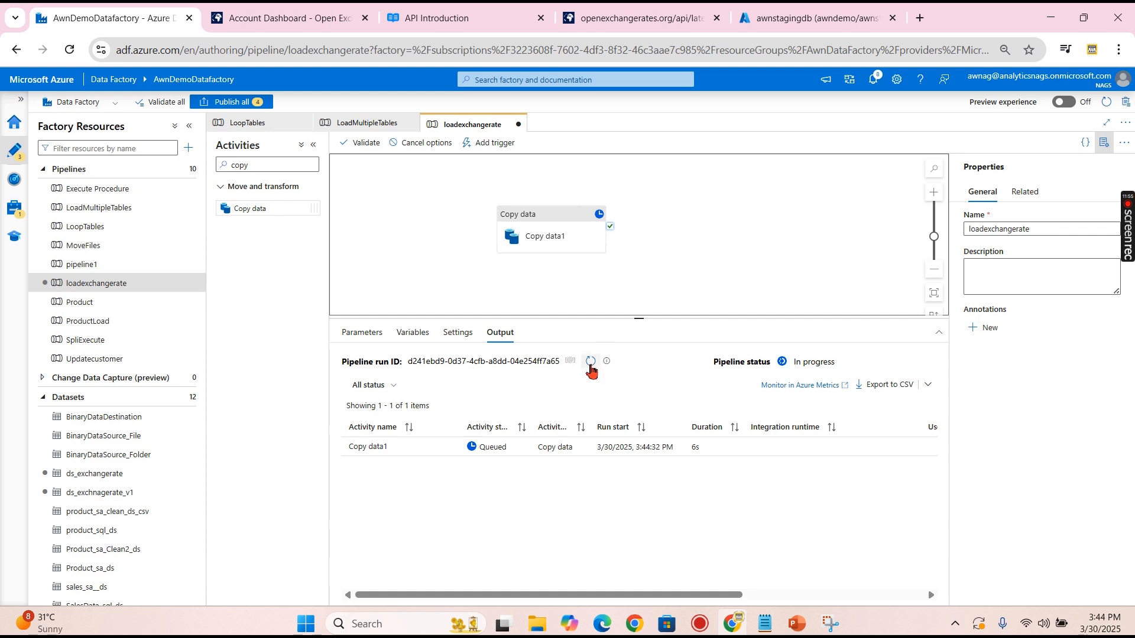
pyautogui.click(590, 361)
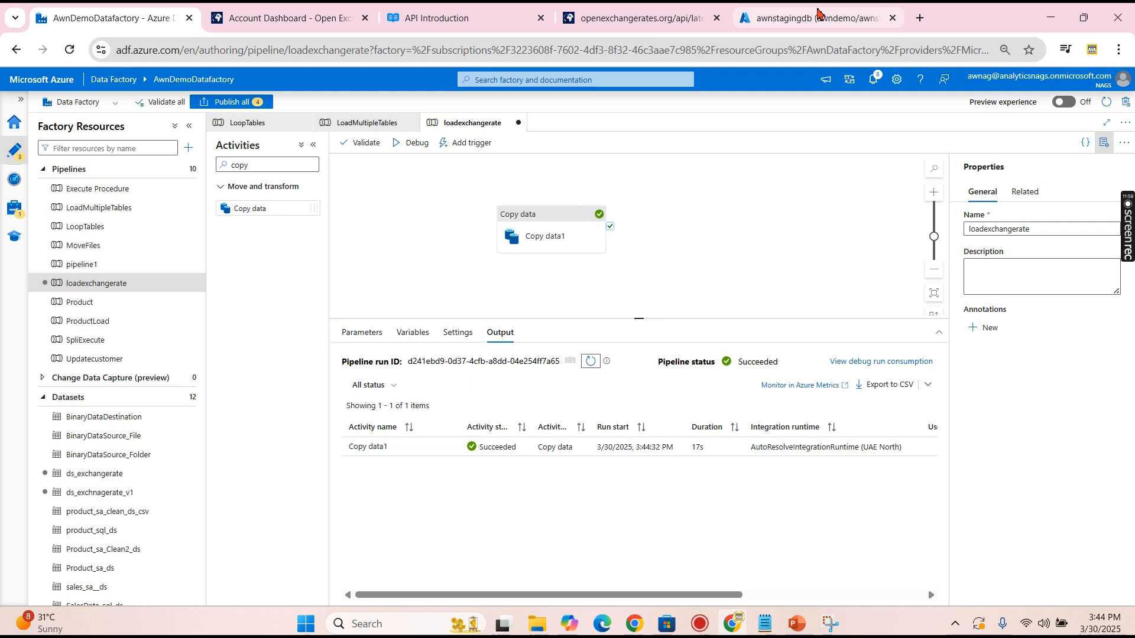
pyautogui.click(810, 18)
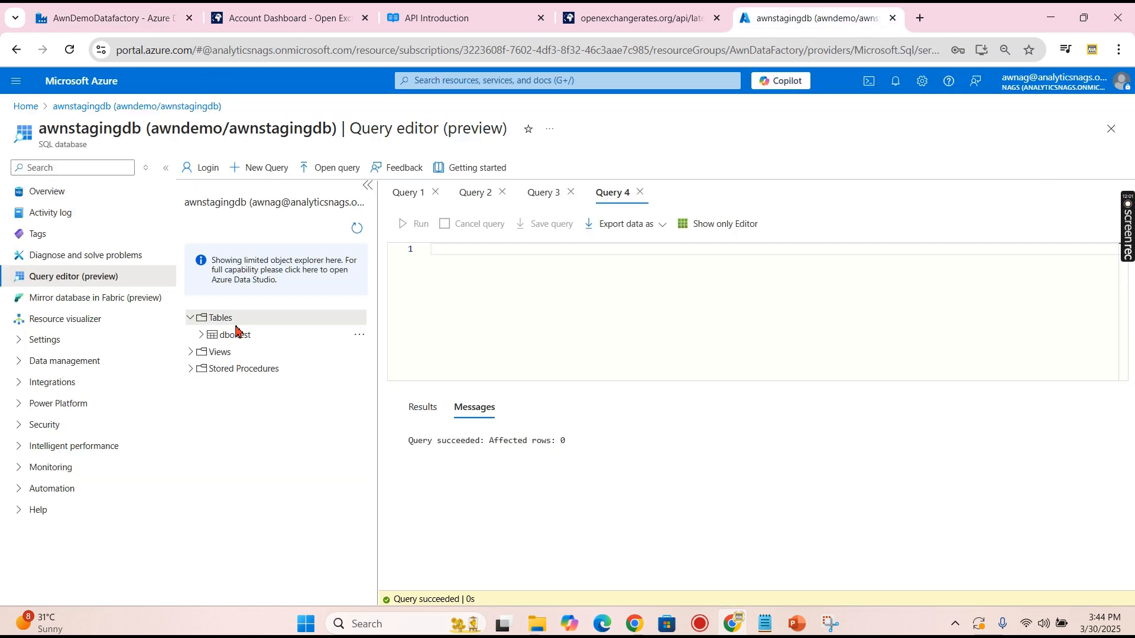
# - Reload the tables and scroll across dbo.exchangerate's single row of USD-based rates
pyautogui.click(189, 316)
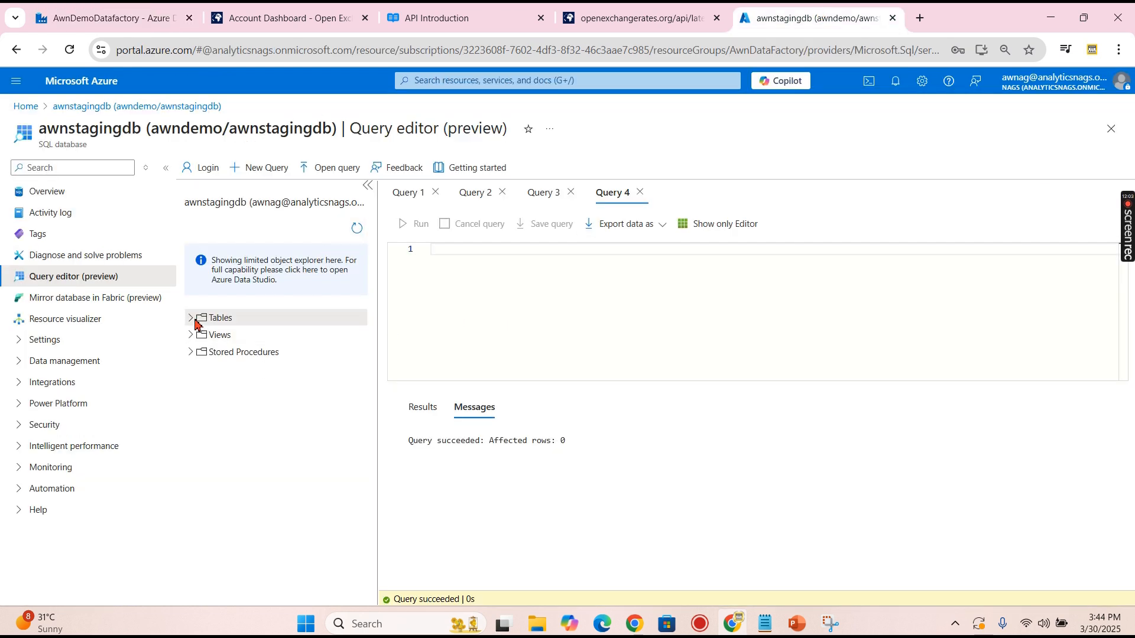
pyautogui.click(190, 317)
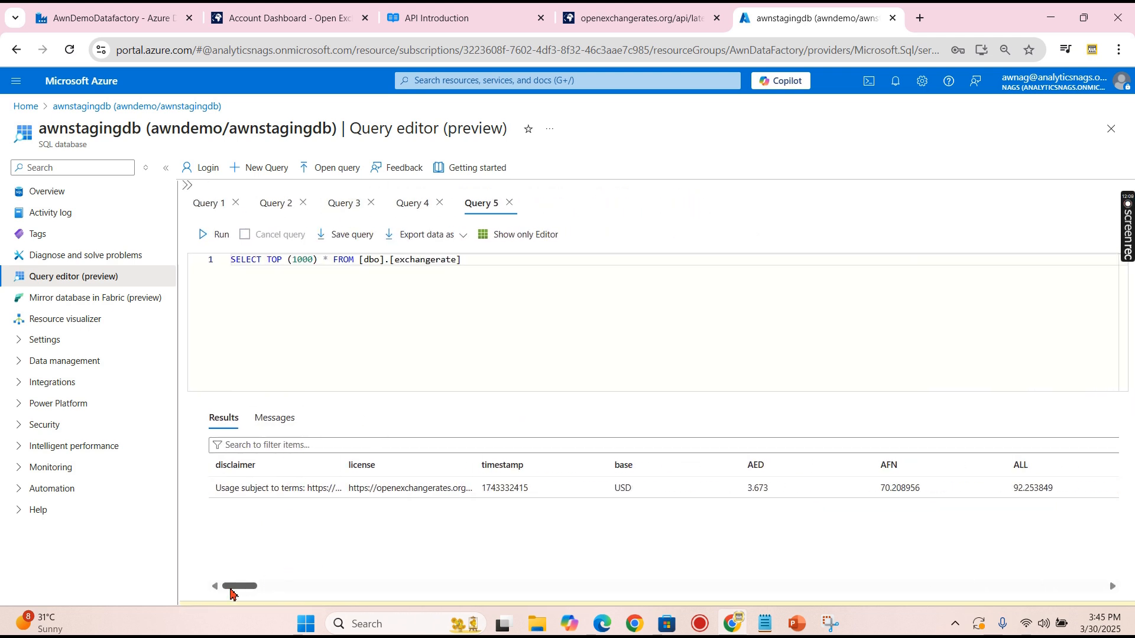
pyautogui.moveTo(238, 587); pyautogui.dragTo(317, 587)
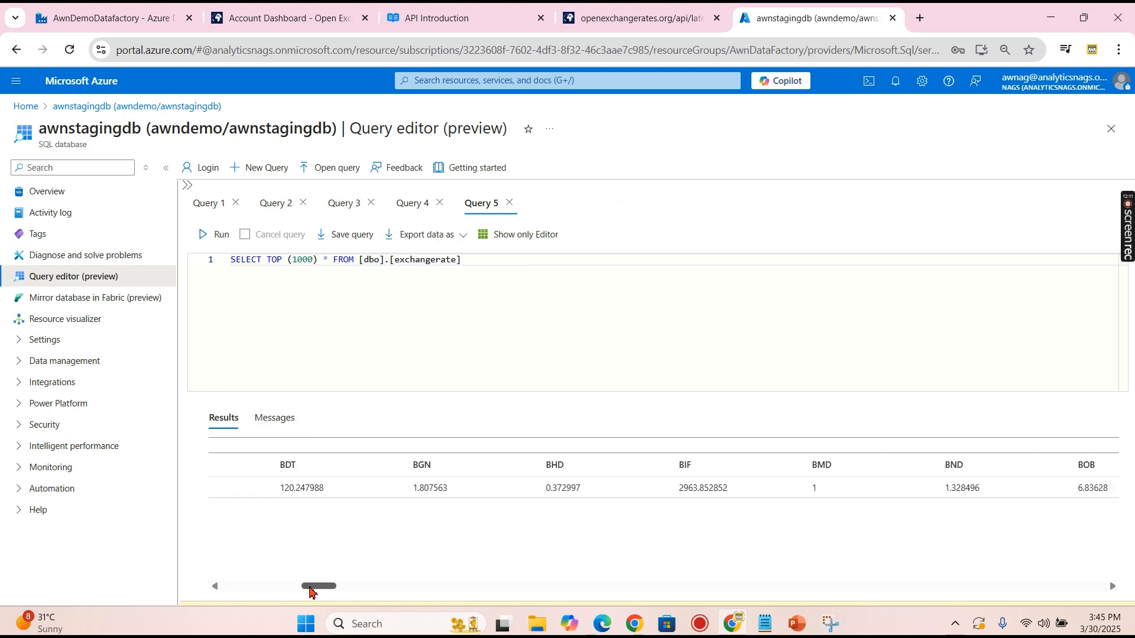
pyautogui.moveTo(311, 586); pyautogui.dragTo(497, 586)
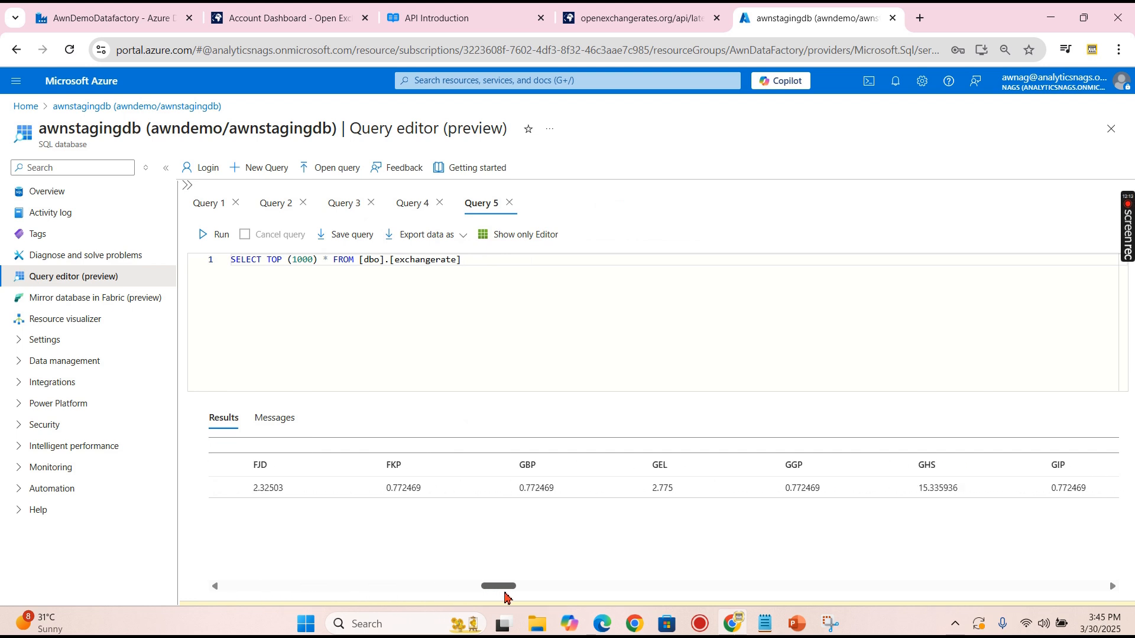
pyautogui.moveTo(497, 586); pyautogui.dragTo(1078, 586)
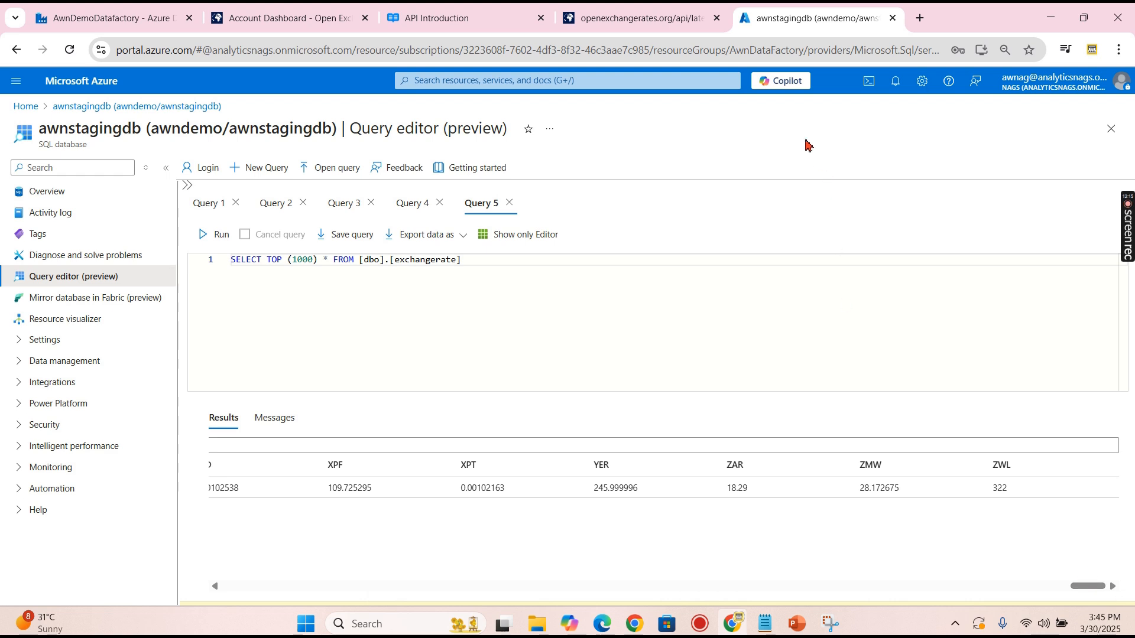
pyautogui.click(109, 18)
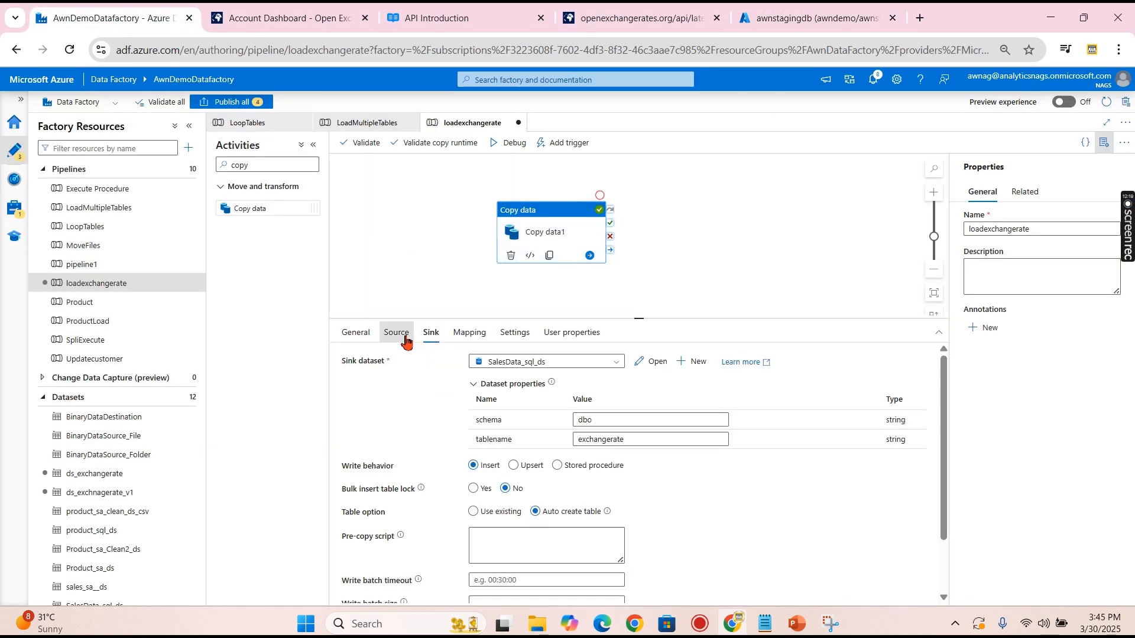
# - Preview Copy data1's source JSON (disclaimer, license, timestamp, base, rates), then revisit the query results
pyautogui.click(396, 332)
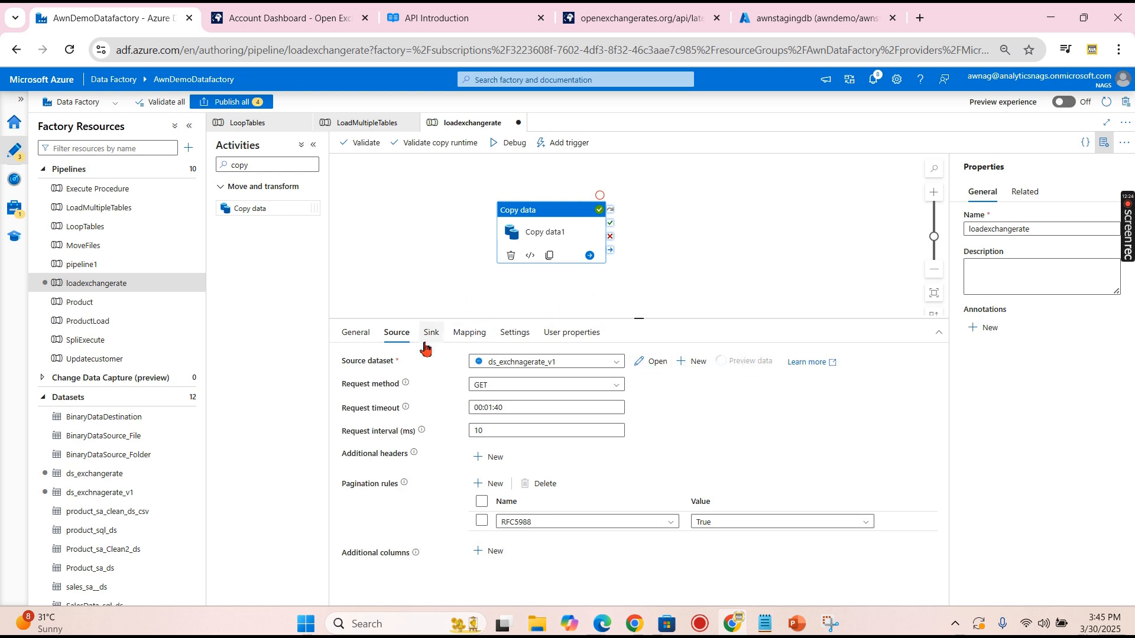
pyautogui.click(750, 362)
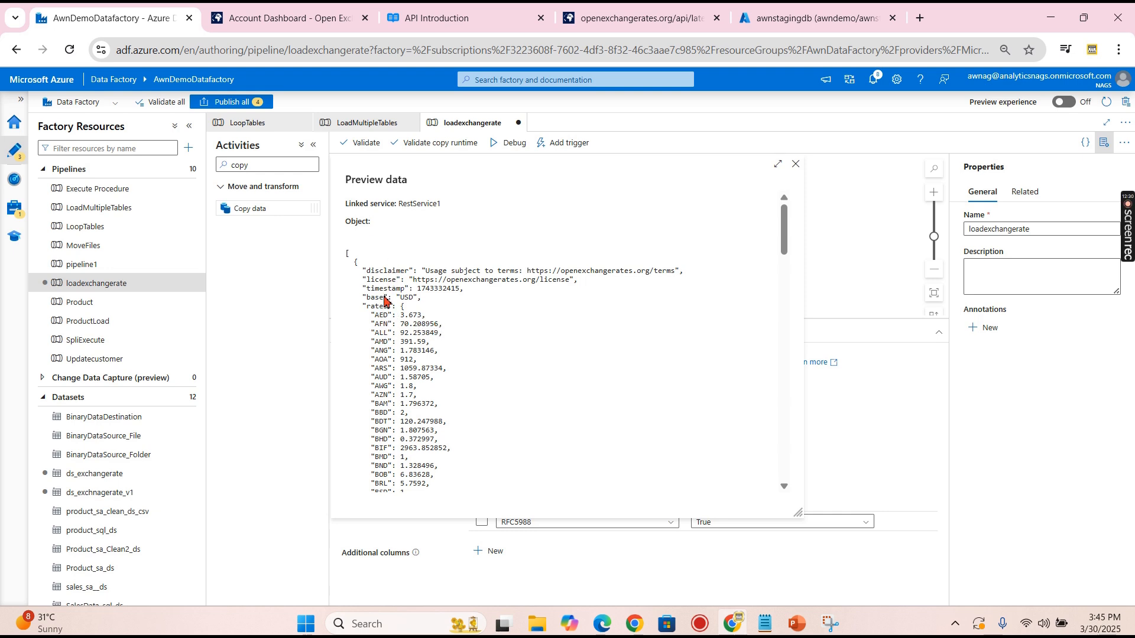
pyautogui.moveTo(425, 293)
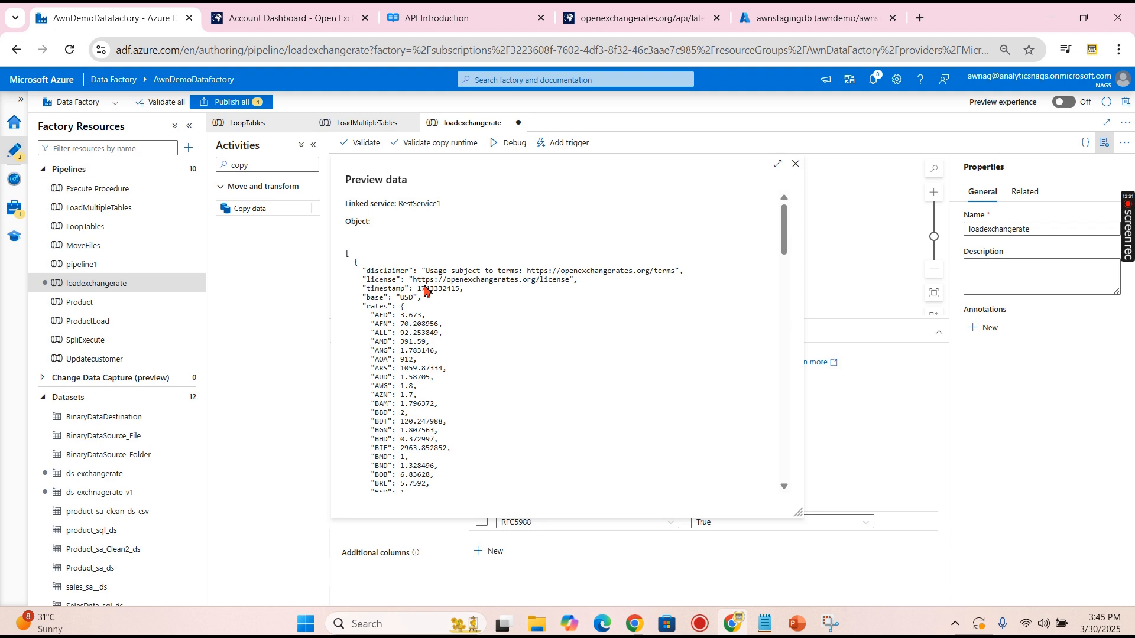
pyautogui.moveTo(438, 356)
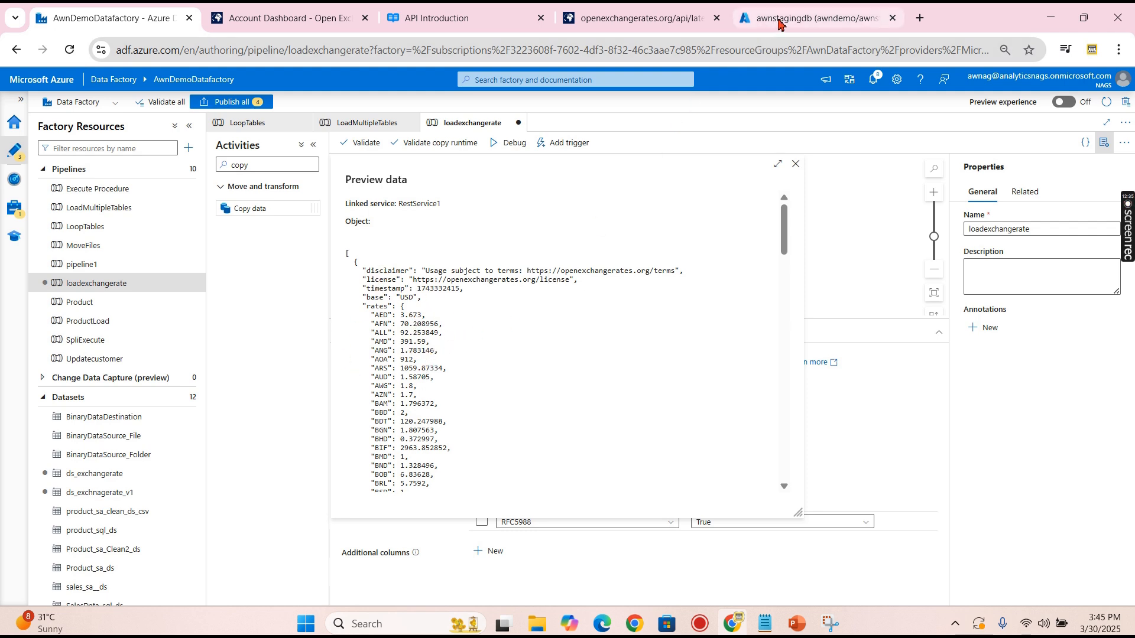
pyautogui.click(815, 17)
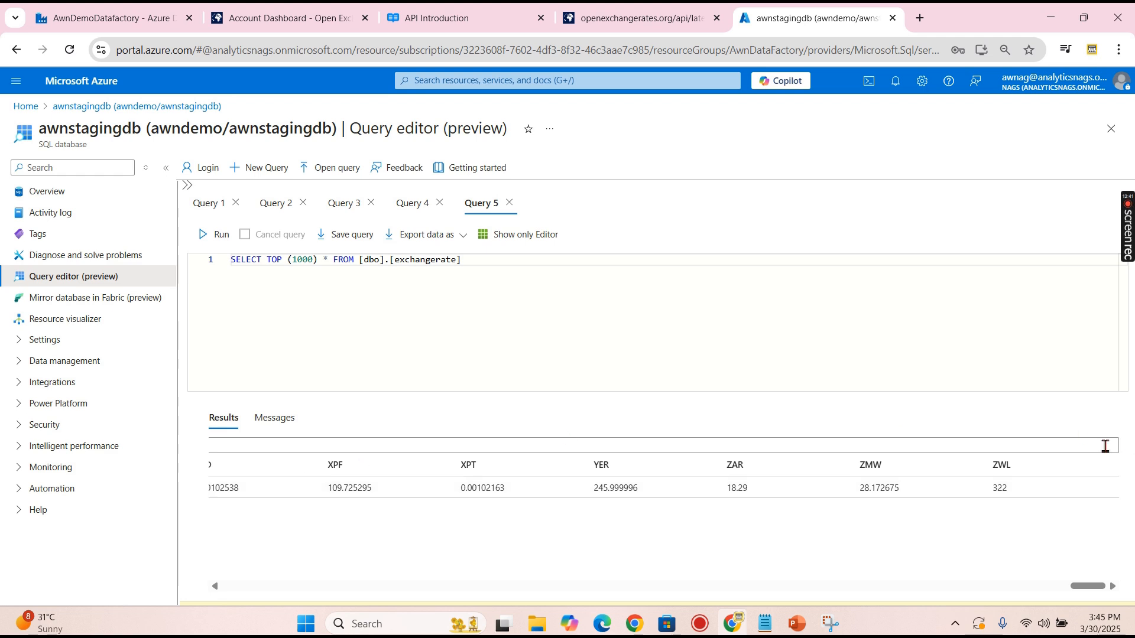
pyautogui.moveTo(808, 506)
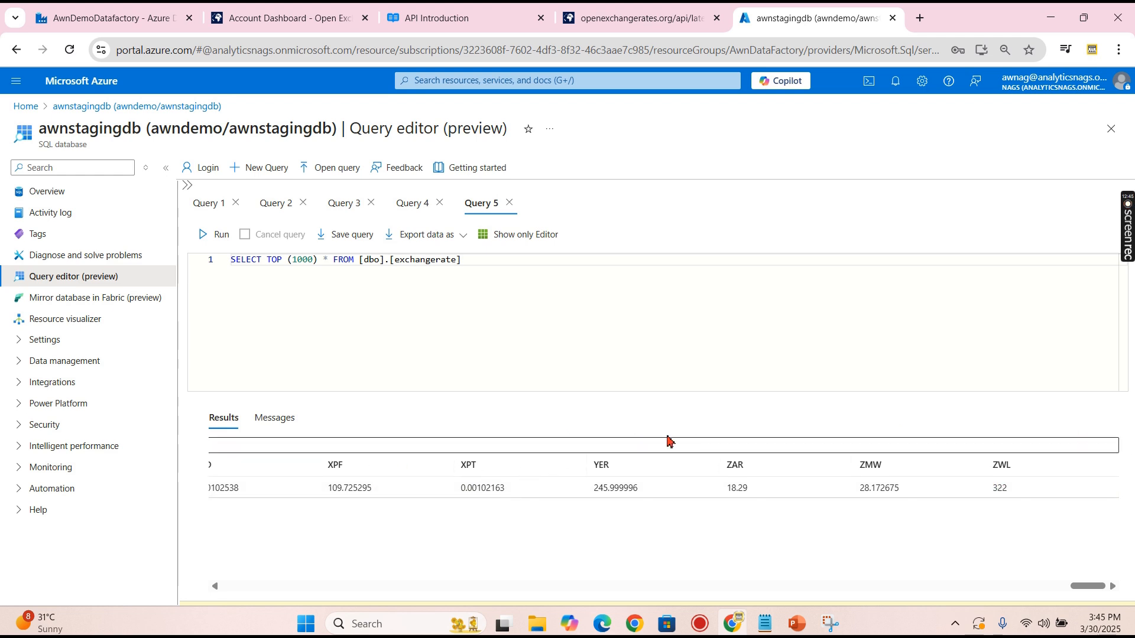
pyautogui.moveTo(416, 350)
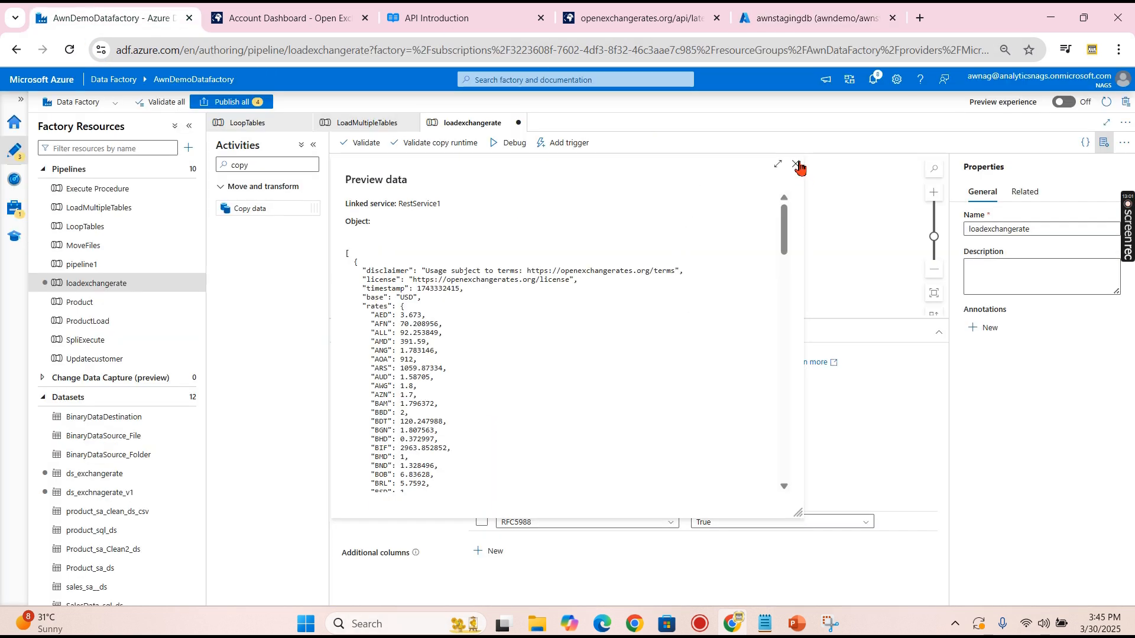
# - Close the API data preview pane in Data Factory
pyautogui.click(796, 165)
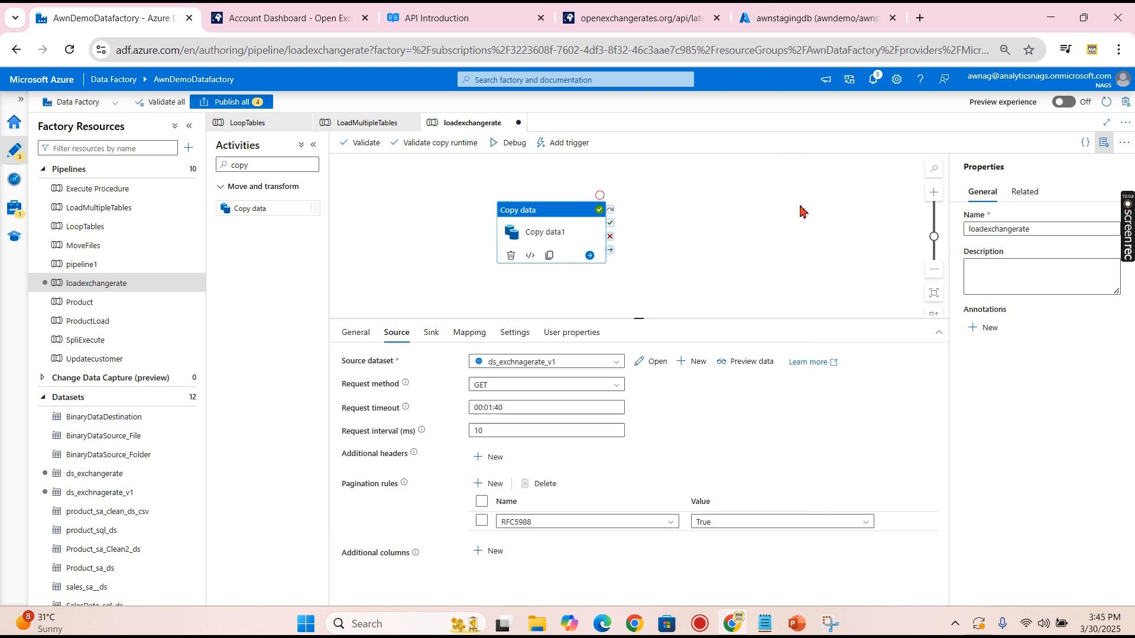